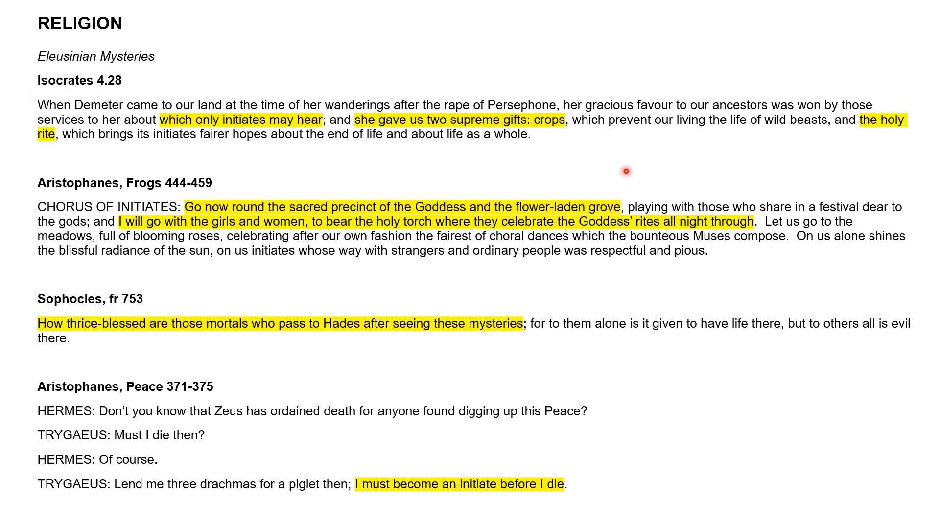
{"action": "mouse_move", "coordinate": [574, 147]}
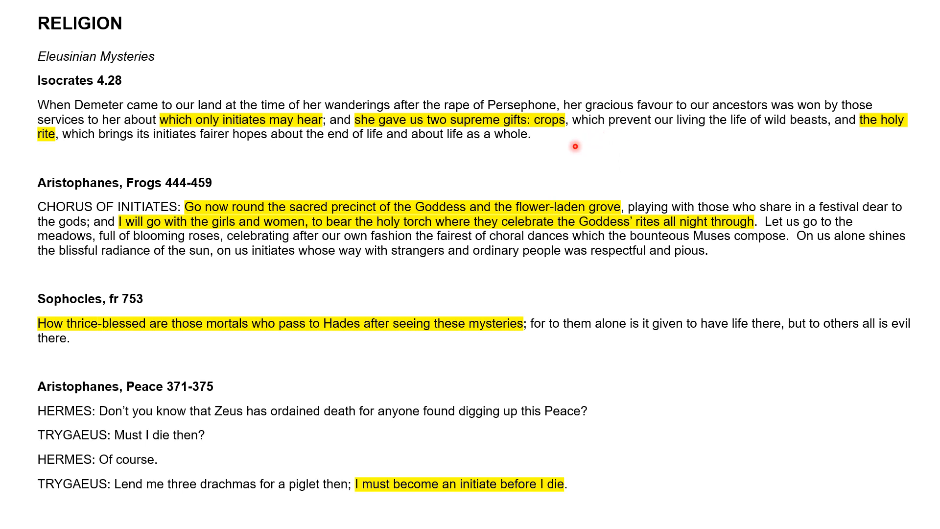
{"action": "mouse_move", "coordinate": [326, 113]}
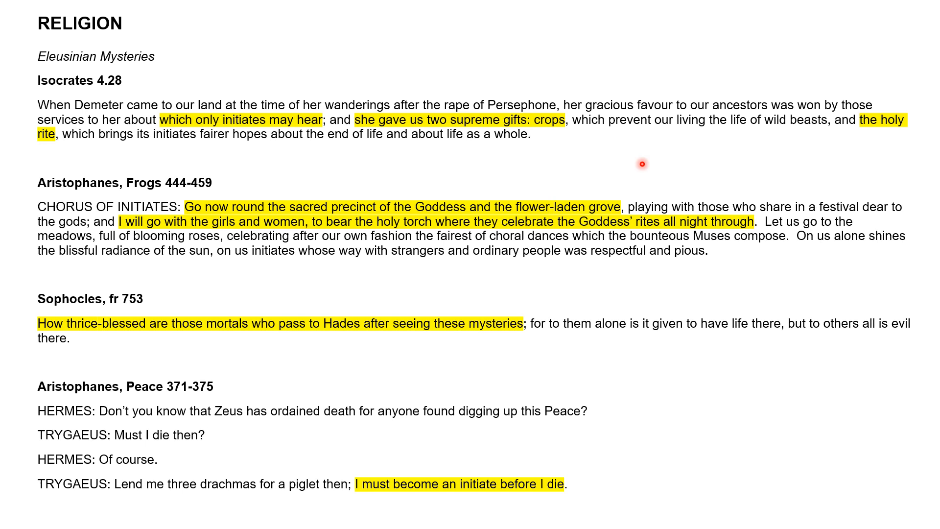
{"action": "mouse_move", "coordinate": [246, 138]}
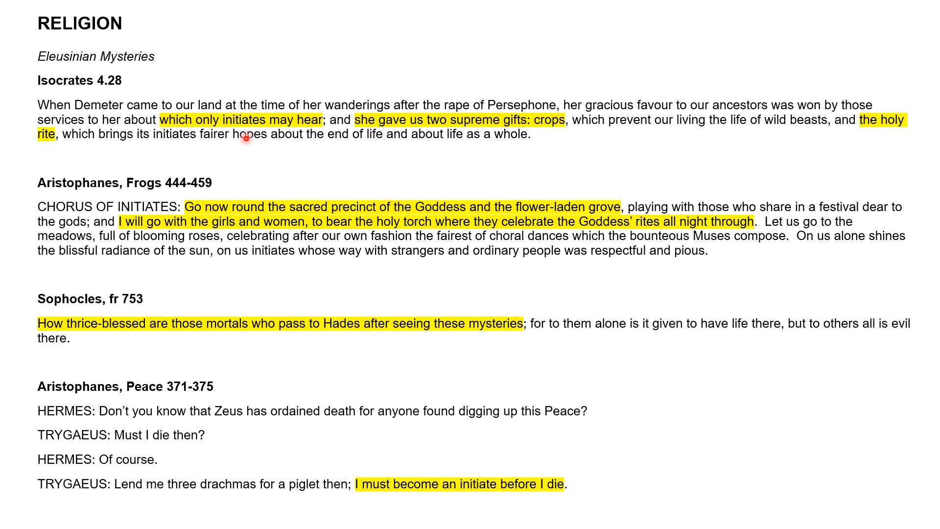
{"action": "mouse_move", "coordinate": [303, 134]}
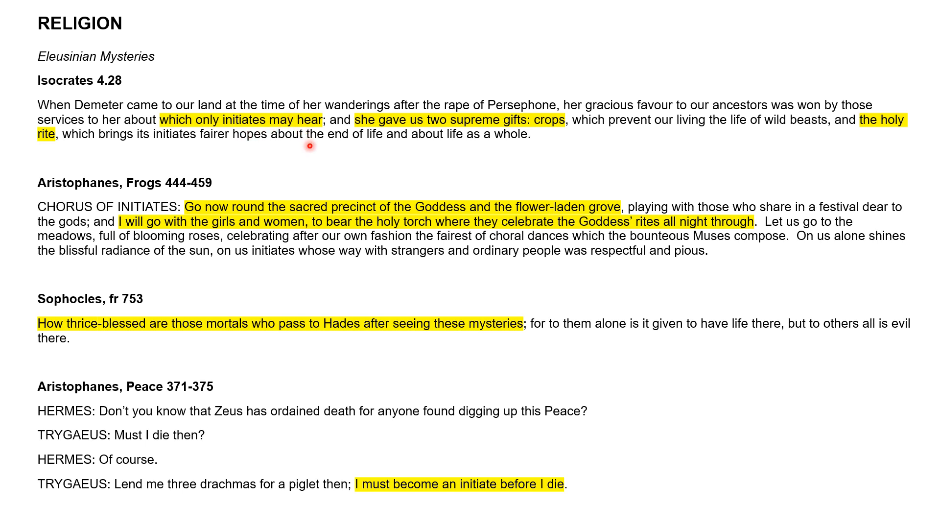
{"action": "mouse_move", "coordinate": [257, 136]}
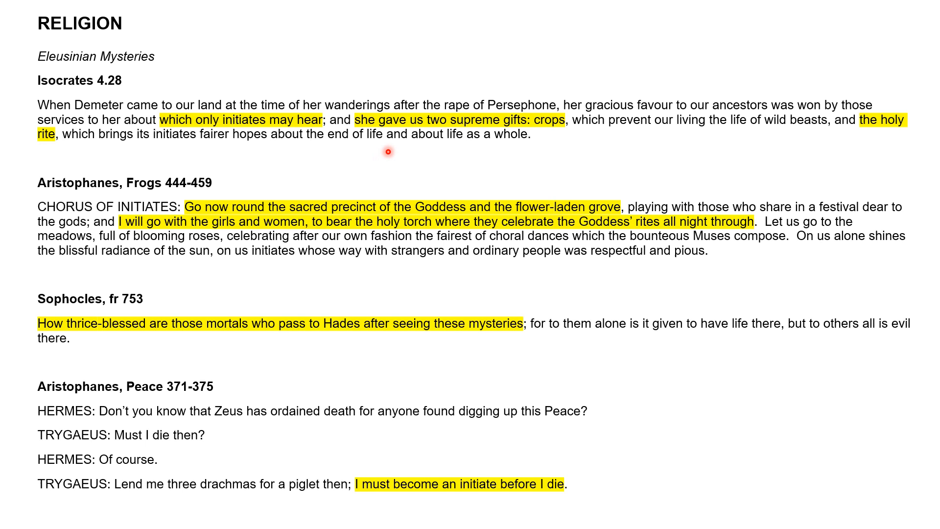
{"action": "mouse_move", "coordinate": [555, 134]}
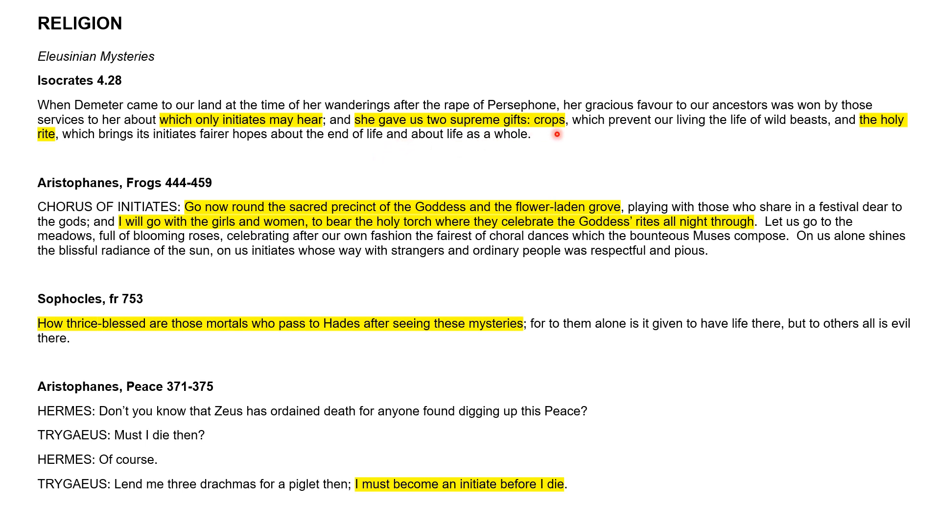
{"action": "mouse_move", "coordinate": [397, 158]}
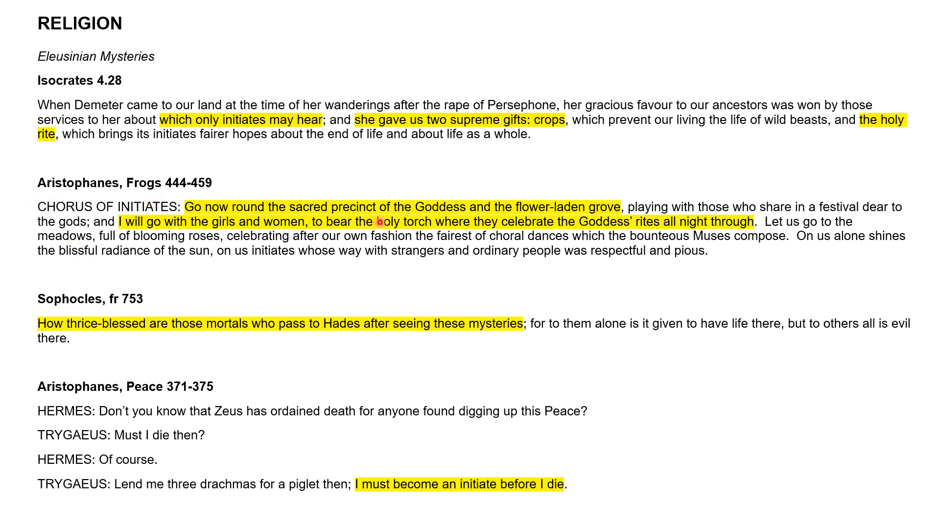
{"action": "mouse_move", "coordinate": [41, 221]}
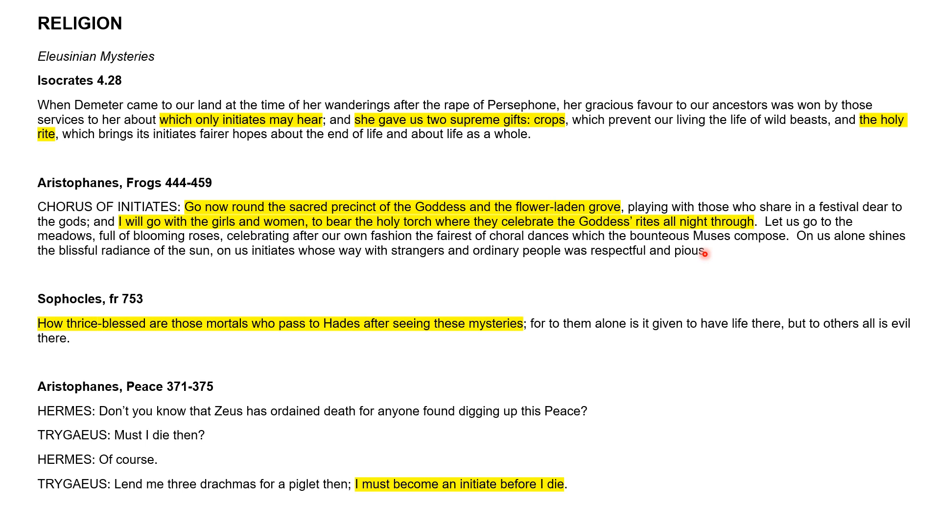
{"action": "mouse_move", "coordinate": [276, 238]}
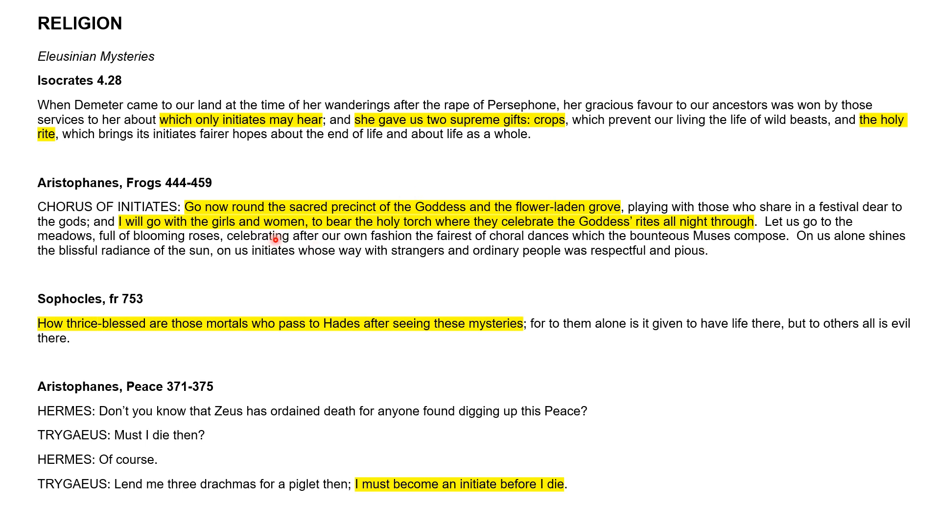
{"action": "mouse_move", "coordinate": [201, 250]}
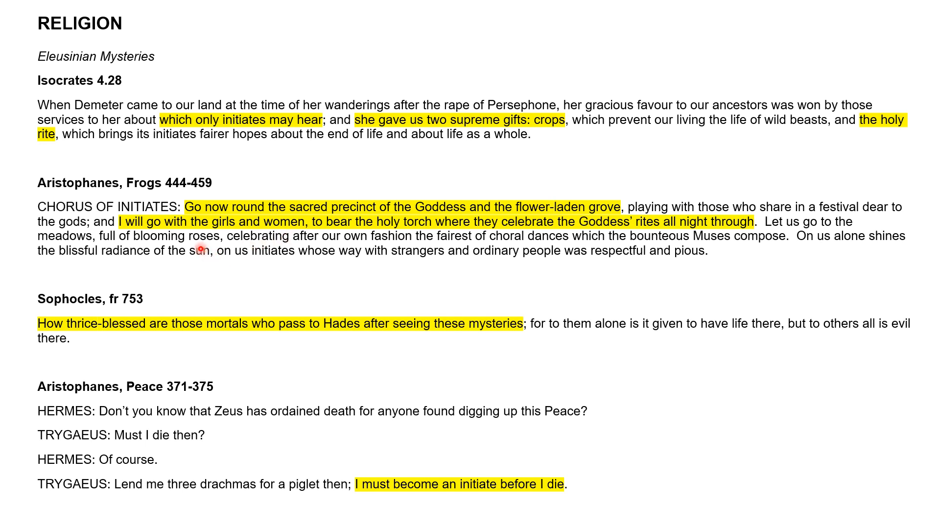
{"action": "mouse_move", "coordinate": [49, 330]}
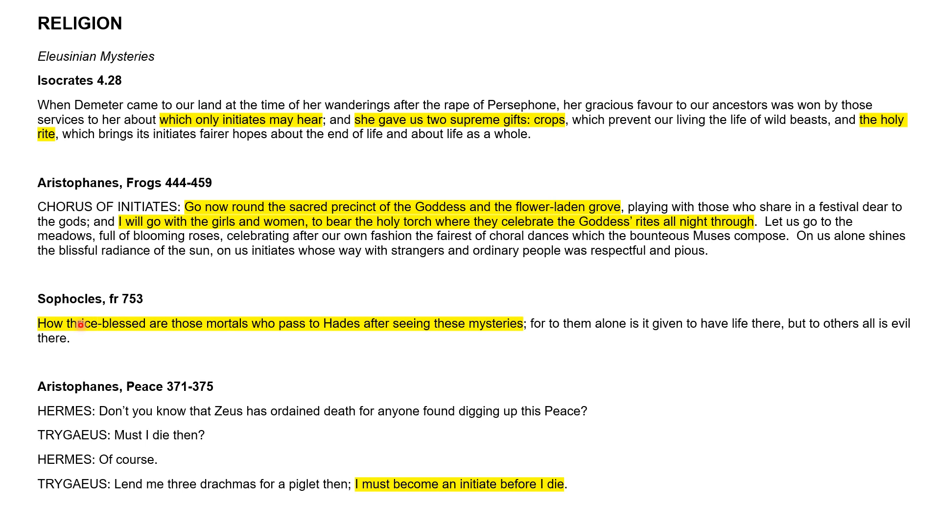
{"action": "mouse_move", "coordinate": [135, 336]}
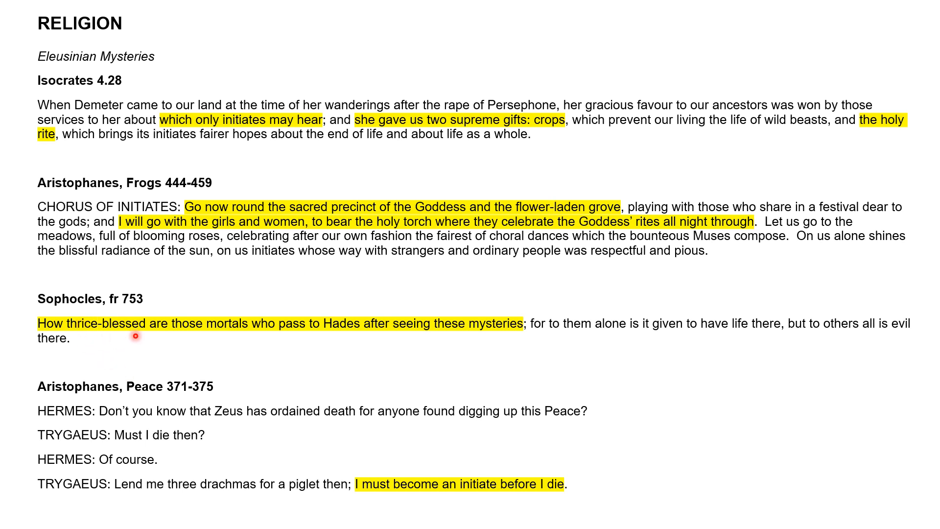
{"action": "mouse_move", "coordinate": [317, 355]}
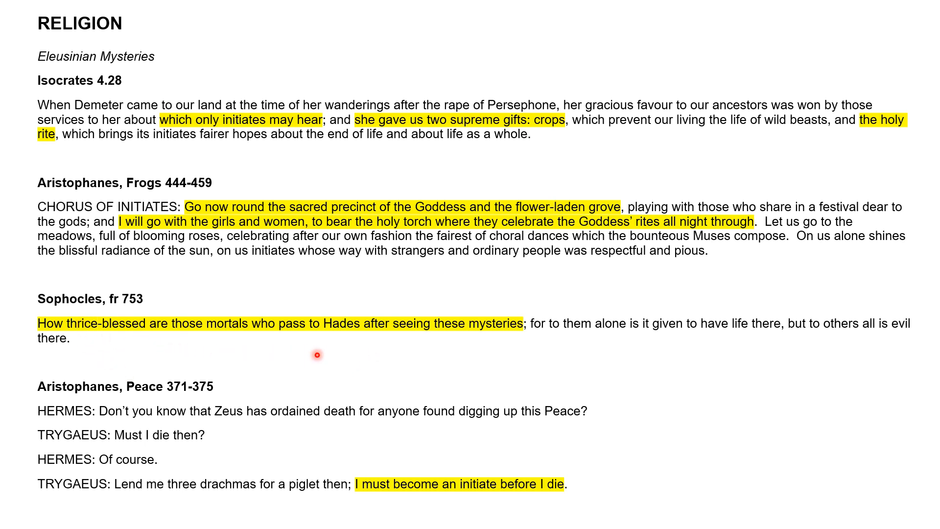
{"action": "mouse_move", "coordinate": [489, 343]}
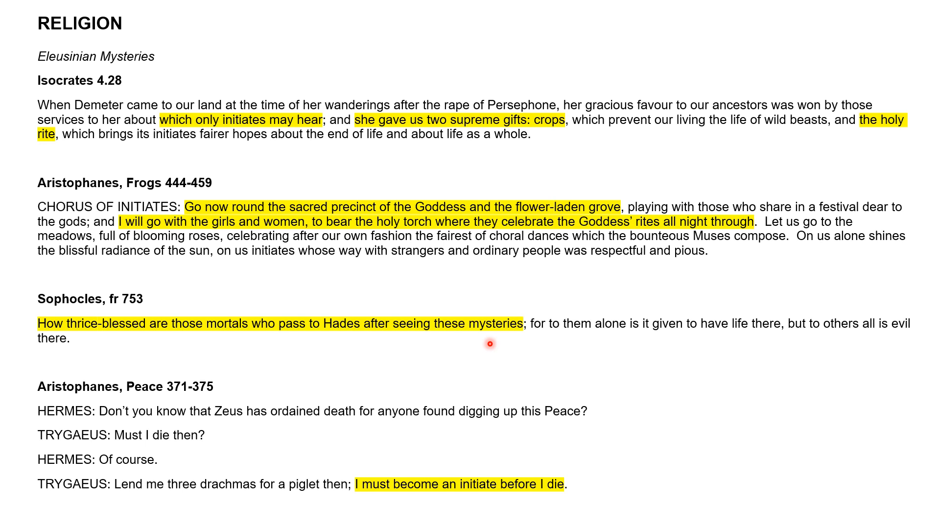
{"action": "mouse_move", "coordinate": [120, 423]}
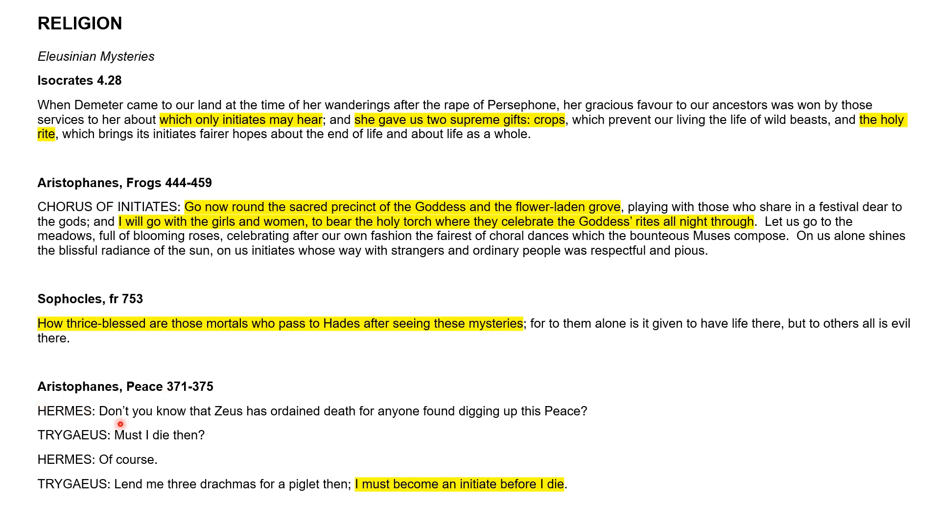
{"action": "mouse_move", "coordinate": [217, 414]}
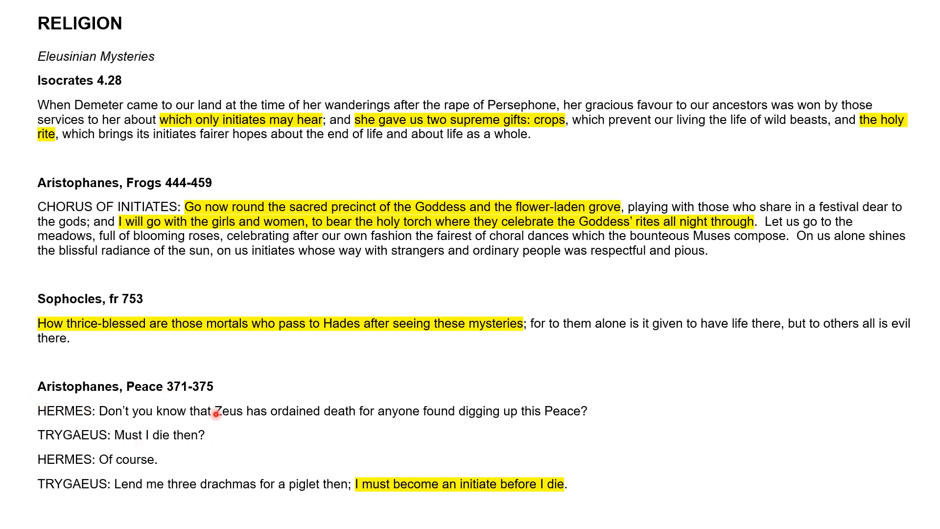
{"action": "mouse_move", "coordinate": [217, 431]}
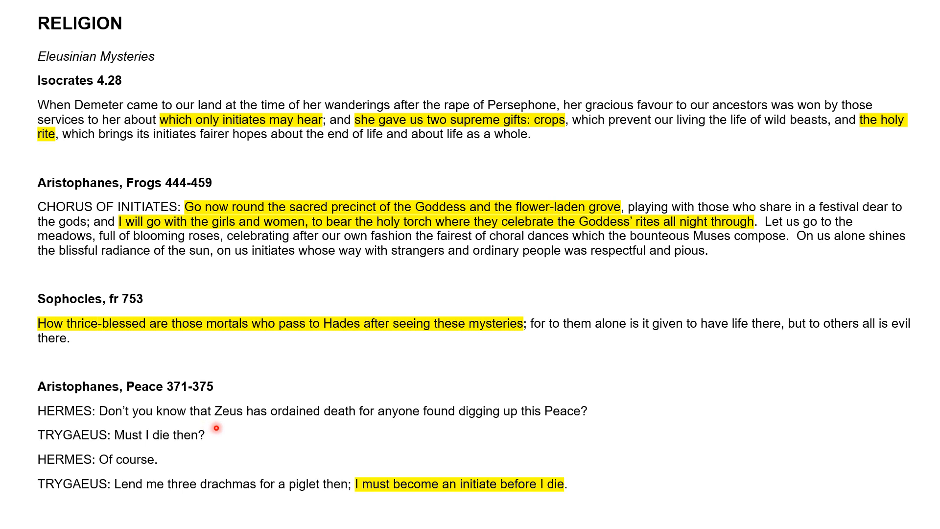
{"action": "mouse_move", "coordinate": [566, 449]}
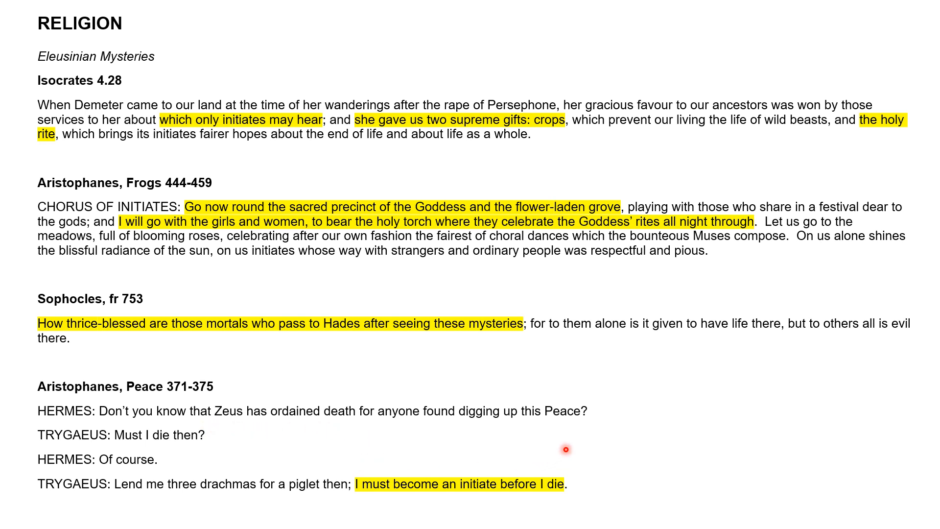
{"action": "mouse_move", "coordinate": [600, 432]}
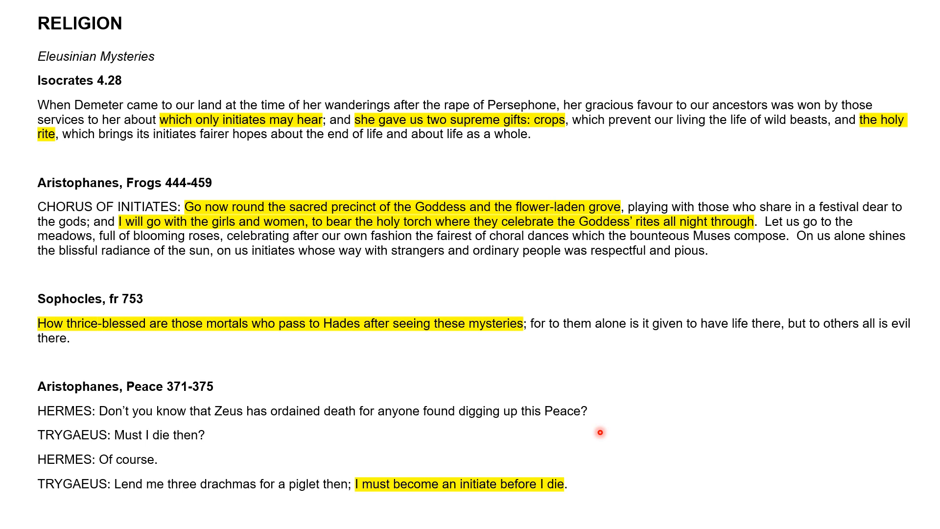
{"action": "mouse_move", "coordinate": [317, 443]}
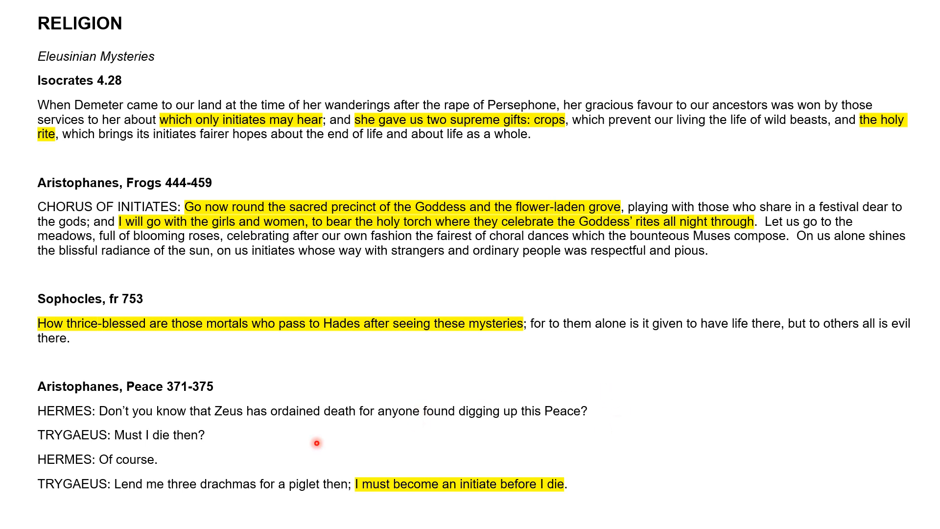
{"action": "mouse_move", "coordinate": [289, 492]}
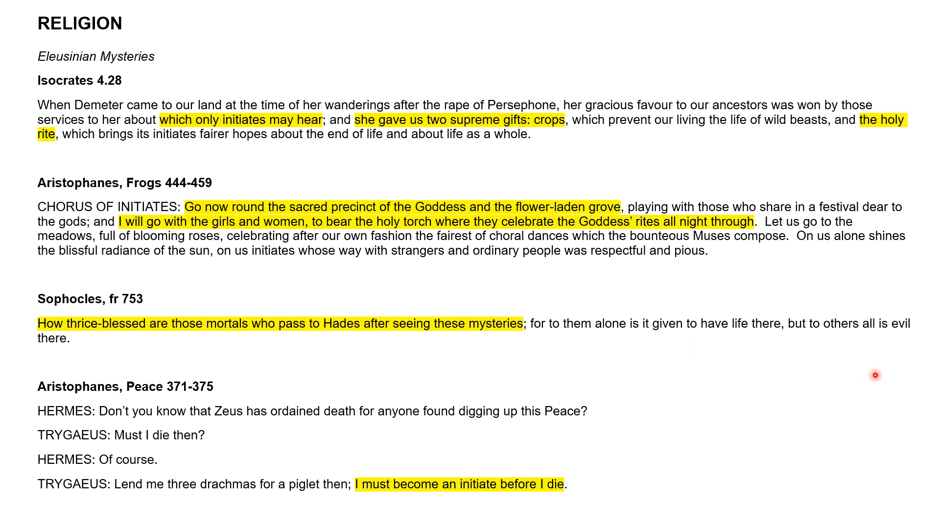
{"action": "mouse_move", "coordinate": [780, 359]}
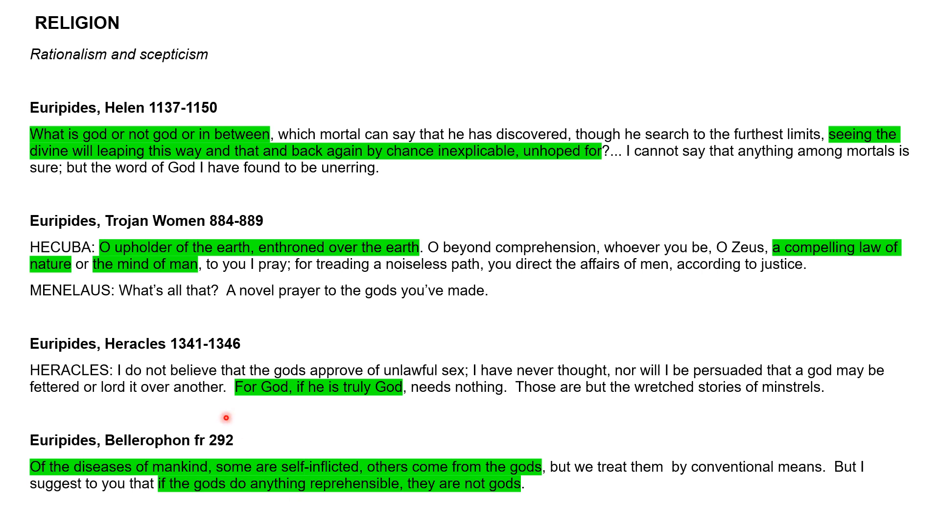
{"action": "mouse_move", "coordinate": [125, 286]}
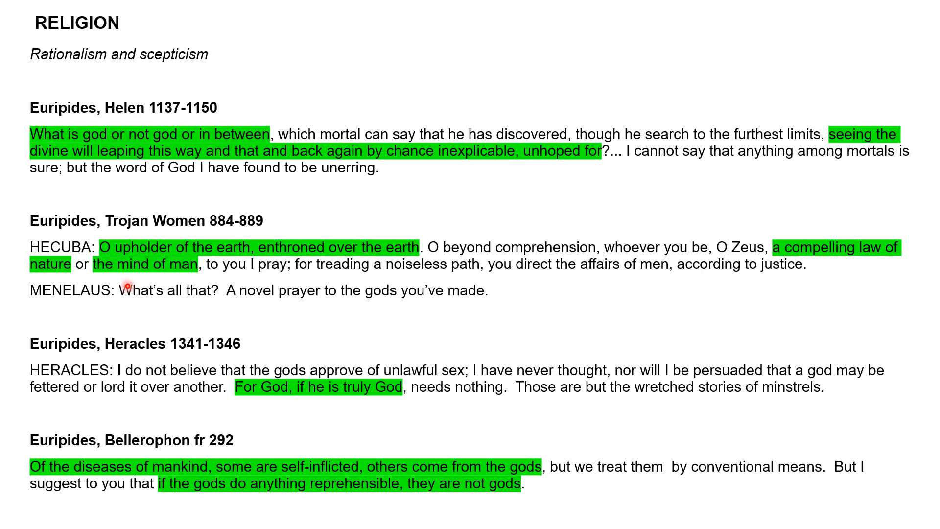
{"action": "mouse_move", "coordinate": [87, 412]}
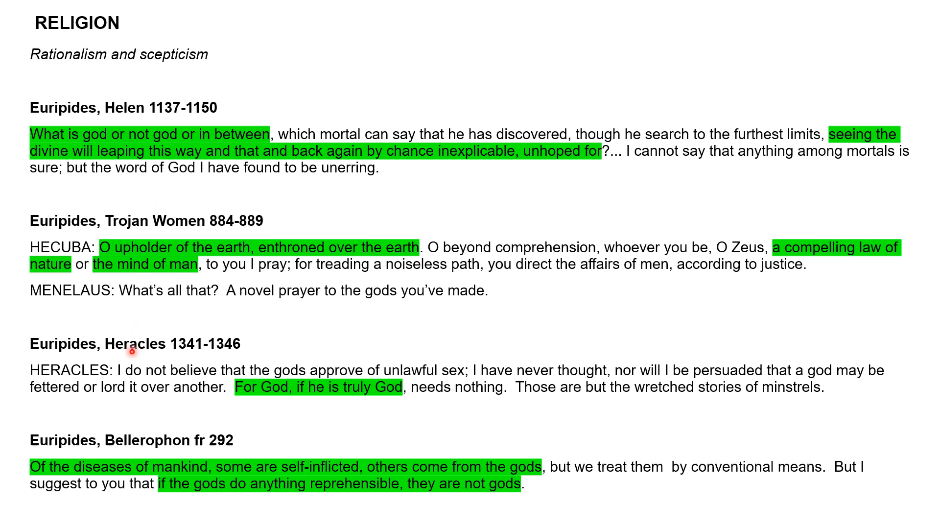
{"action": "mouse_move", "coordinate": [131, 120]}
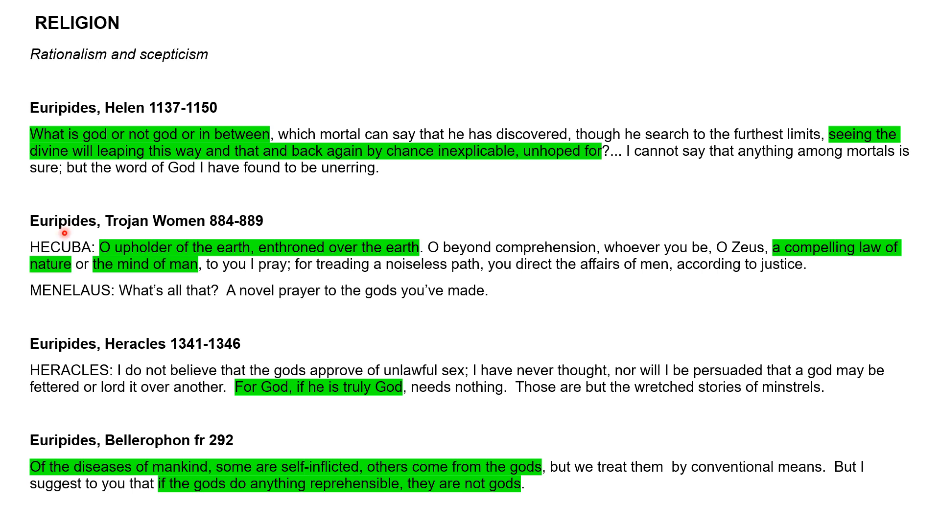
{"action": "mouse_move", "coordinate": [99, 155]}
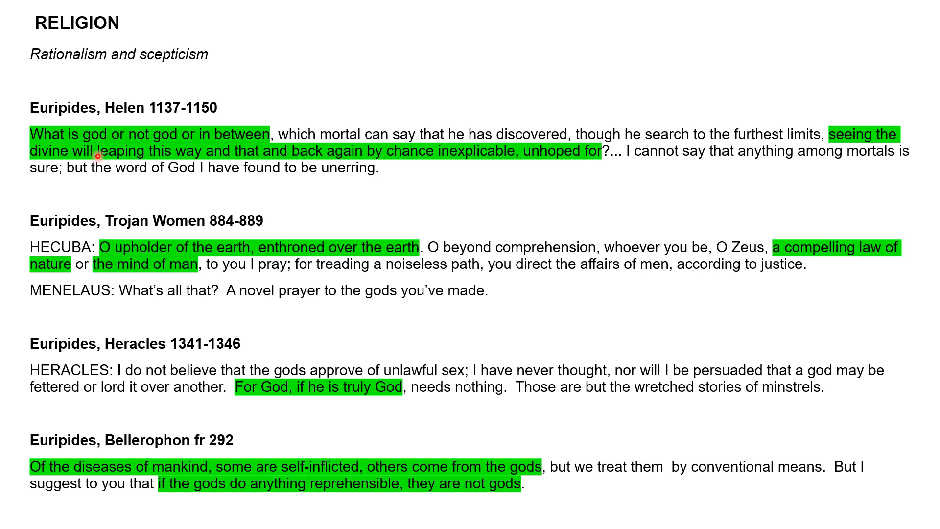
{"action": "mouse_move", "coordinate": [47, 133]}
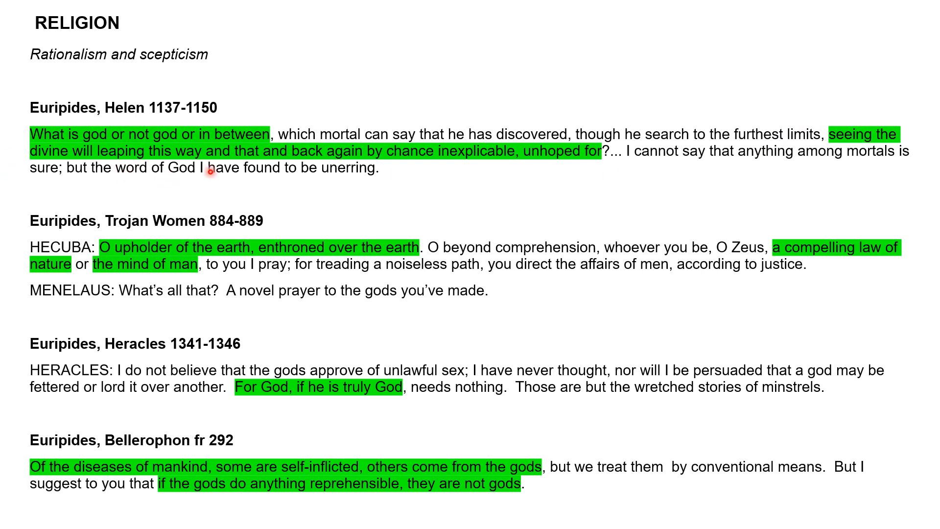
{"action": "mouse_move", "coordinate": [529, 192]}
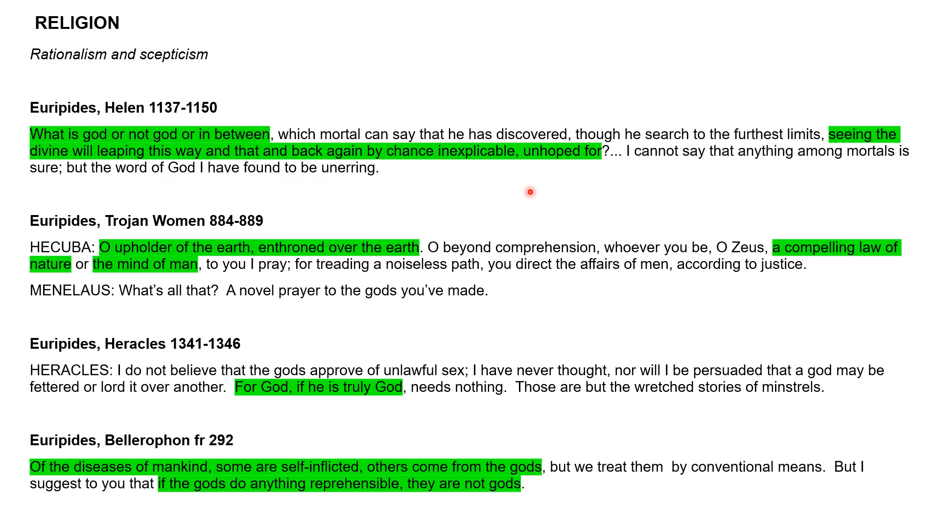
{"action": "mouse_move", "coordinate": [564, 172]}
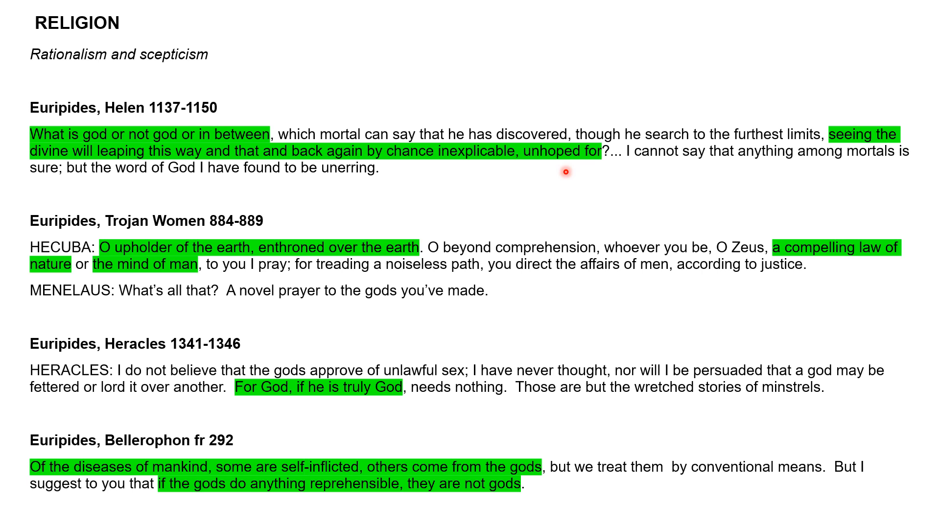
{"action": "mouse_move", "coordinate": [495, 220]}
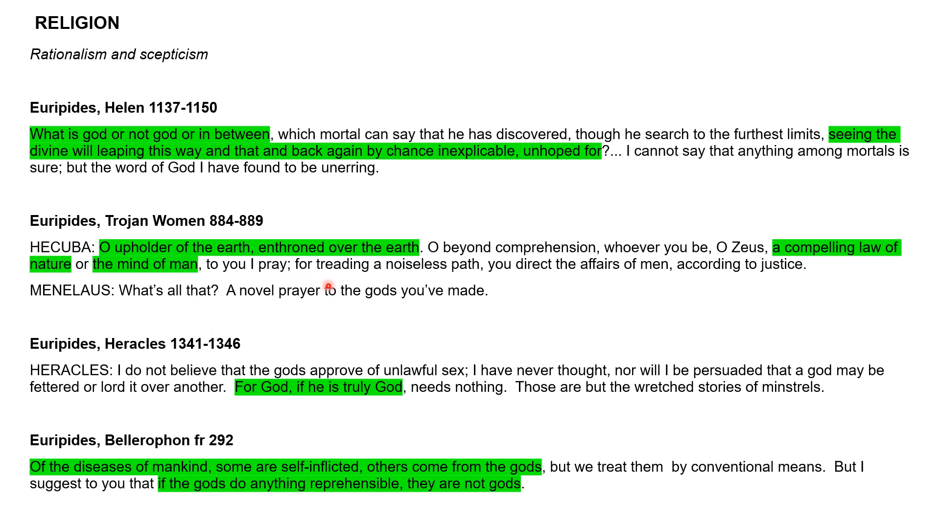
{"action": "mouse_move", "coordinate": [832, 262]}
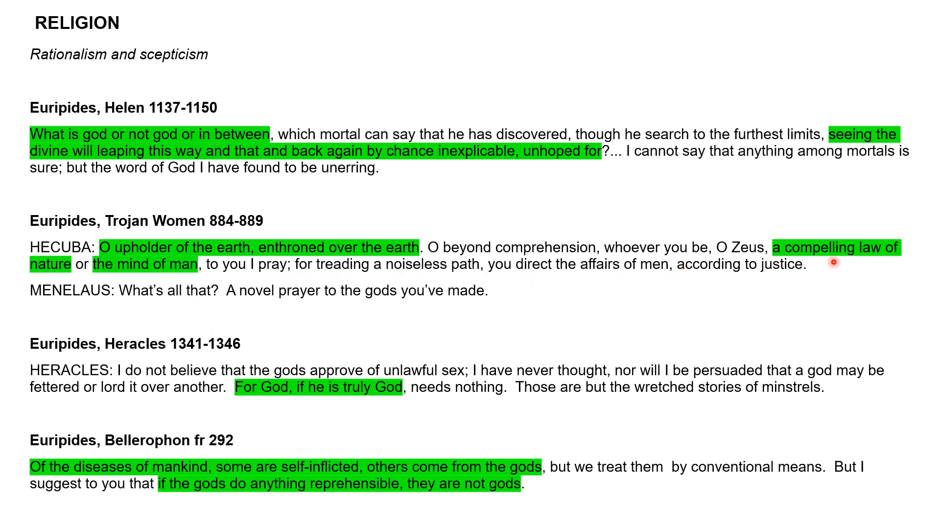
{"action": "mouse_move", "coordinate": [202, 271]}
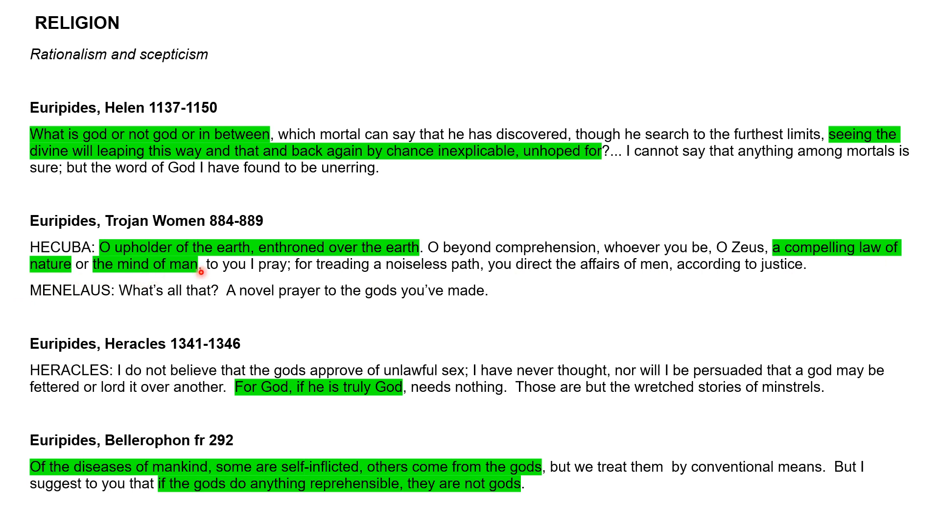
{"action": "mouse_move", "coordinate": [667, 266]}
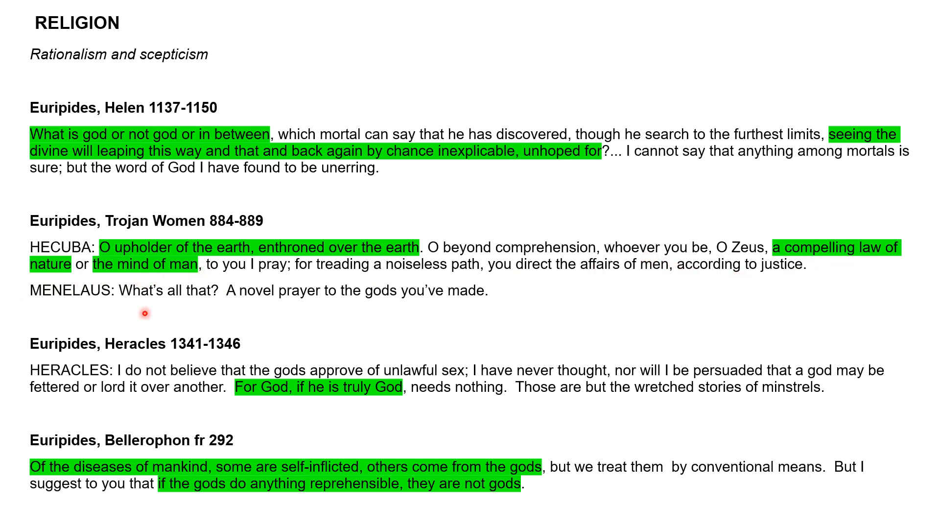
{"action": "mouse_move", "coordinate": [39, 276]}
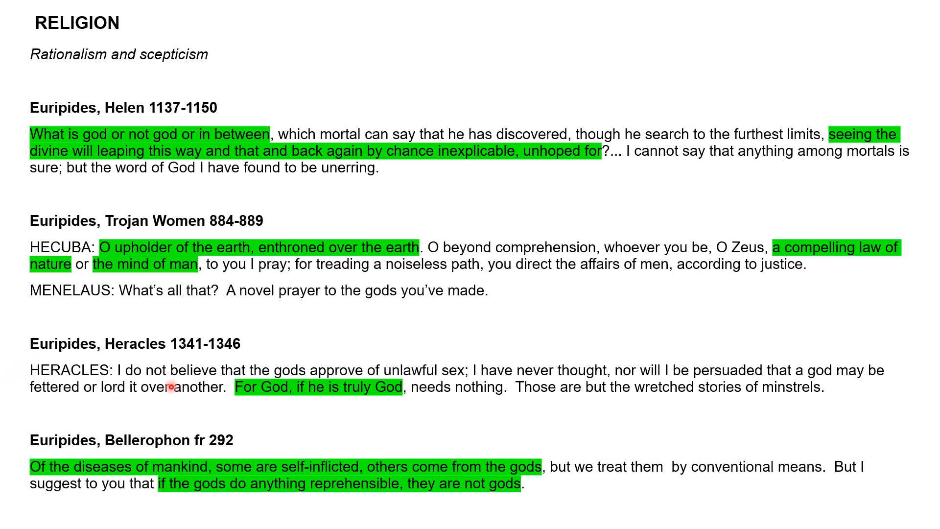
{"action": "mouse_move", "coordinate": [279, 403]}
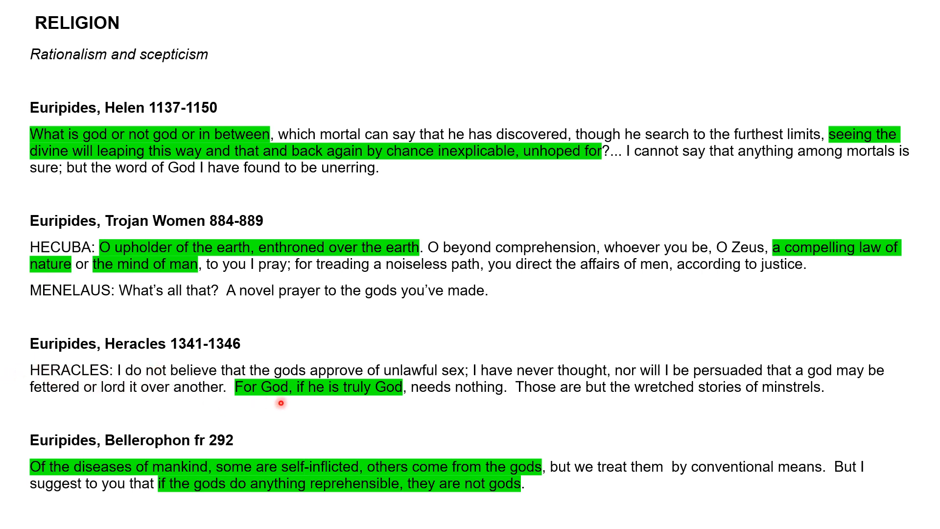
{"action": "mouse_move", "coordinate": [445, 405]}
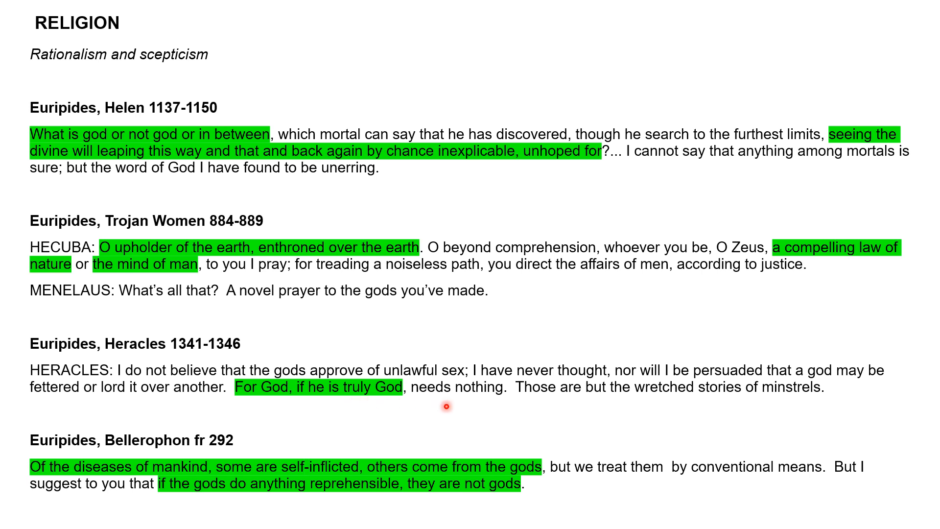
{"action": "mouse_move", "coordinate": [498, 402]}
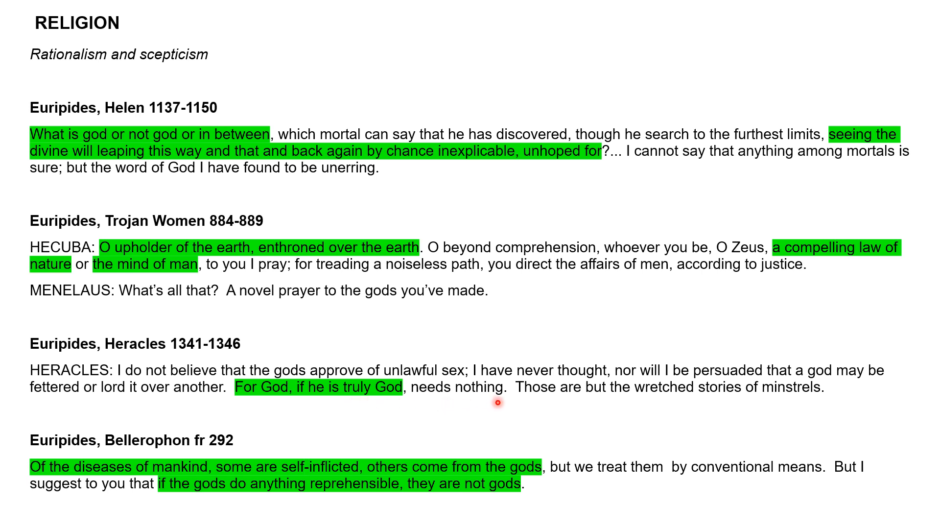
{"action": "mouse_move", "coordinate": [425, 432]}
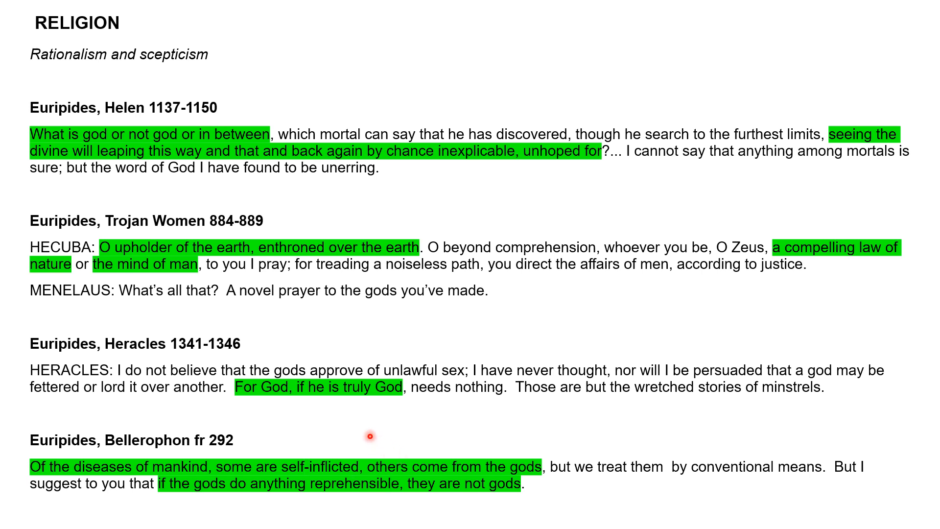
{"action": "mouse_move", "coordinate": [273, 502]}
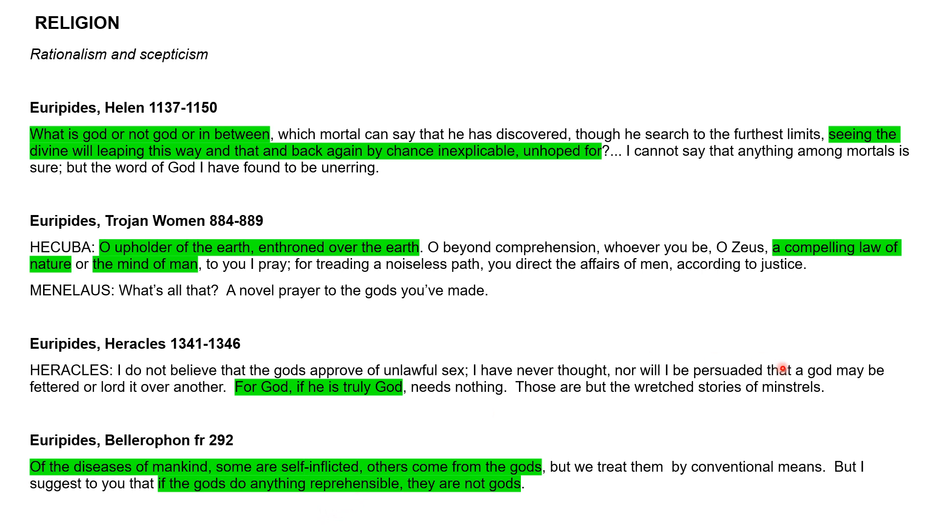
{"action": "mouse_move", "coordinate": [931, 348]}
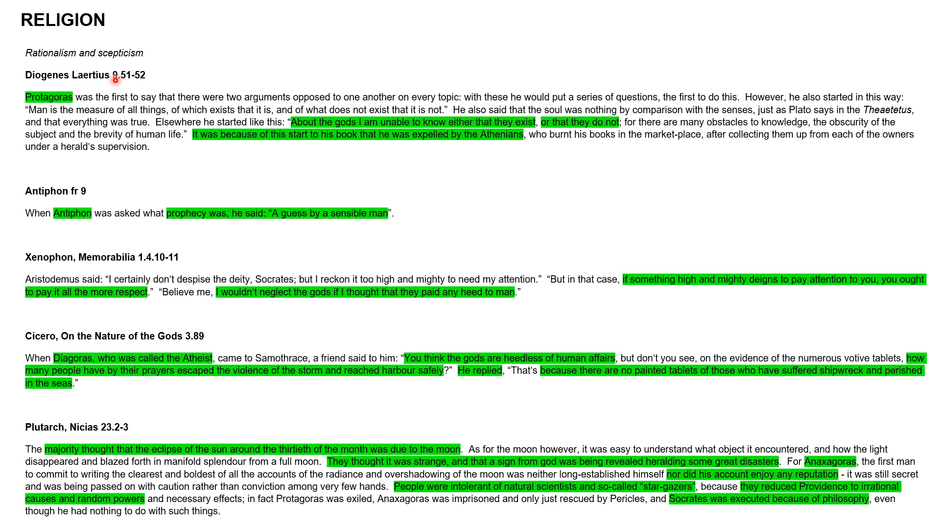
{"action": "mouse_move", "coordinate": [221, 255]}
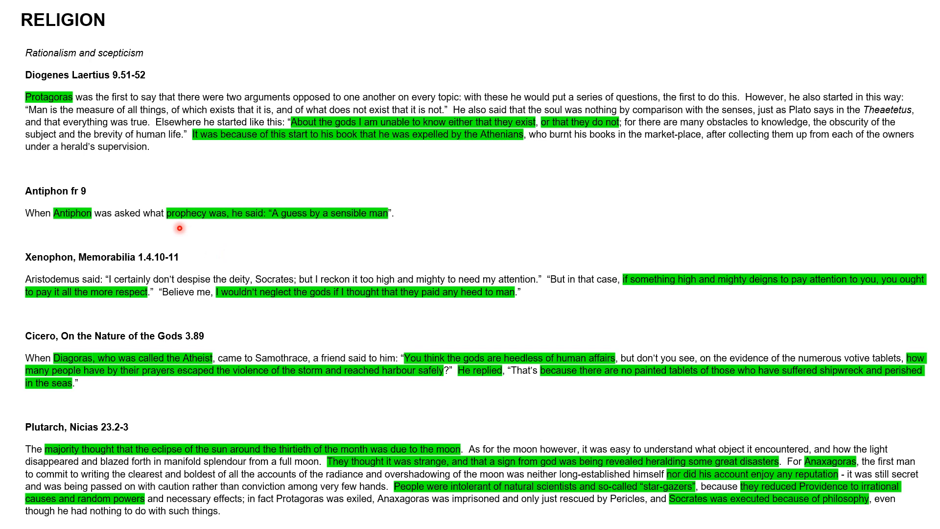
{"action": "mouse_move", "coordinate": [398, 201]}
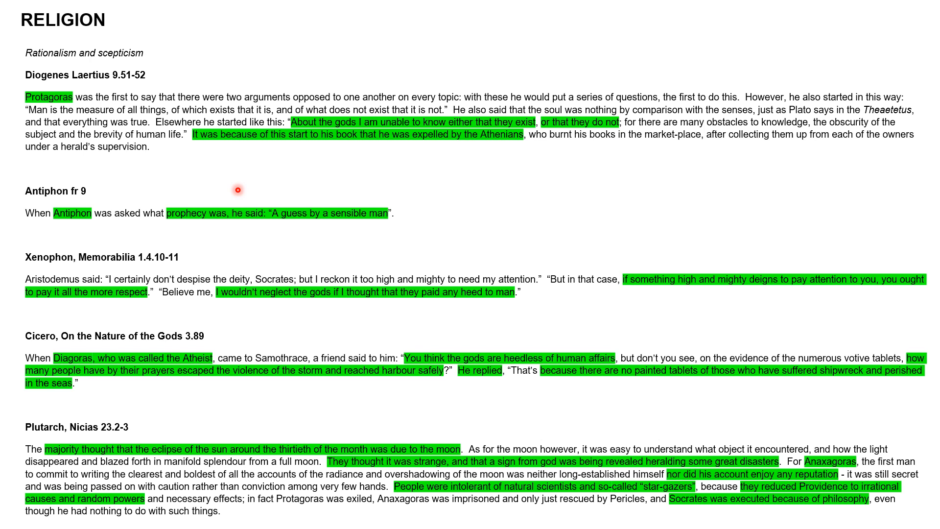
{"action": "mouse_move", "coordinate": [256, 212]}
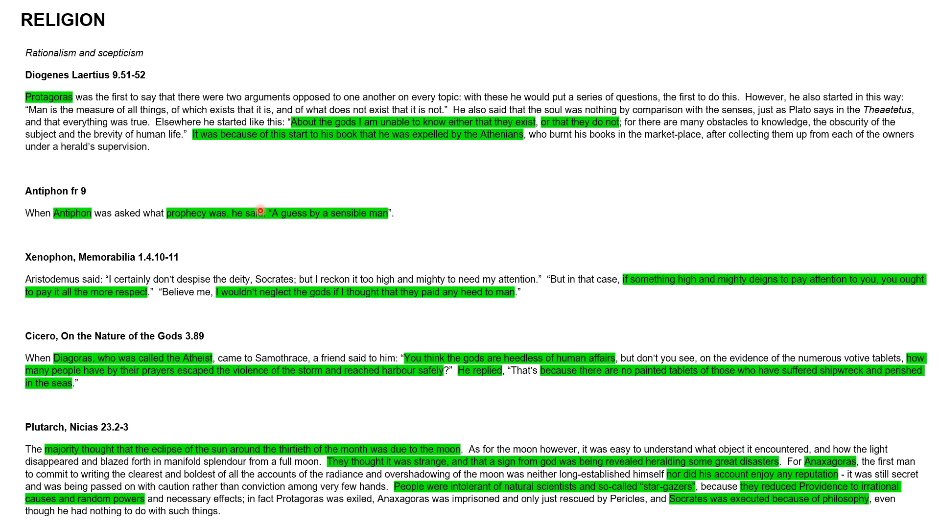
{"action": "mouse_move", "coordinate": [275, 195]}
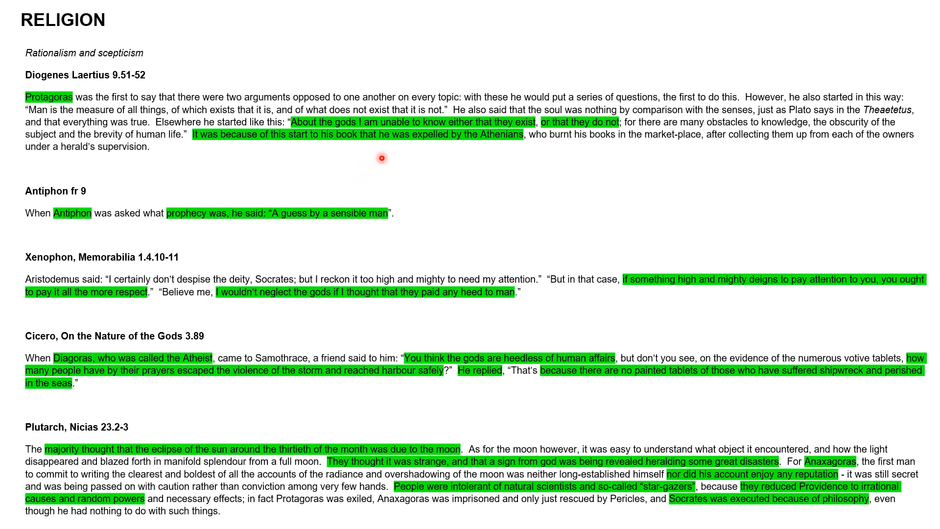
{"action": "mouse_move", "coordinate": [21, 111]}
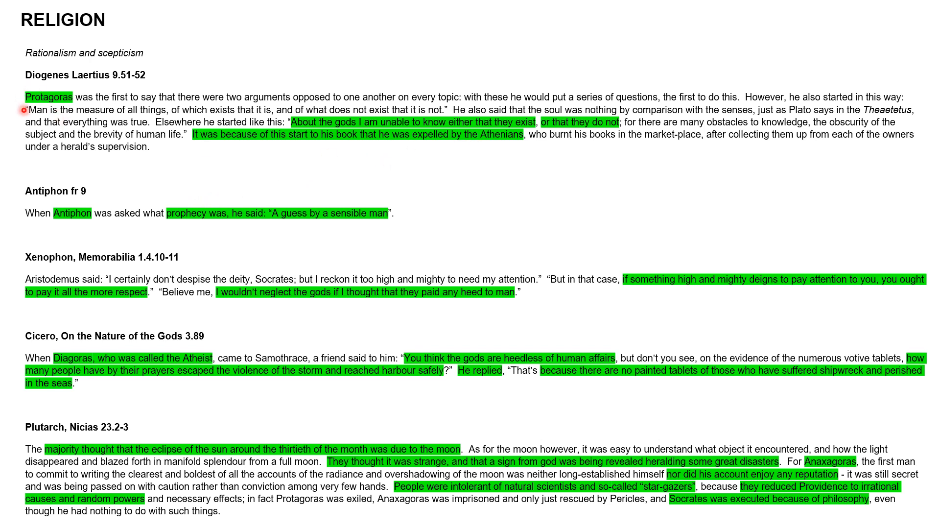
{"action": "mouse_move", "coordinate": [93, 127]}
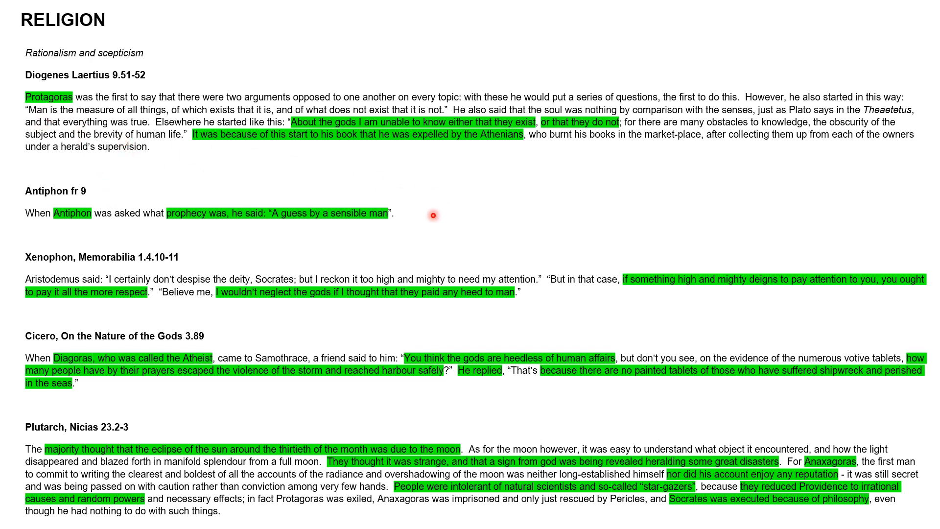
{"action": "mouse_move", "coordinate": [414, 152]}
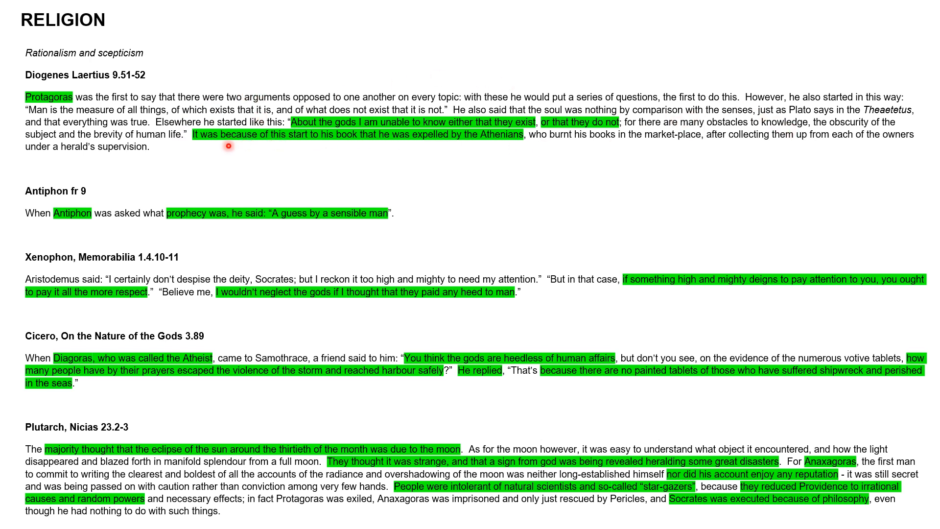
{"action": "mouse_move", "coordinate": [368, 136]}
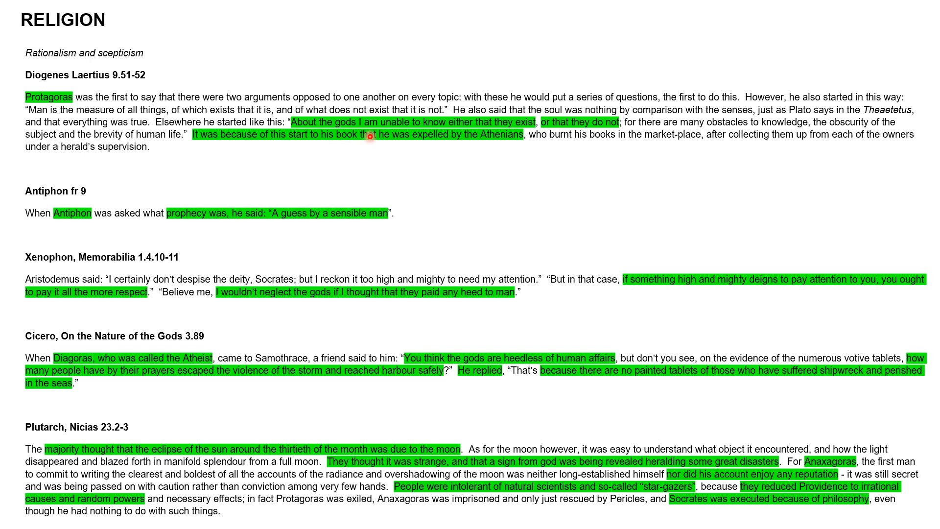
{"action": "mouse_move", "coordinate": [506, 140]}
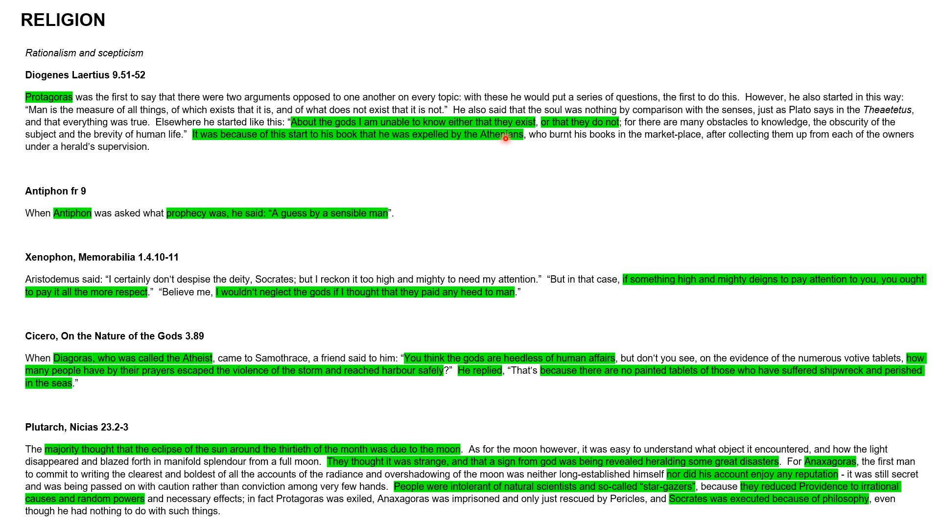
{"action": "mouse_move", "coordinate": [596, 147]}
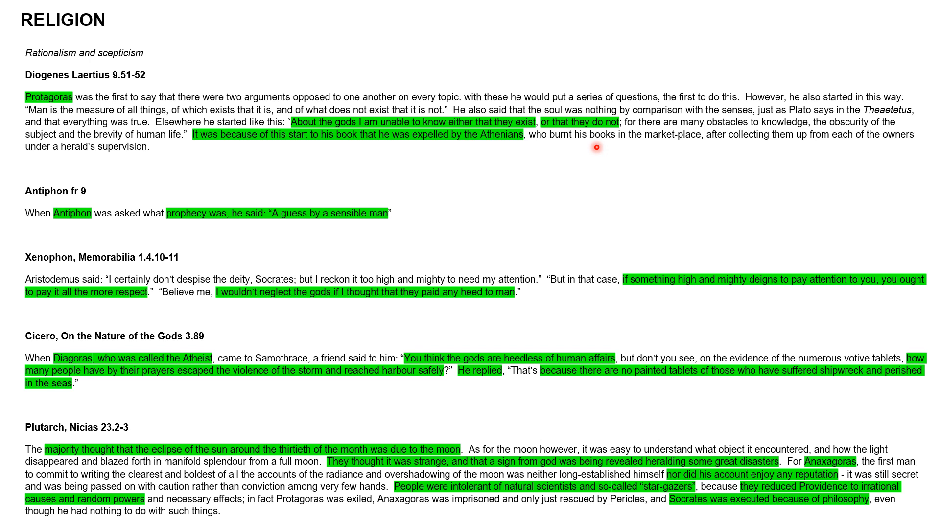
{"action": "mouse_move", "coordinate": [578, 99]}
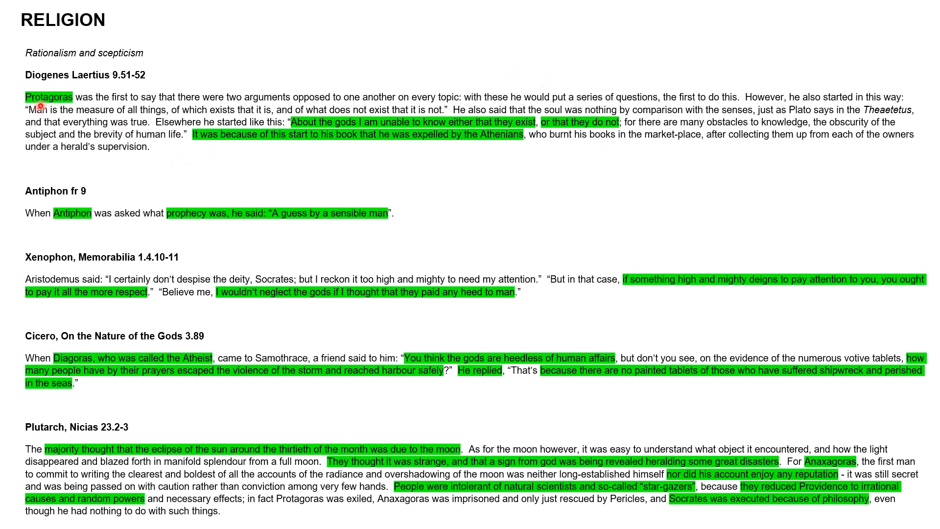
{"action": "mouse_move", "coordinate": [219, 148]}
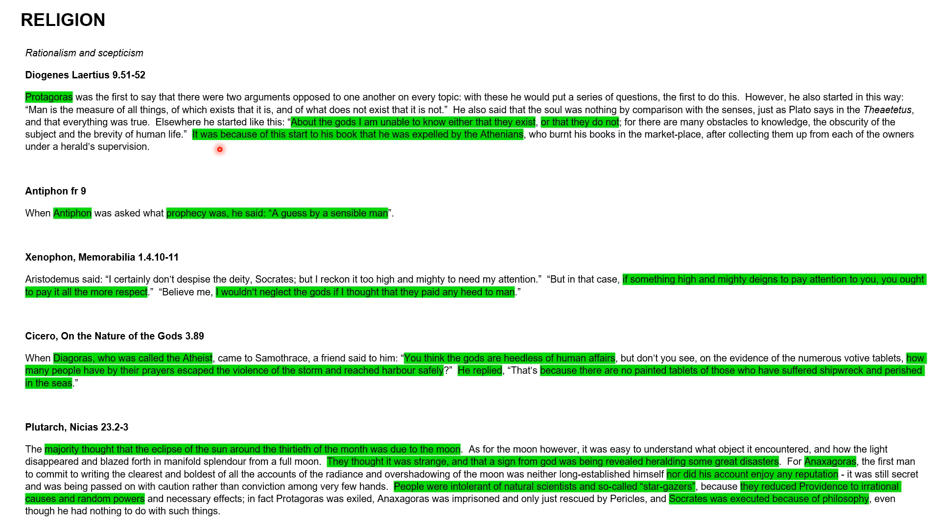
{"action": "mouse_move", "coordinate": [326, 148]}
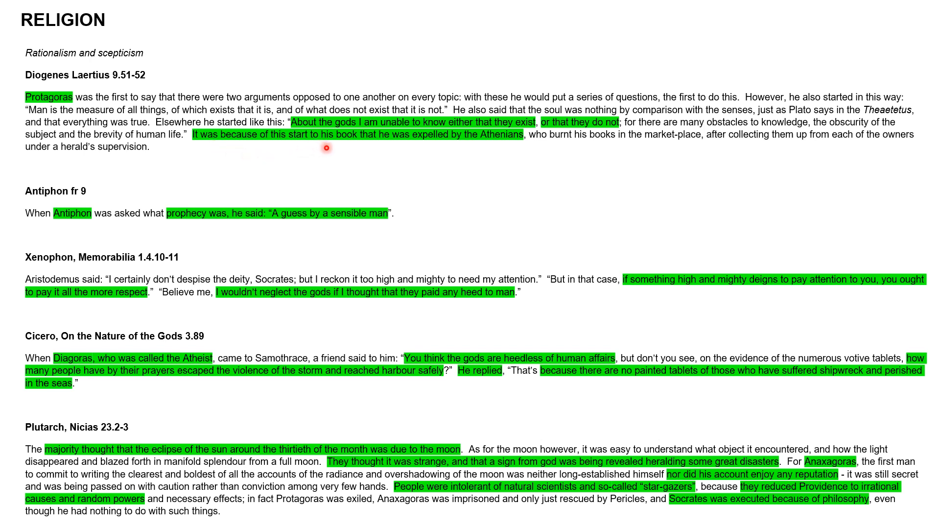
{"action": "mouse_move", "coordinate": [461, 160]}
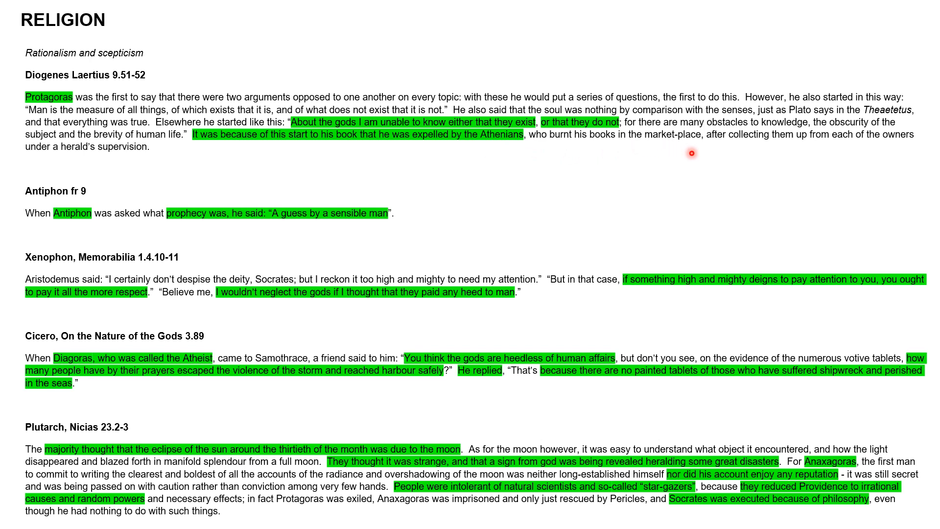
{"action": "mouse_move", "coordinate": [697, 148]}
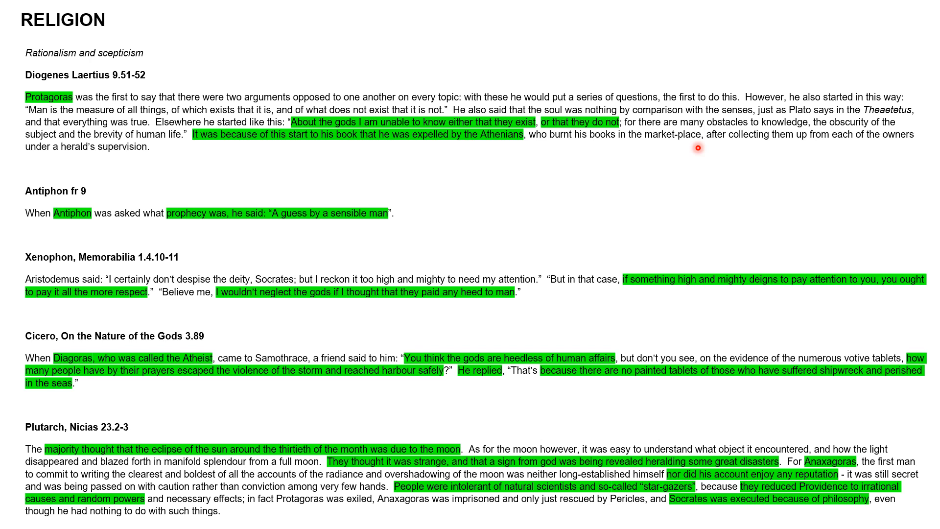
{"action": "mouse_move", "coordinate": [30, 221]}
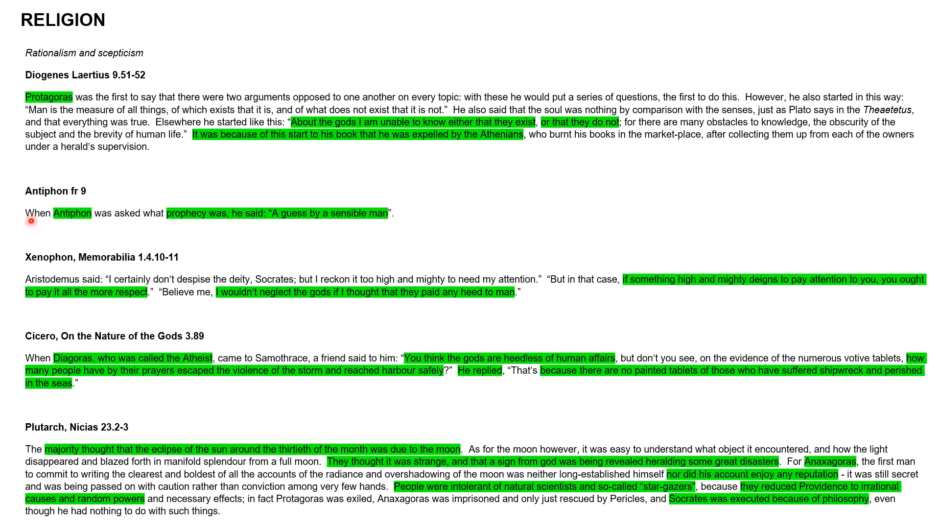
{"action": "mouse_move", "coordinate": [15, 212]}
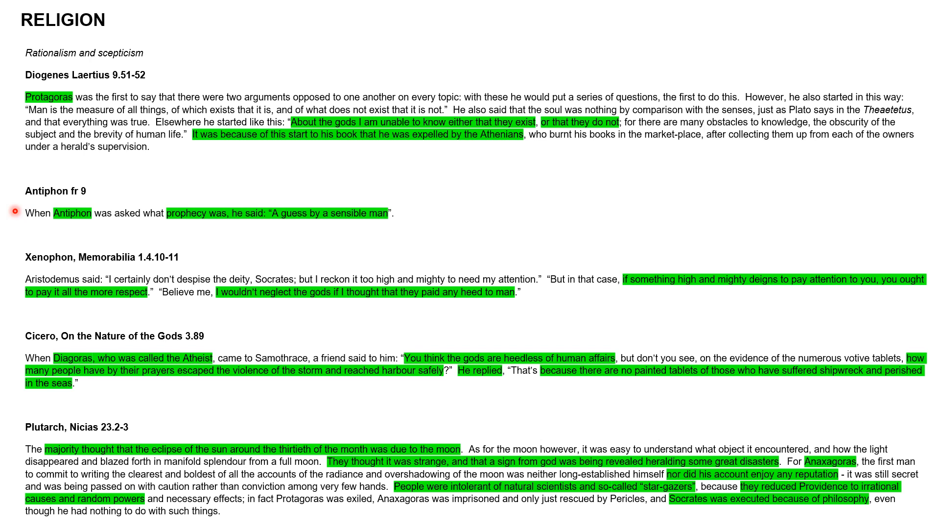
{"action": "mouse_move", "coordinate": [125, 240]}
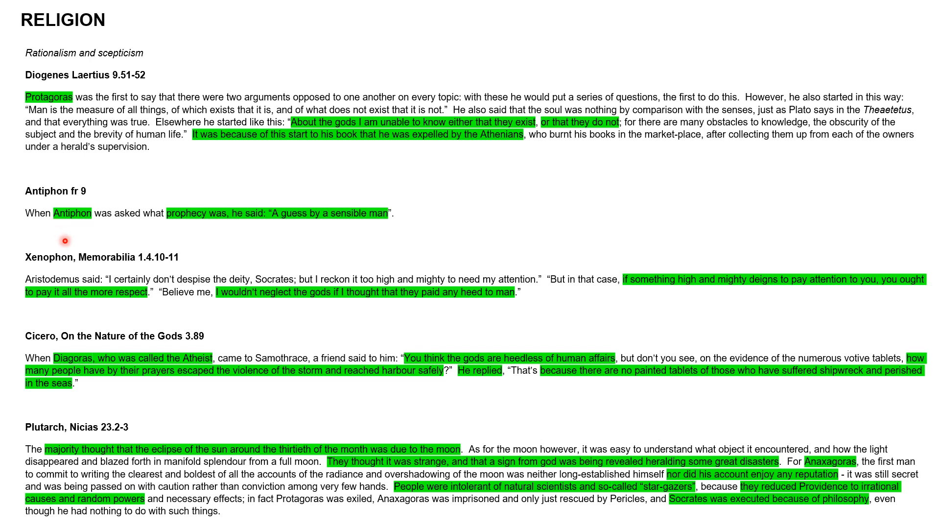
{"action": "mouse_move", "coordinate": [313, 275]}
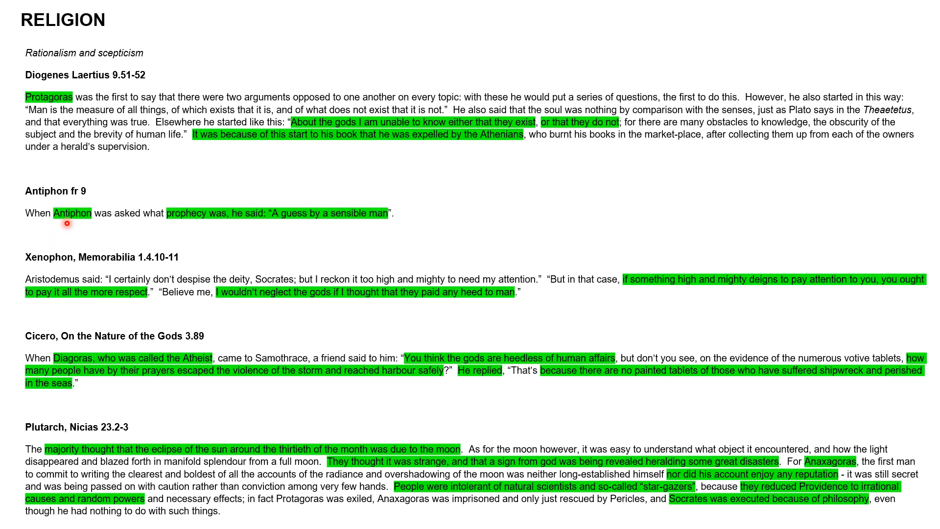
{"action": "mouse_move", "coordinate": [339, 245]}
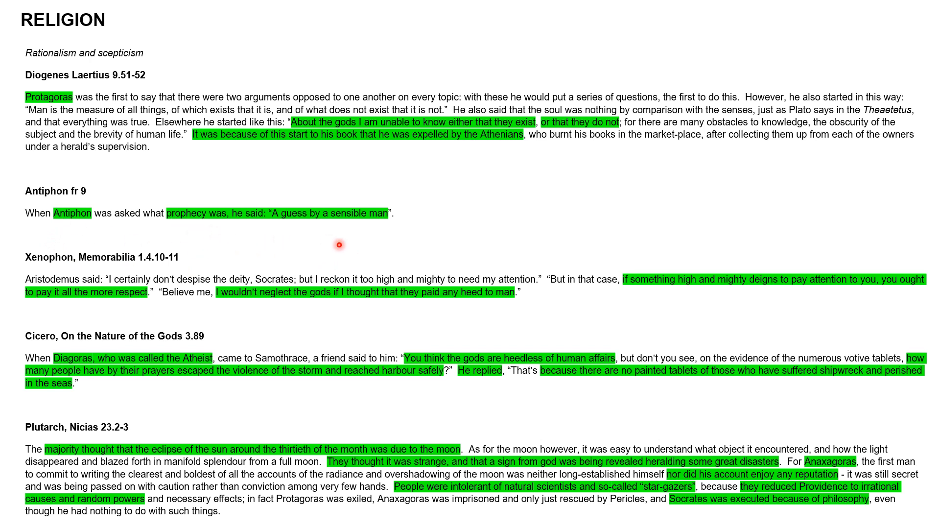
{"action": "mouse_move", "coordinate": [313, 248]}
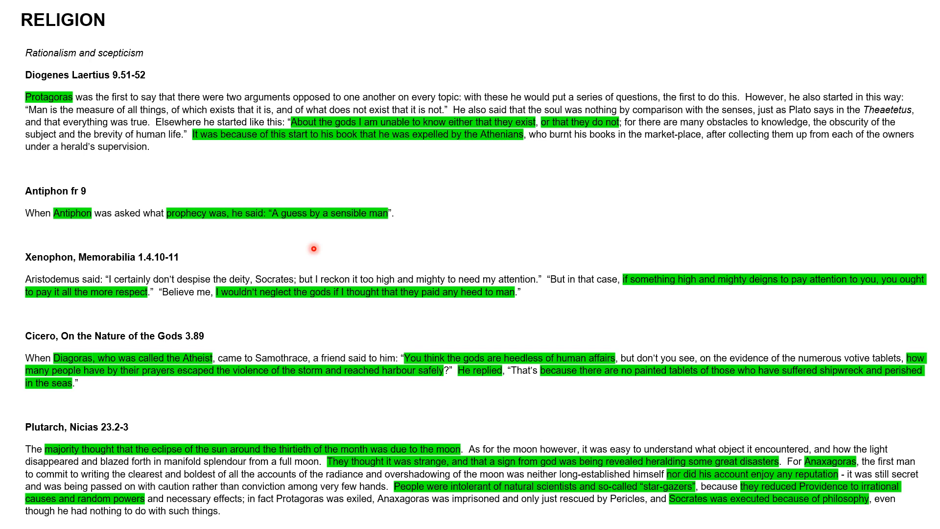
{"action": "mouse_move", "coordinate": [314, 252]}
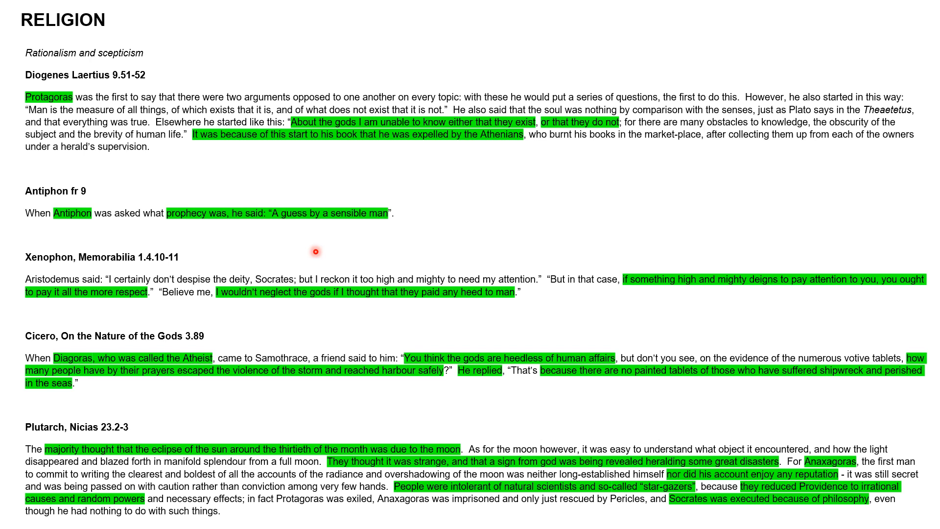
{"action": "mouse_move", "coordinate": [297, 248]}
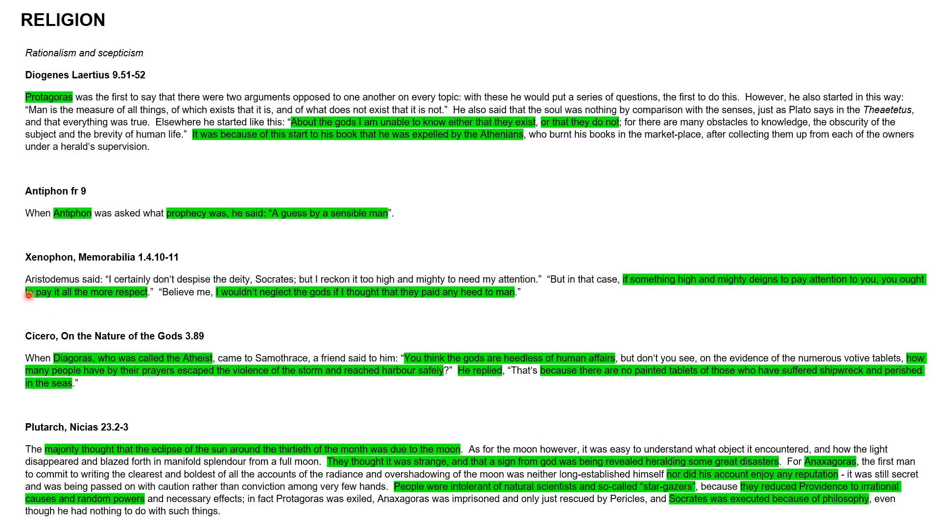
{"action": "mouse_move", "coordinate": [244, 323]}
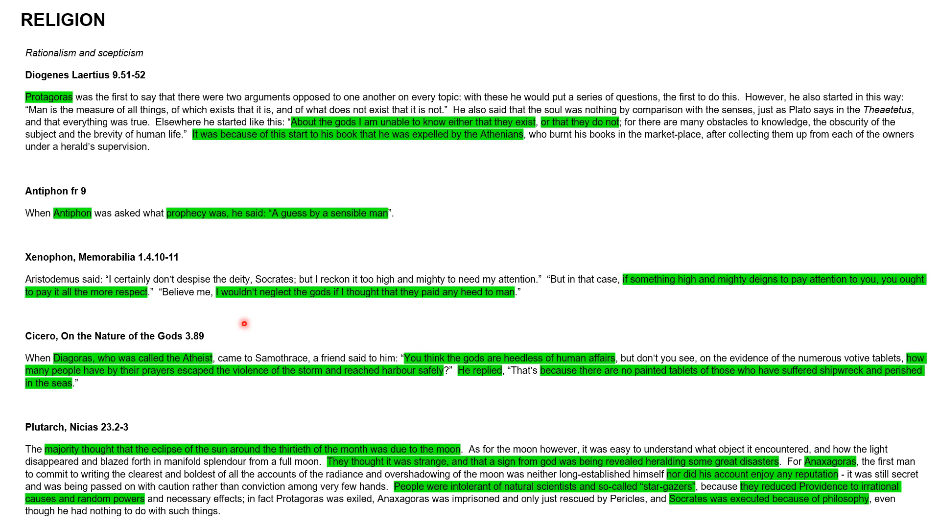
{"action": "mouse_move", "coordinate": [459, 306]}
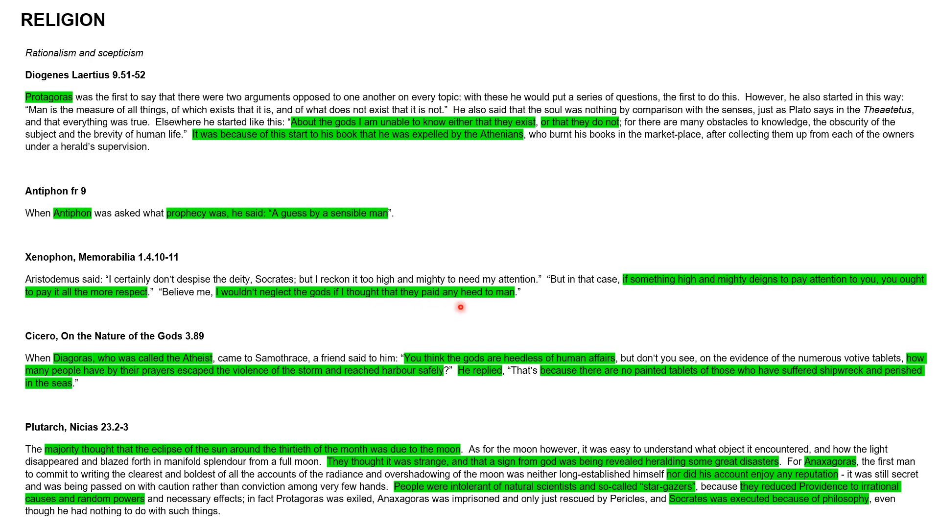
{"action": "mouse_move", "coordinate": [588, 306]}
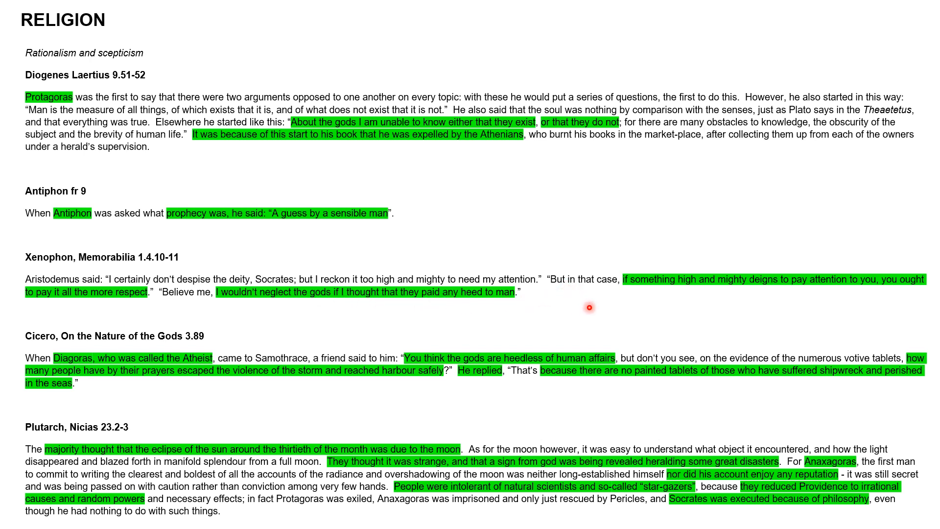
{"action": "mouse_move", "coordinate": [773, 304]}
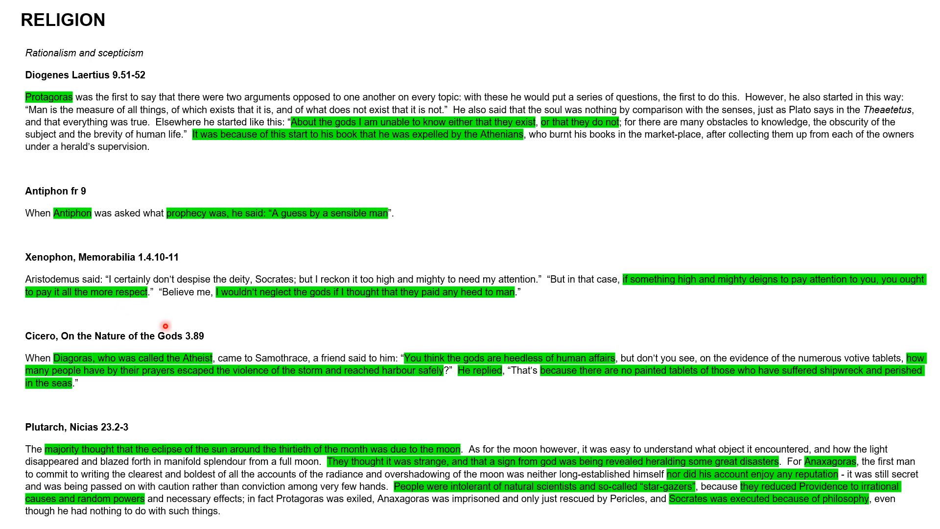
{"action": "mouse_move", "coordinate": [446, 313]}
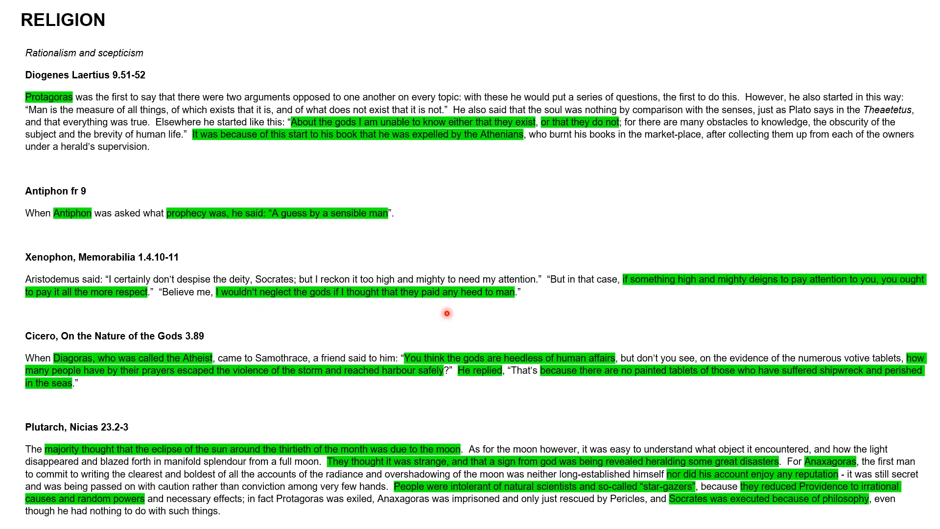
{"action": "mouse_move", "coordinate": [540, 305]}
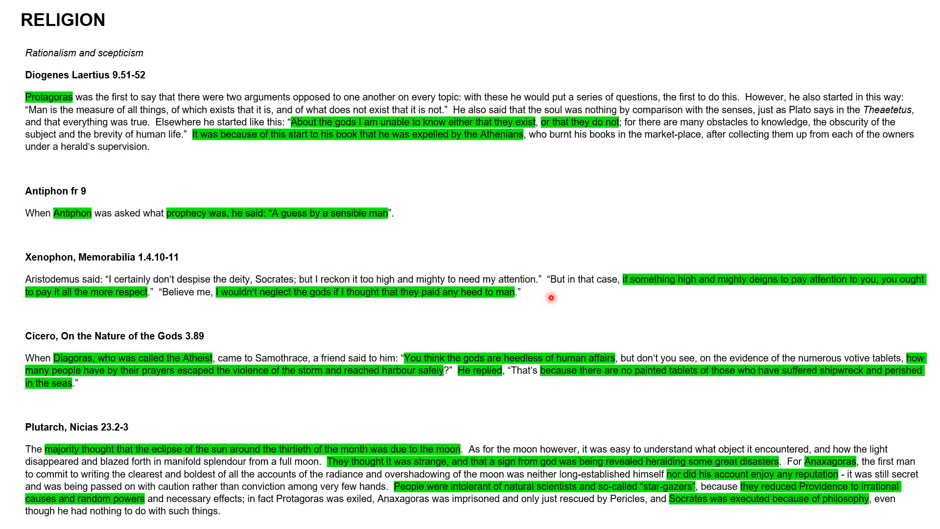
{"action": "mouse_move", "coordinate": [216, 347]}
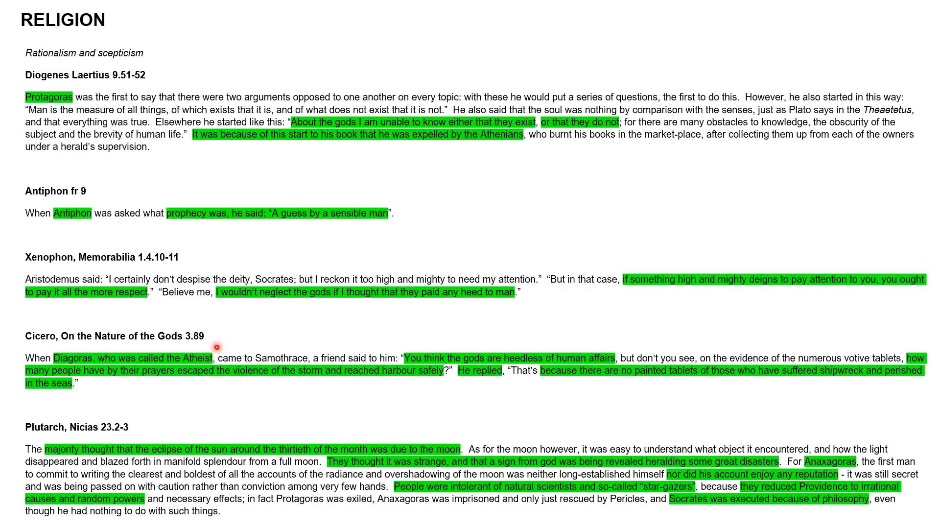
{"action": "mouse_move", "coordinate": [51, 351]}
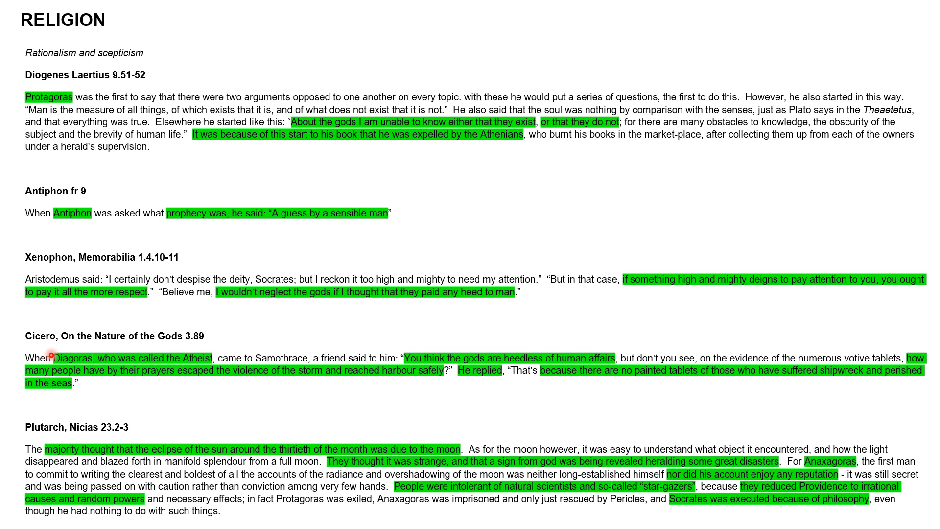
{"action": "mouse_move", "coordinate": [61, 266]}
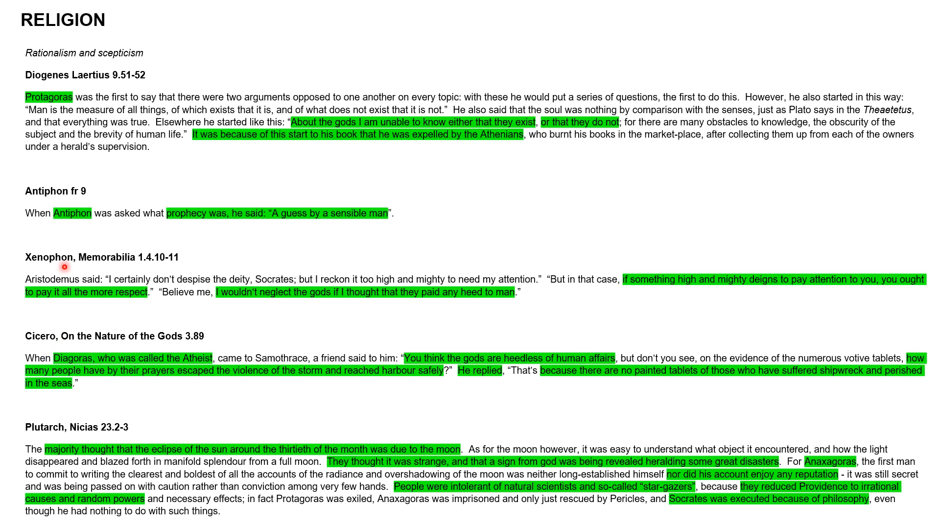
{"action": "mouse_move", "coordinate": [69, 264]}
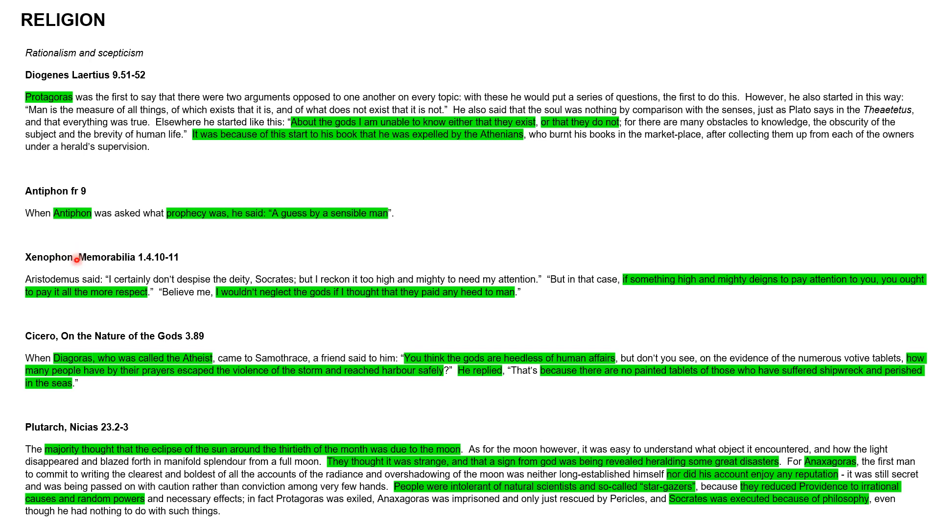
{"action": "mouse_move", "coordinate": [64, 378]}
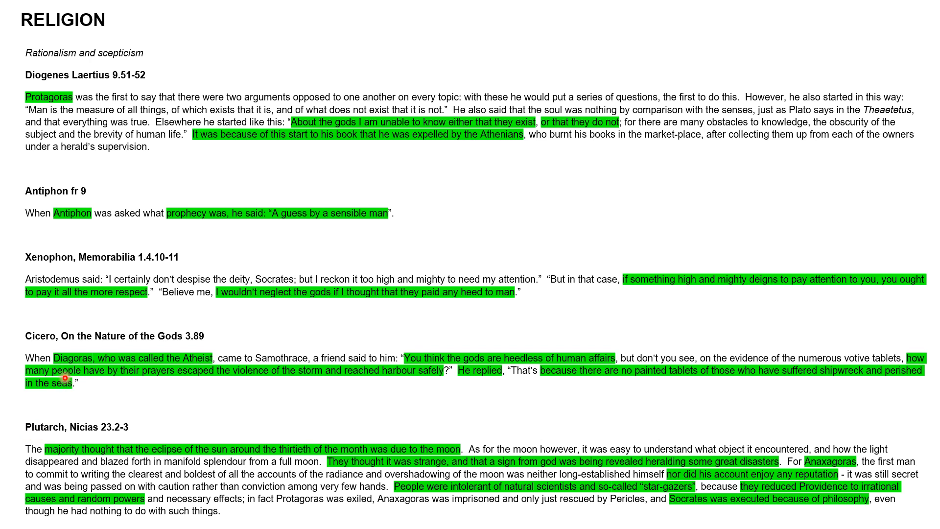
{"action": "mouse_move", "coordinate": [133, 366]}
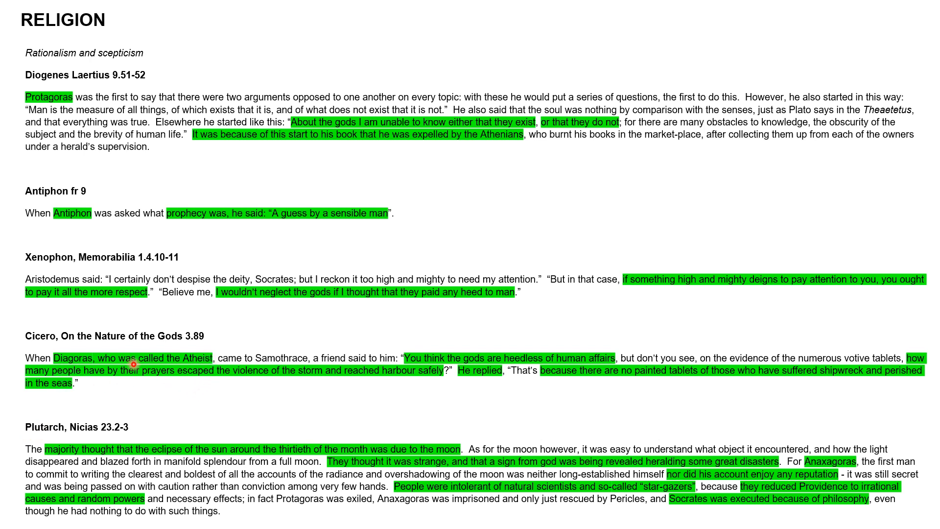
{"action": "mouse_move", "coordinate": [176, 388]}
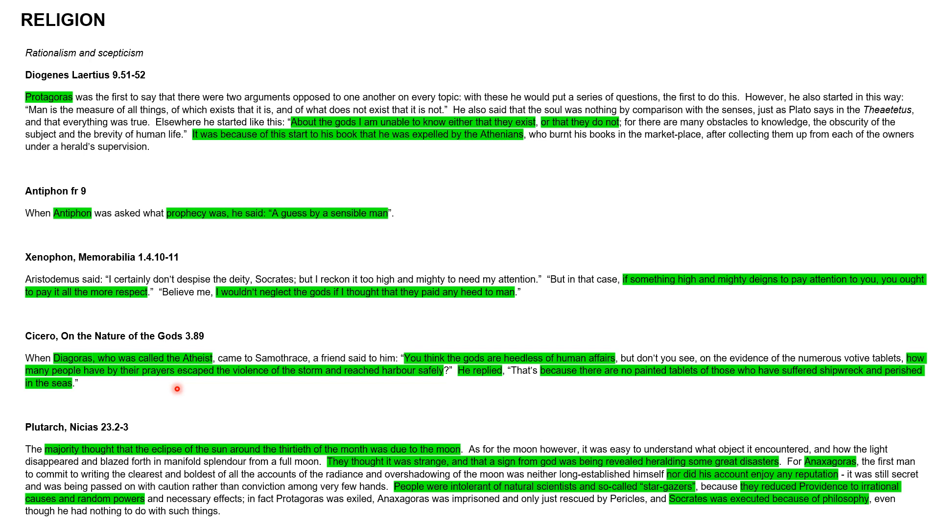
{"action": "mouse_move", "coordinate": [545, 375]}
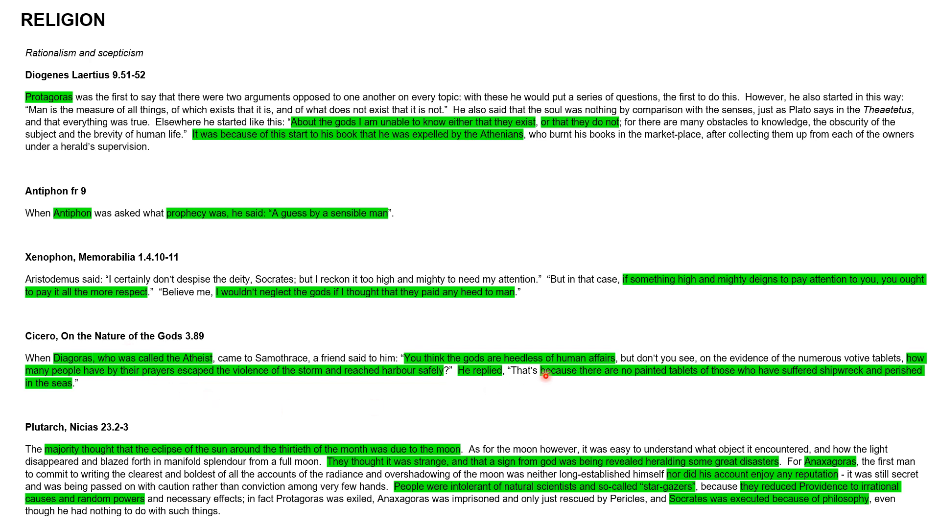
{"action": "mouse_move", "coordinate": [418, 368]}
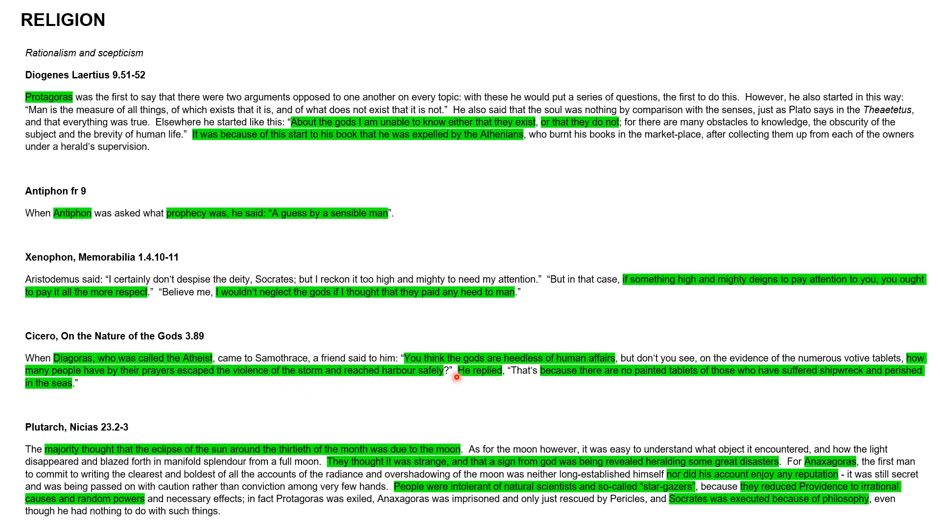
{"action": "mouse_move", "coordinate": [599, 370]}
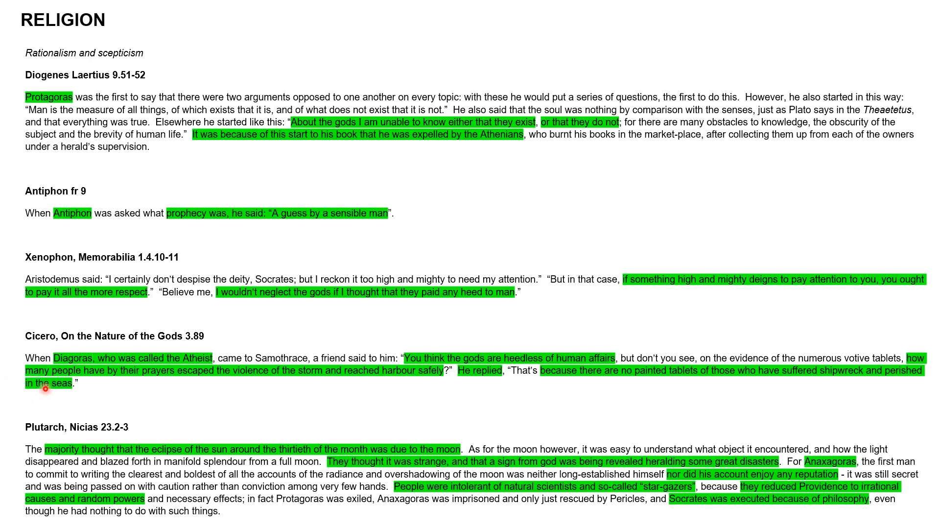
{"action": "mouse_move", "coordinate": [288, 409]}
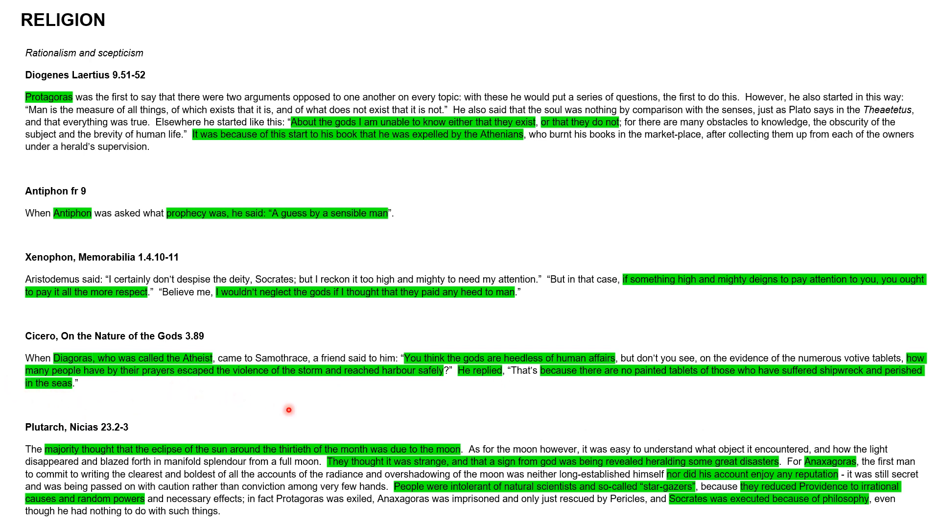
{"action": "mouse_move", "coordinate": [459, 396]}
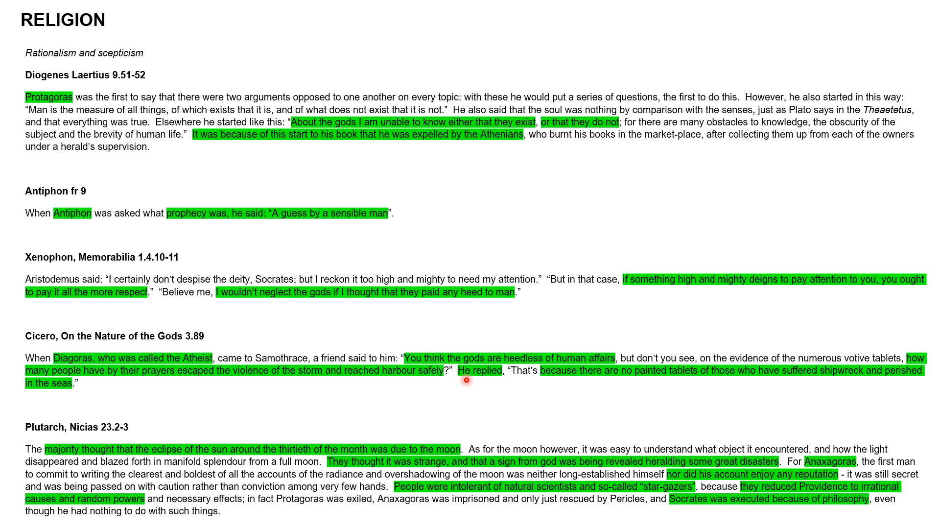
{"action": "mouse_move", "coordinate": [564, 411]}
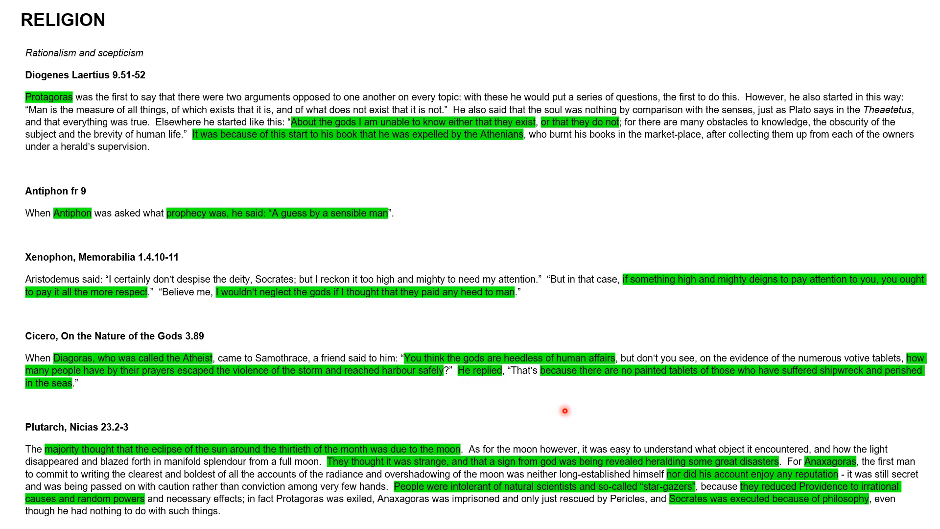
{"action": "mouse_move", "coordinate": [644, 412]}
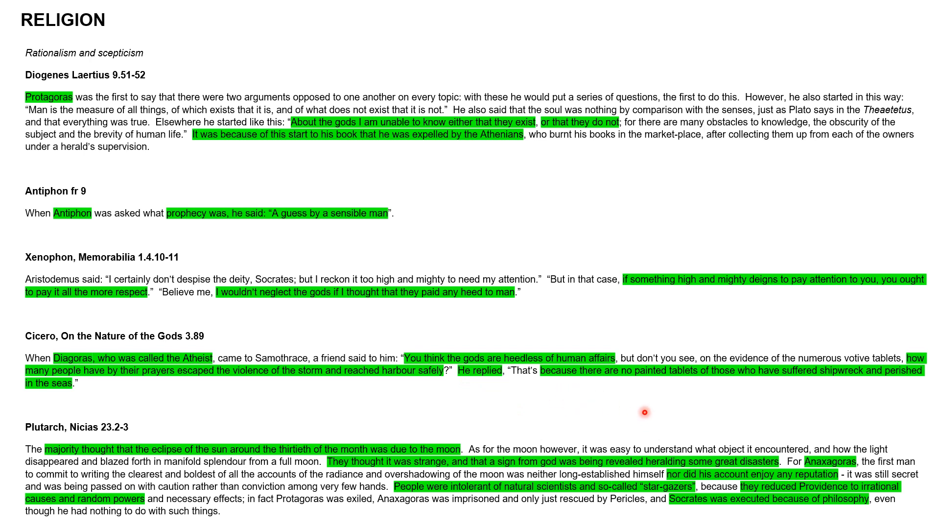
{"action": "mouse_move", "coordinate": [628, 432]}
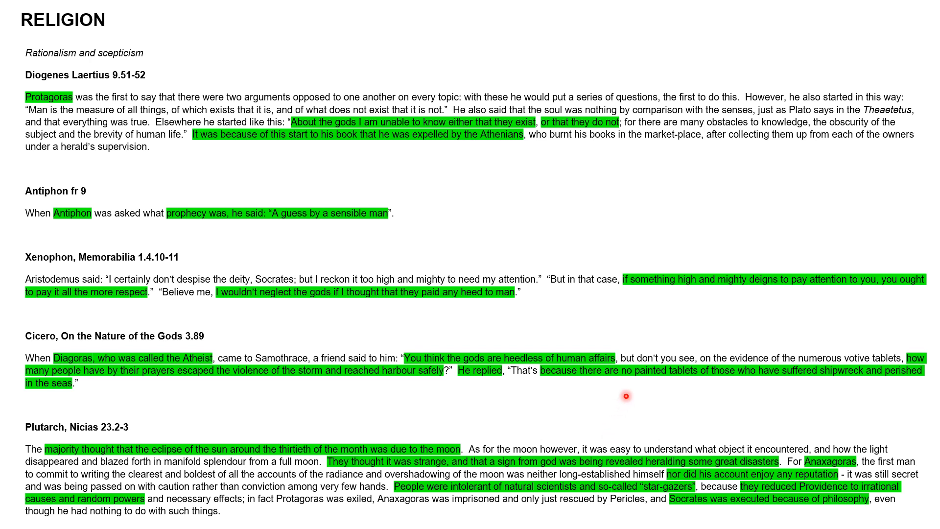
{"action": "mouse_move", "coordinate": [41, 437]}
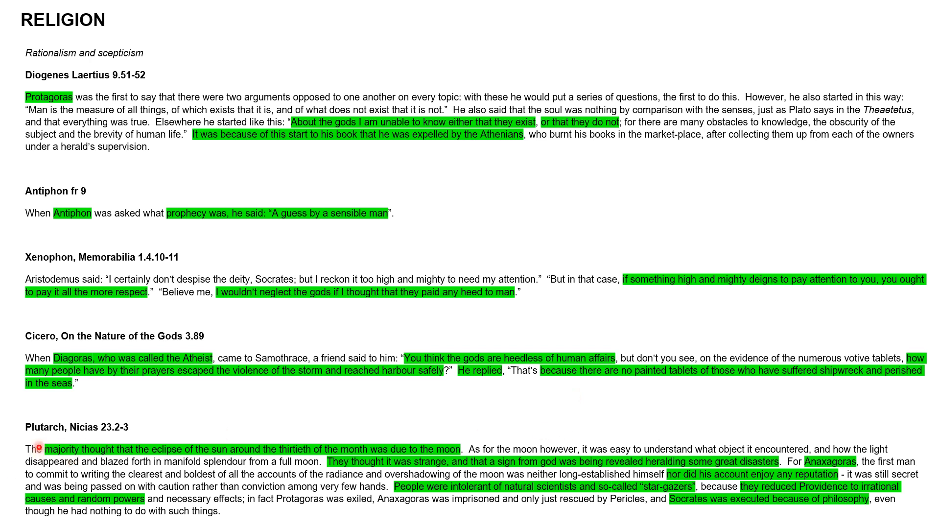
{"action": "mouse_move", "coordinate": [59, 441]}
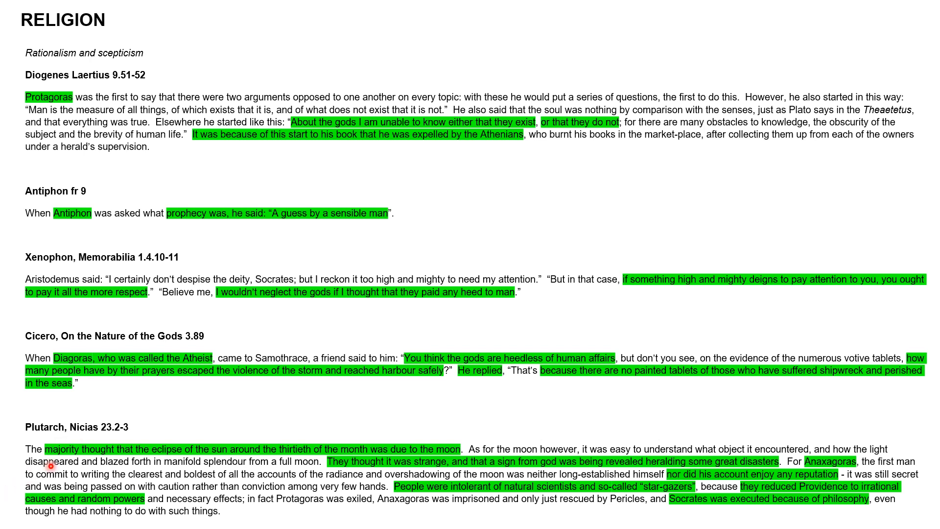
{"action": "mouse_move", "coordinate": [230, 467]}
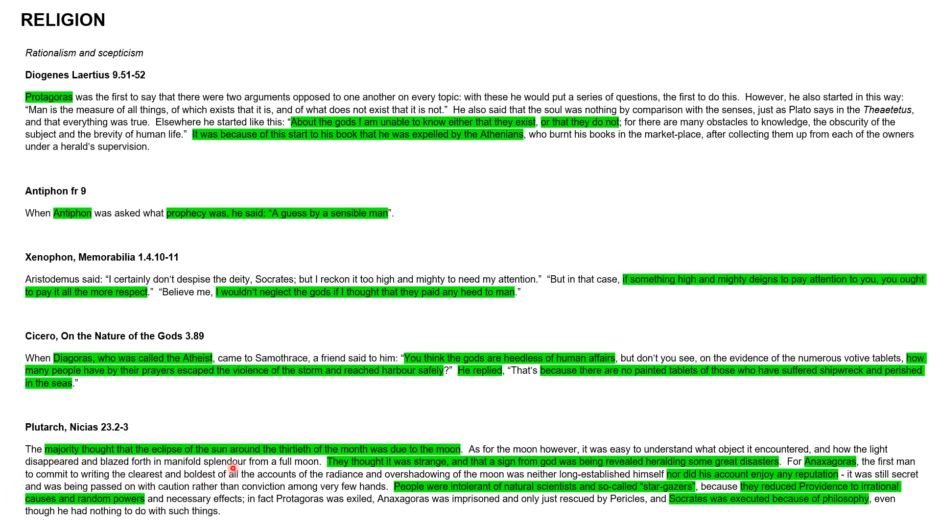
{"action": "mouse_move", "coordinate": [441, 462]}
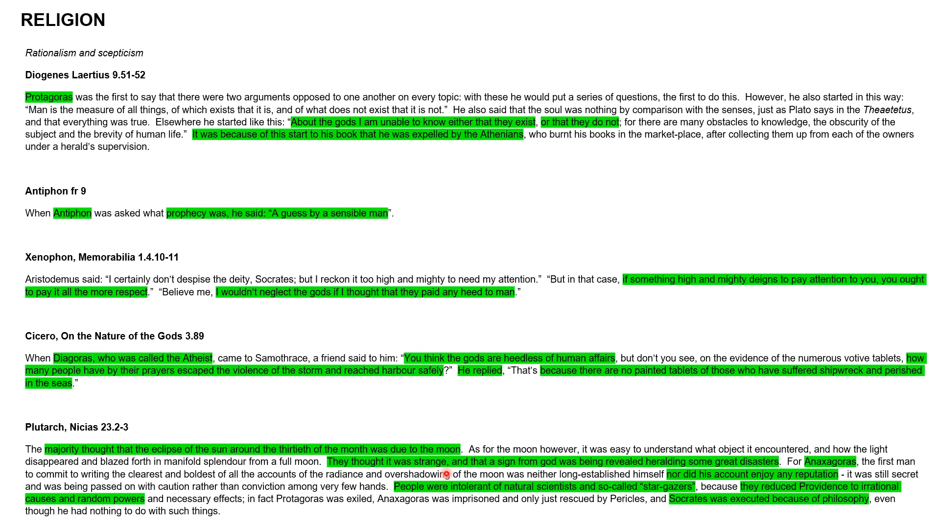
{"action": "mouse_move", "coordinate": [498, 467]}
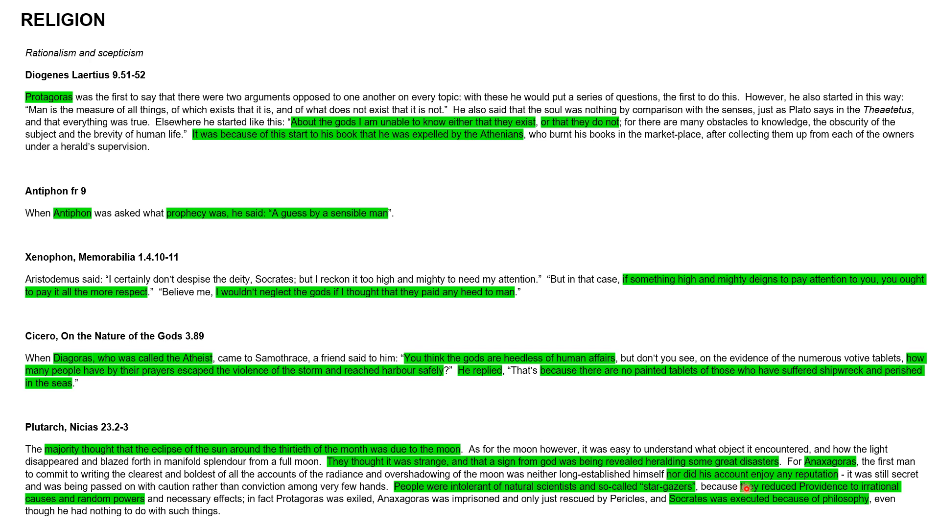
{"action": "mouse_move", "coordinate": [812, 490]}
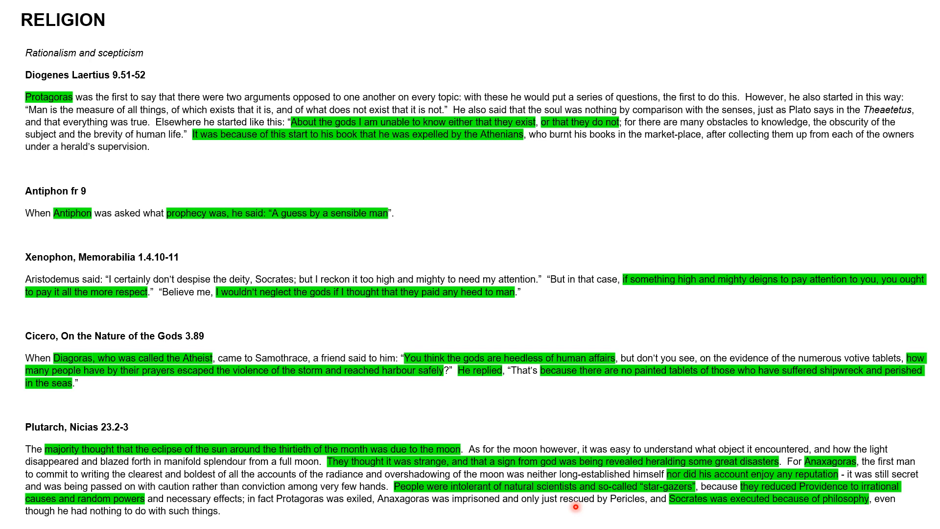
{"action": "mouse_move", "coordinate": [384, 510]}
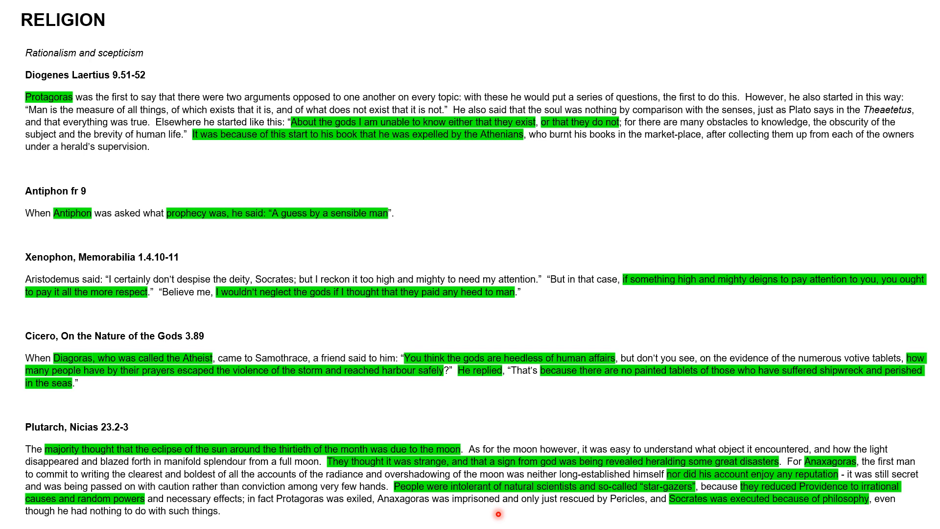
{"action": "mouse_move", "coordinate": [710, 525]}
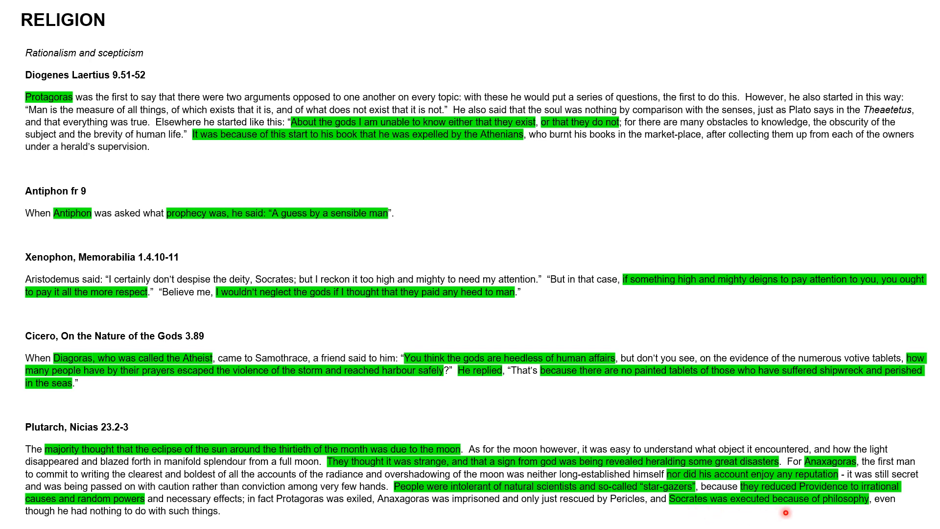
{"action": "mouse_move", "coordinate": [852, 510]}
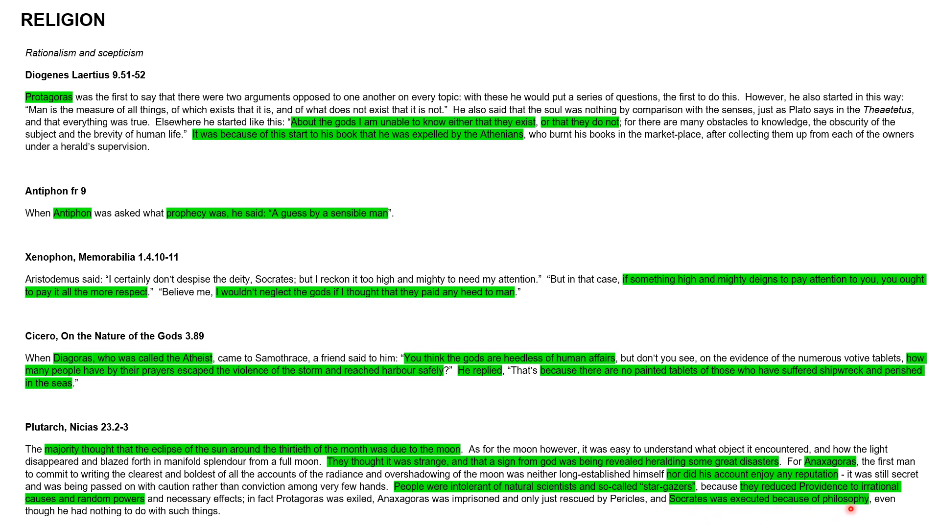
{"action": "mouse_move", "coordinate": [827, 516]}
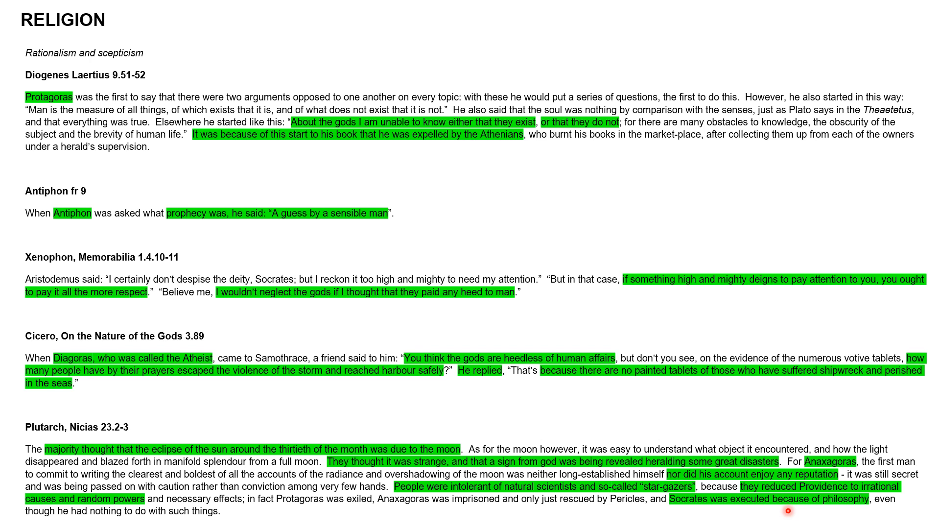
{"action": "mouse_move", "coordinate": [598, 489]}
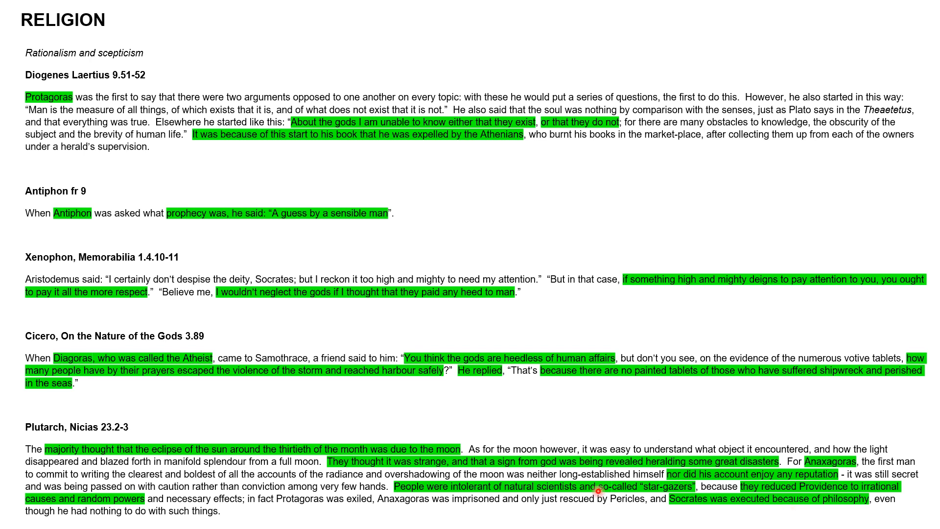
{"action": "mouse_move", "coordinate": [638, 63]}
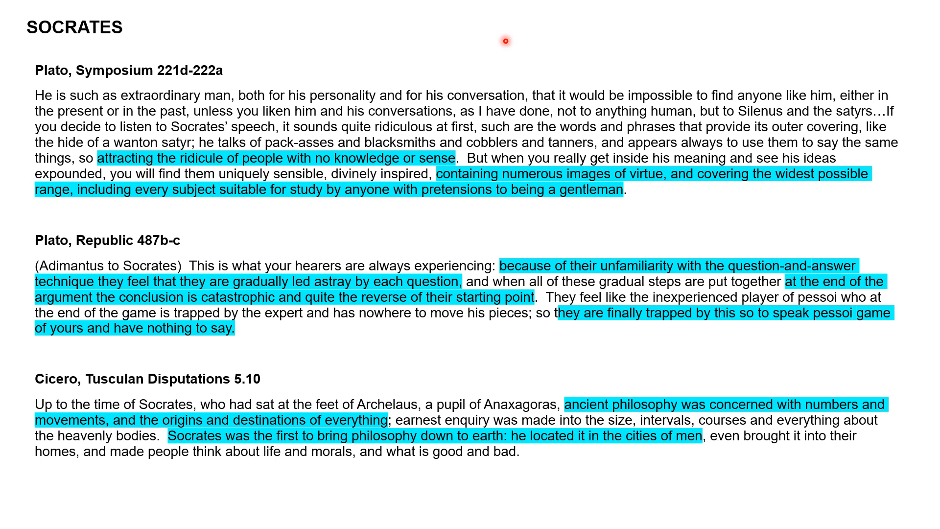
{"action": "mouse_move", "coordinate": [505, 29]}
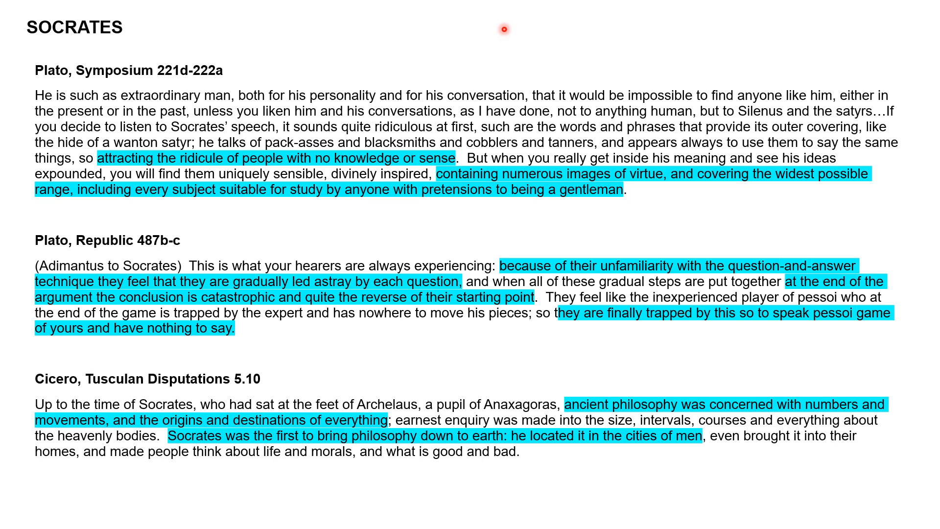
{"action": "mouse_move", "coordinate": [544, 62]}
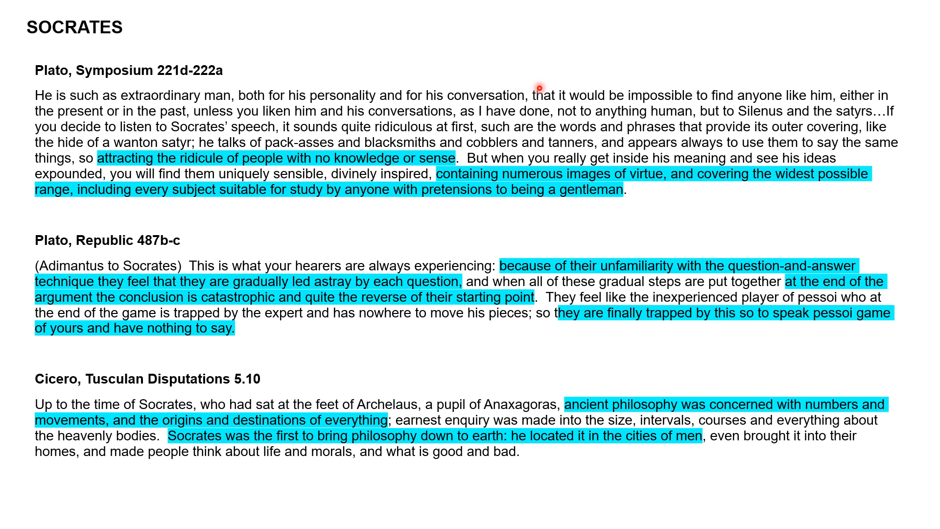
{"action": "mouse_move", "coordinate": [530, 53]}
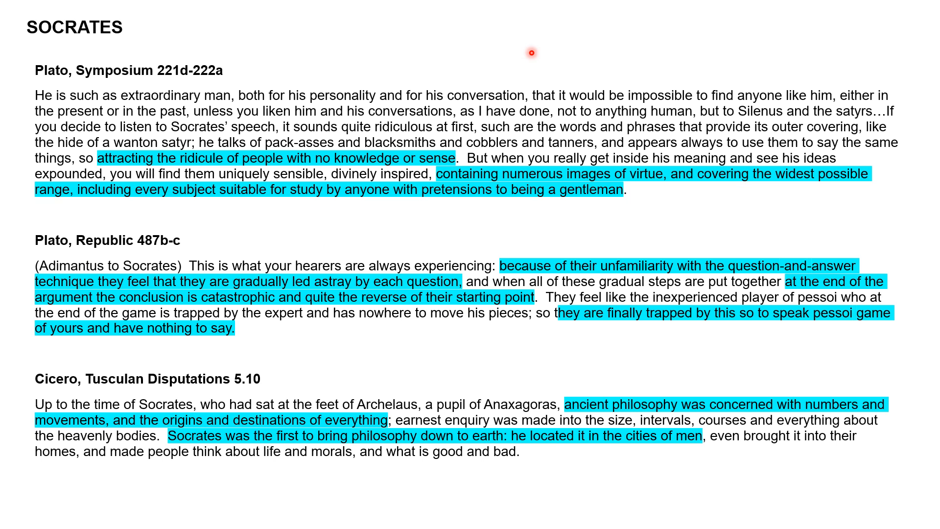
{"action": "mouse_move", "coordinate": [456, 136]}
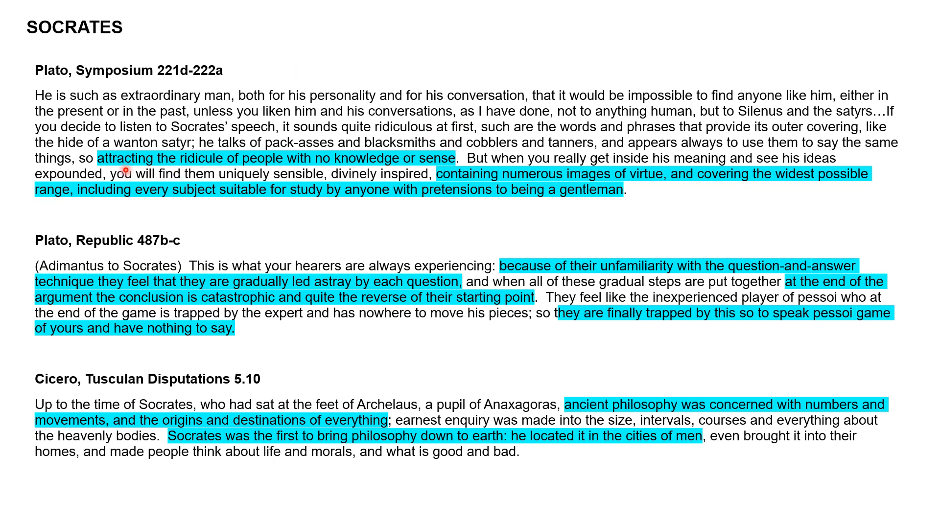
{"action": "mouse_move", "coordinate": [272, 179]}
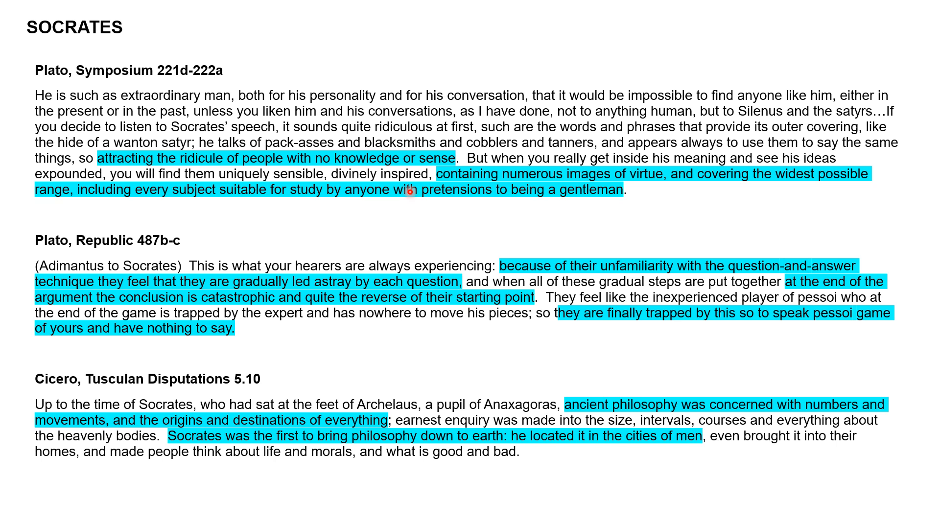
{"action": "mouse_move", "coordinate": [501, 205]}
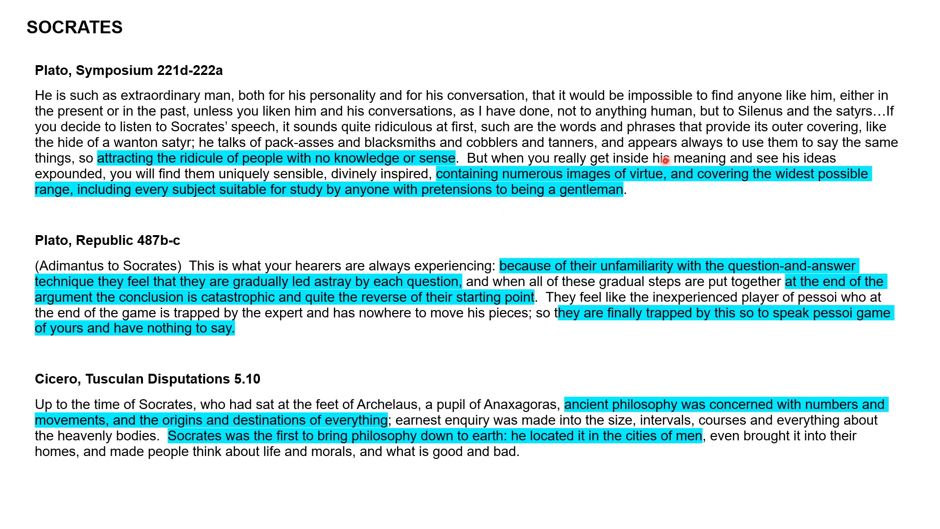
{"action": "mouse_move", "coordinate": [620, 236]}
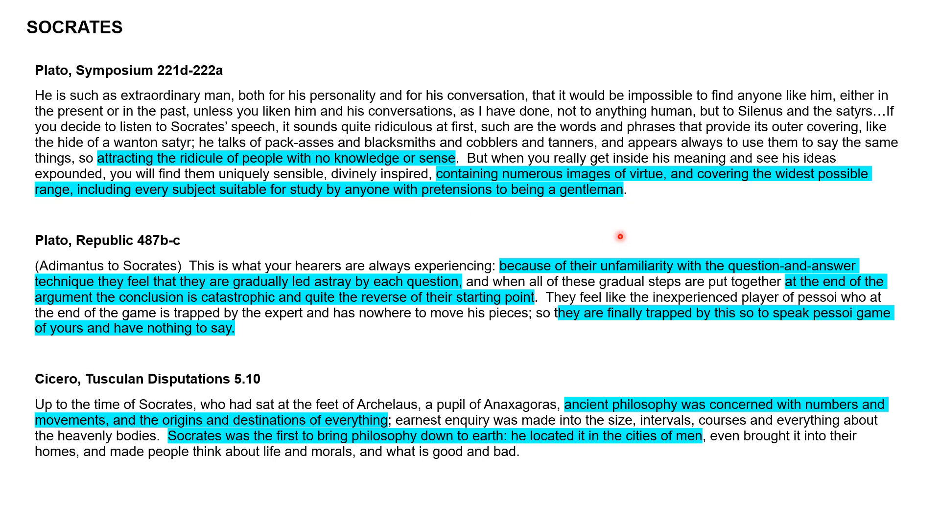
{"action": "mouse_move", "coordinate": [717, 187]}
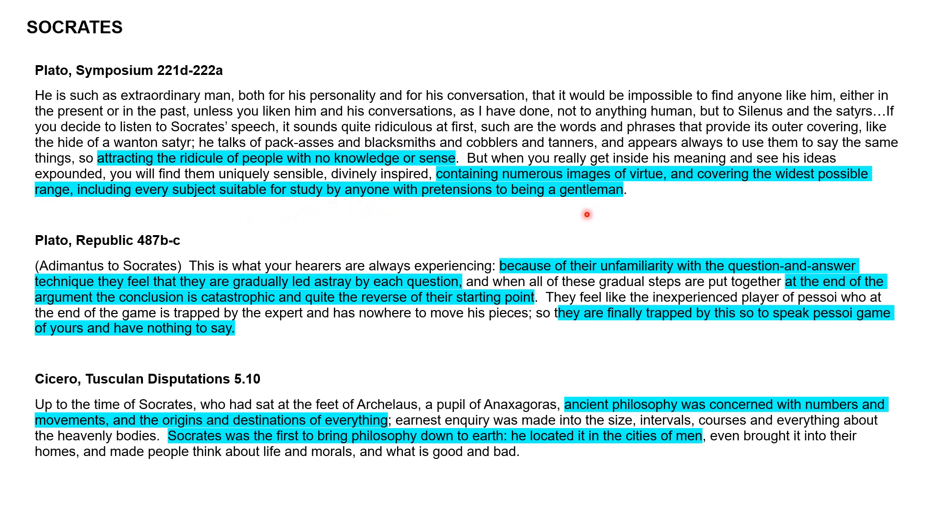
{"action": "mouse_move", "coordinate": [566, 221]}
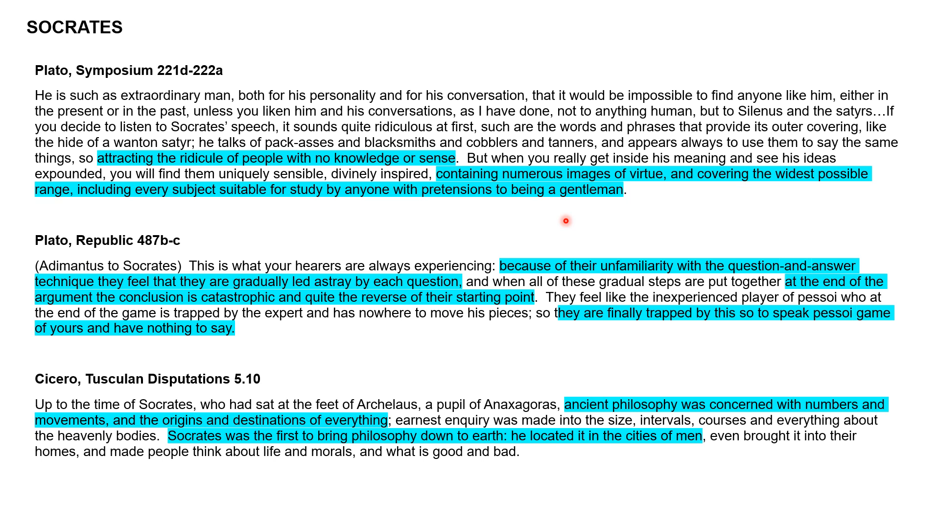
{"action": "mouse_move", "coordinate": [484, 199]}
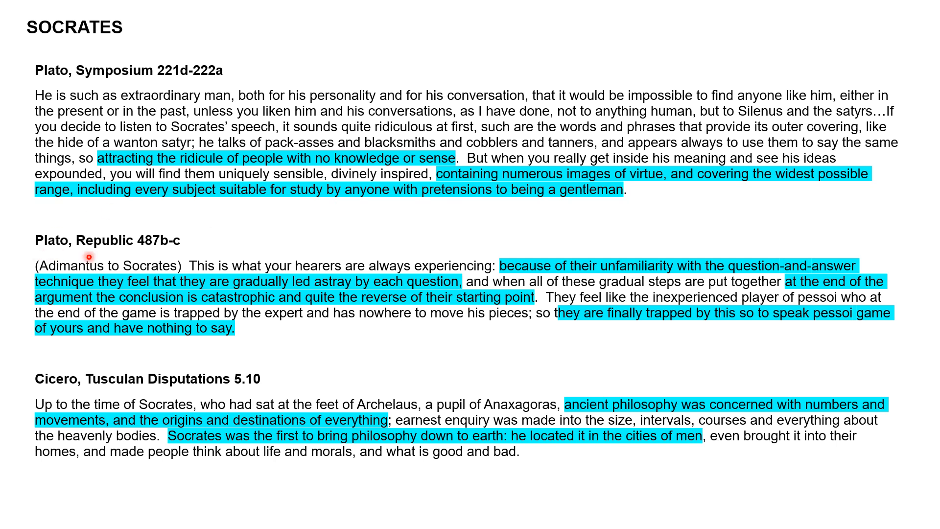
{"action": "mouse_move", "coordinate": [267, 249]}
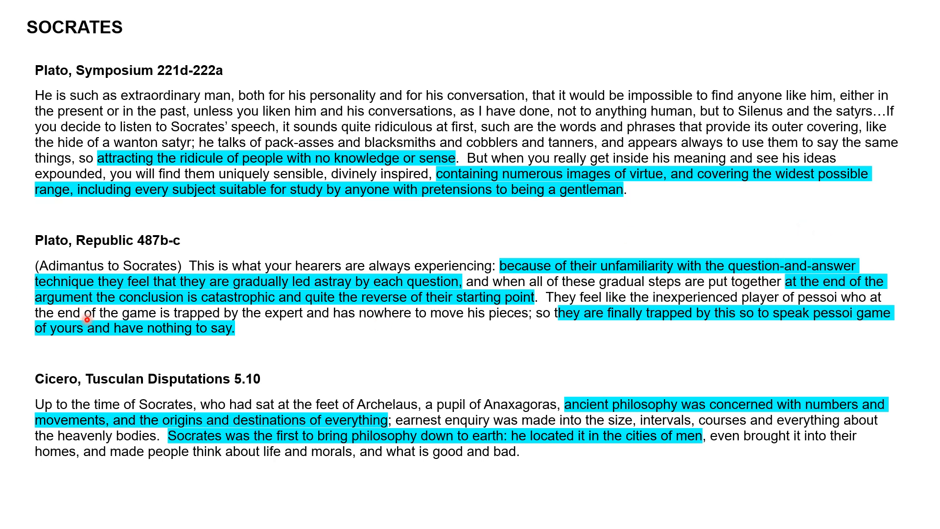
{"action": "mouse_move", "coordinate": [302, 305]}
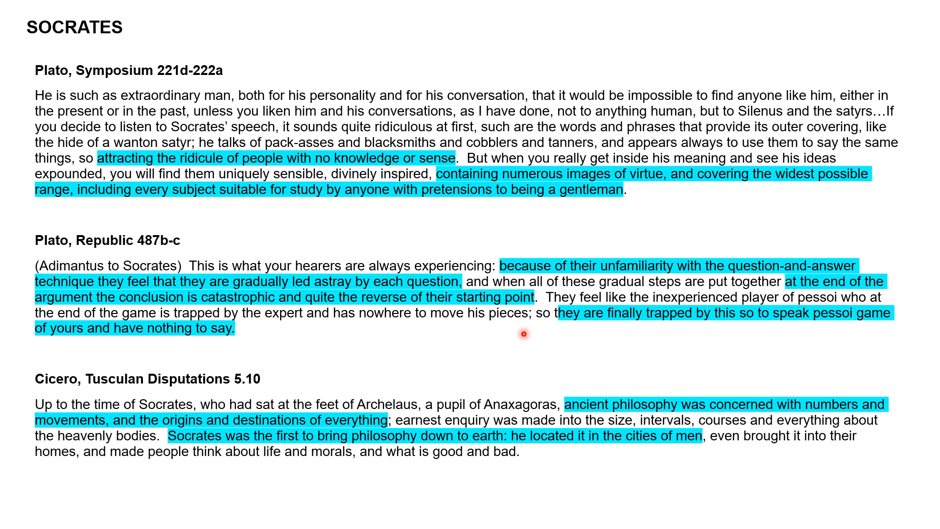
{"action": "mouse_move", "coordinate": [767, 345]}
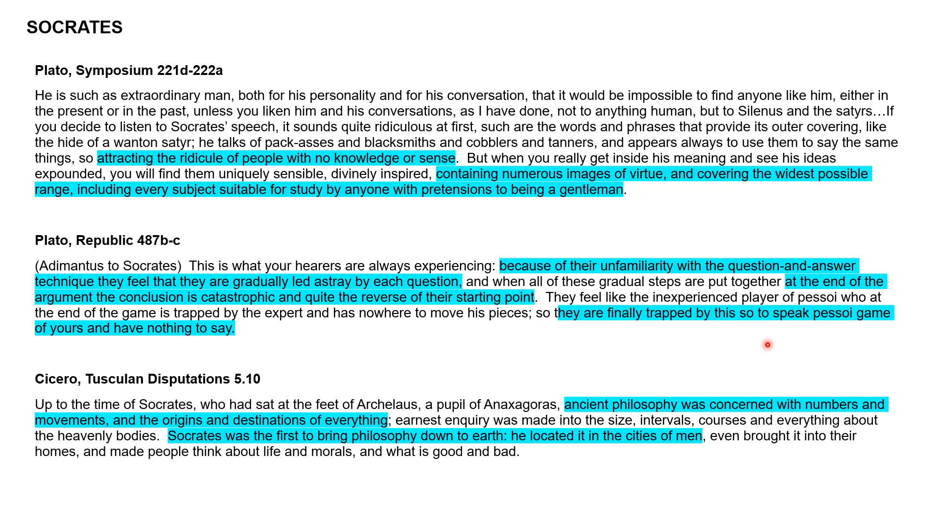
{"action": "mouse_move", "coordinate": [747, 341]}
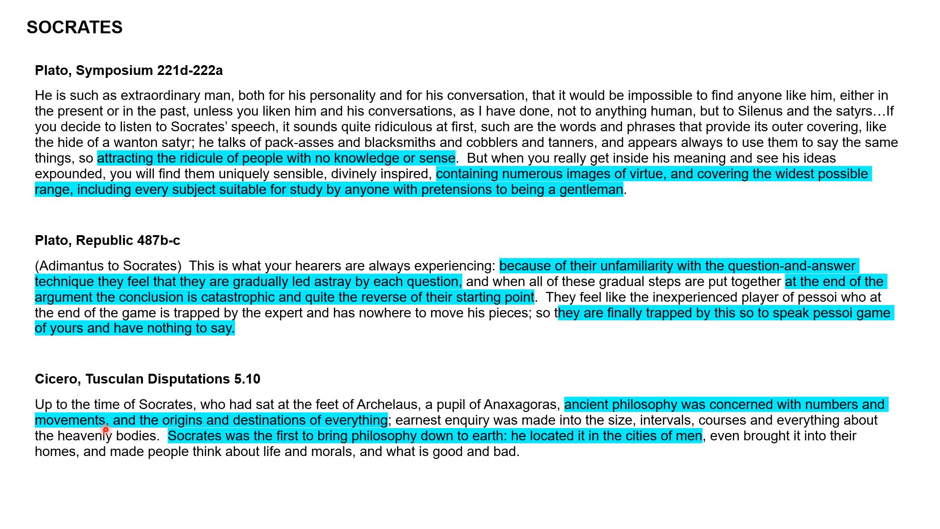
{"action": "mouse_move", "coordinate": [361, 435]}
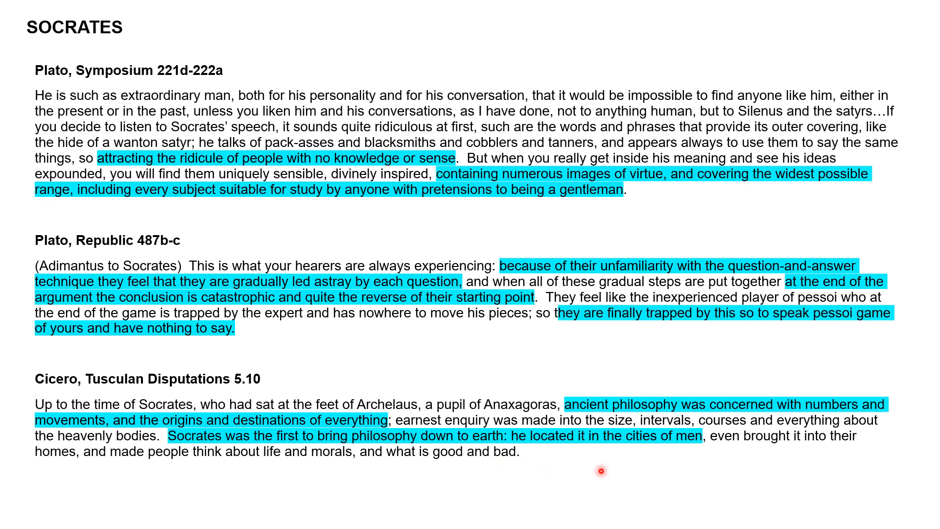
{"action": "mouse_move", "coordinate": [619, 499]}
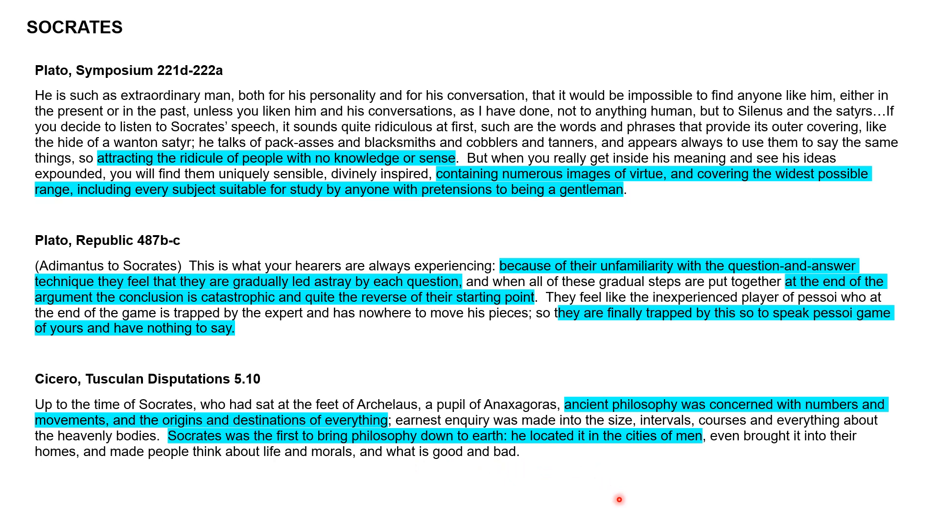
{"action": "mouse_move", "coordinate": [187, 456]}
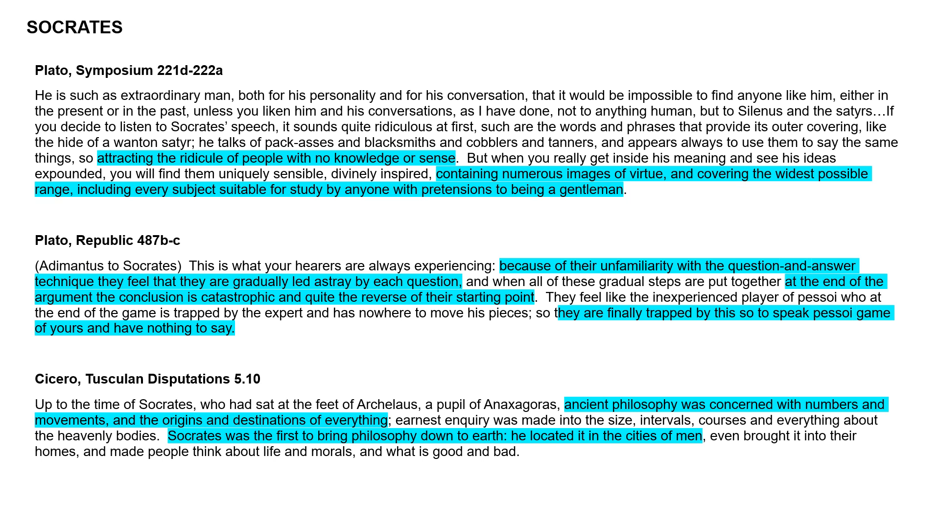
Highlight the Cicero passage's last line, about life, morals, and good and bad, in green.
{"action": "left_click_drag", "start_coordinate": [108, 454], "coordinate": [231, 454]}
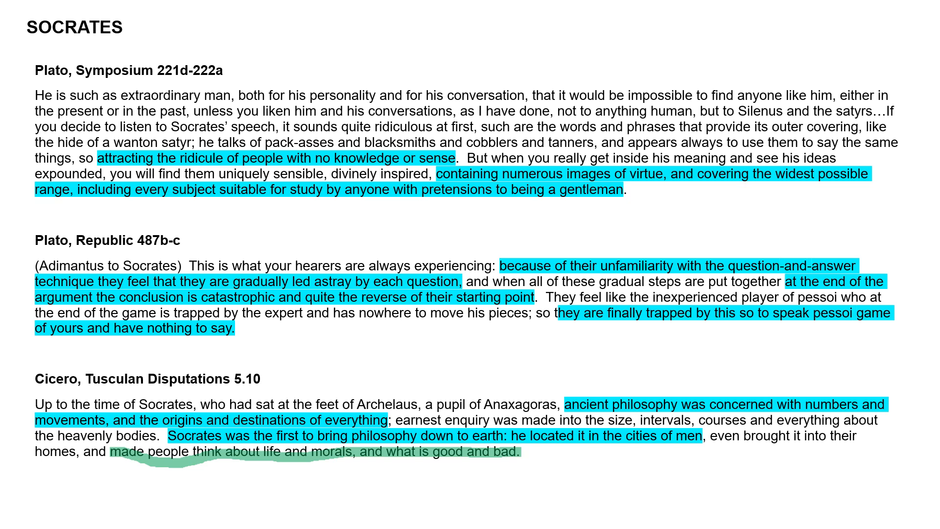
{"action": "scroll", "scroll_direction": "down", "scroll_amount": 3}
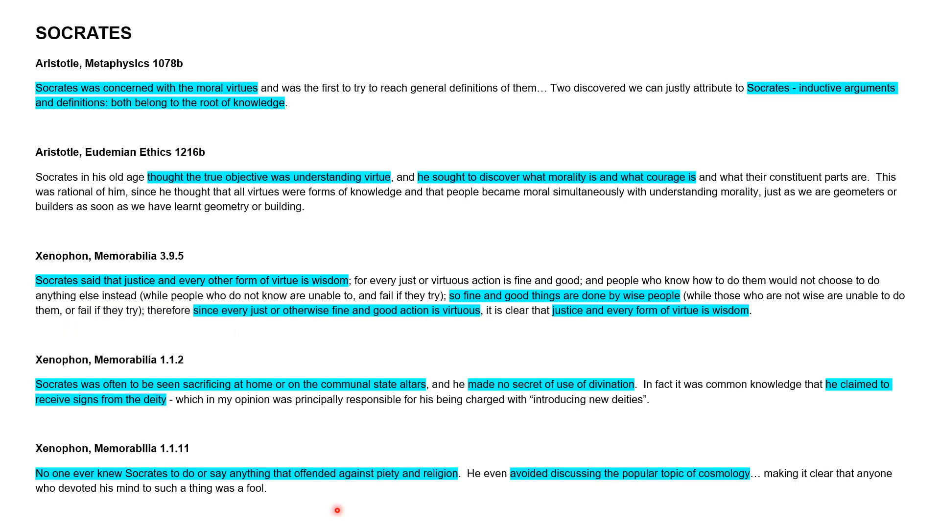
{"action": "mouse_move", "coordinate": [33, 76]}
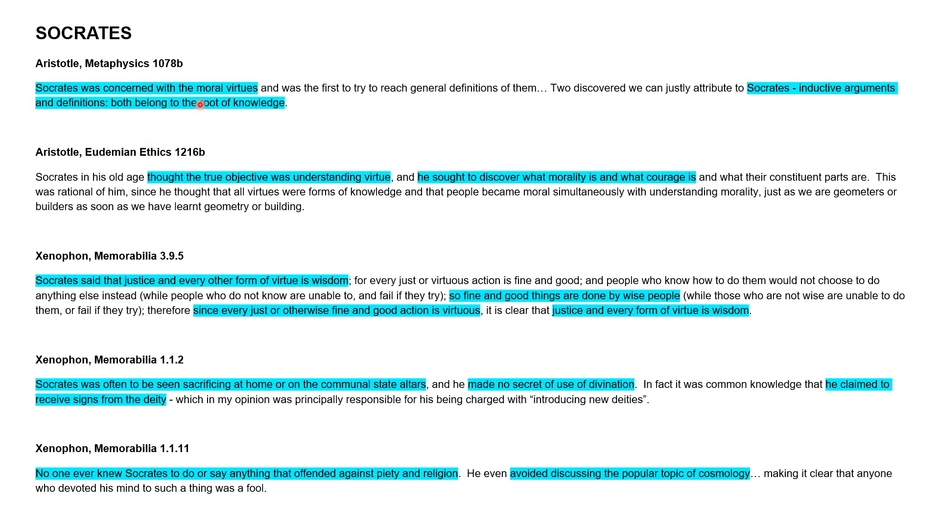
{"action": "mouse_move", "coordinate": [829, 82]}
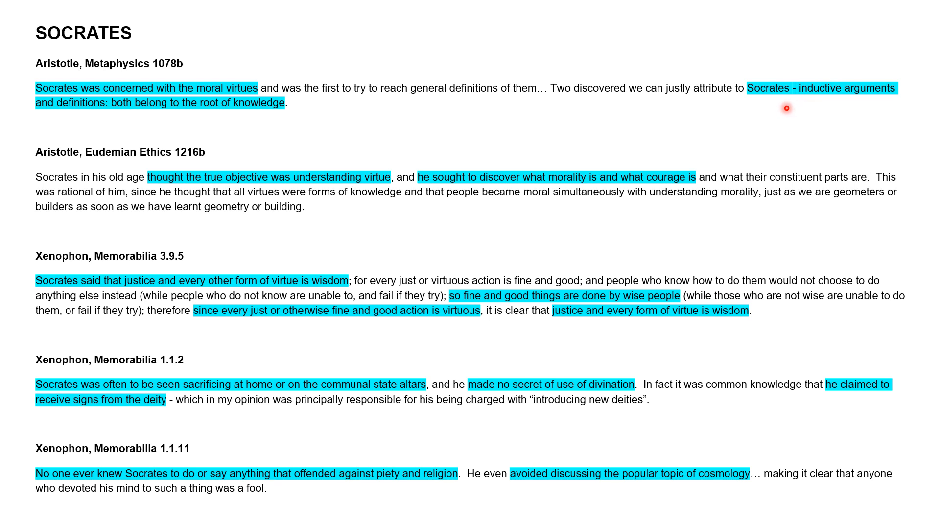
{"action": "mouse_move", "coordinate": [40, 131]}
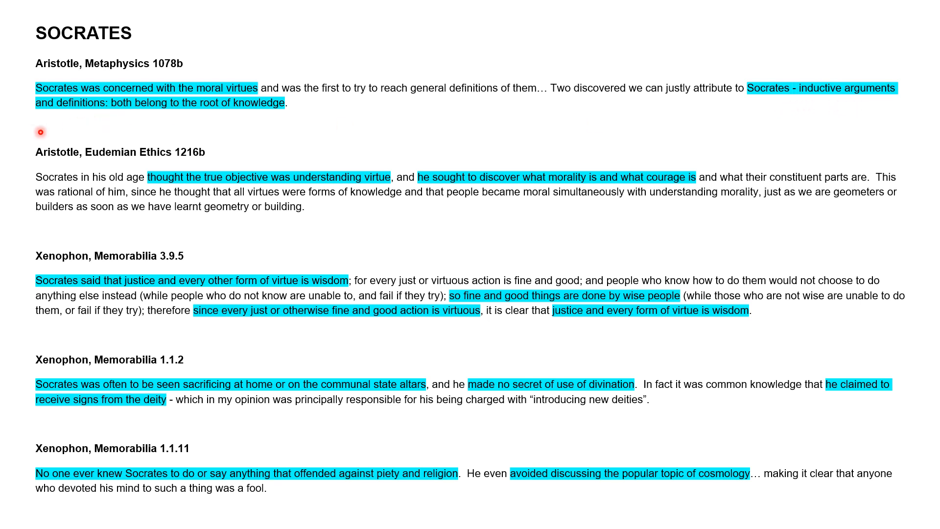
{"action": "mouse_move", "coordinate": [103, 130]}
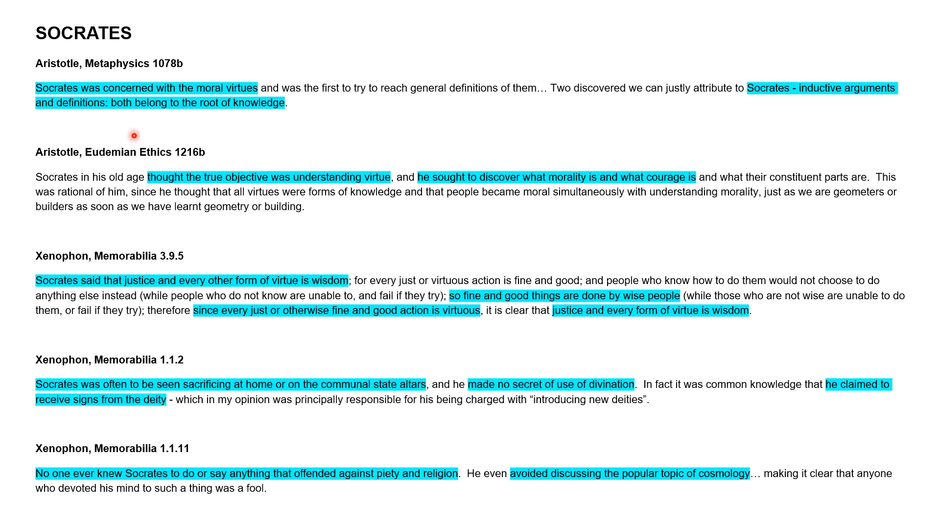
{"action": "mouse_move", "coordinate": [288, 132]}
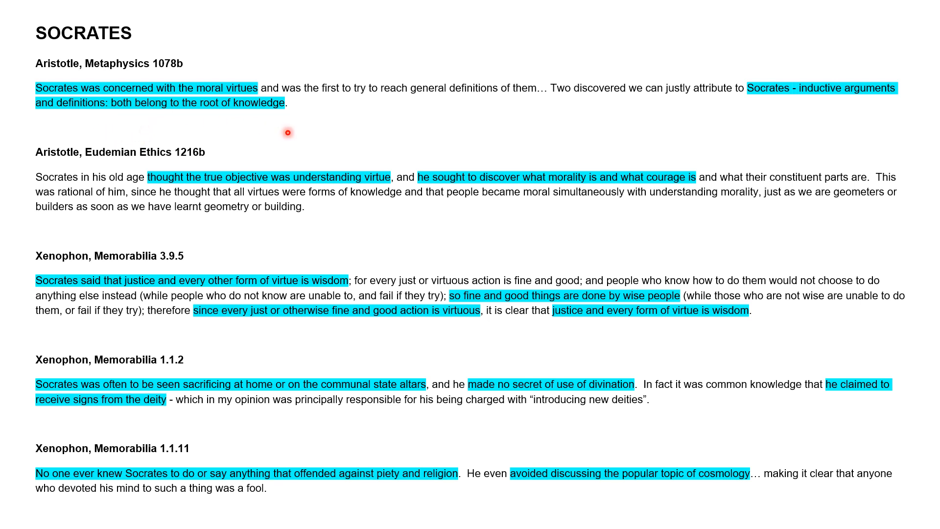
{"action": "mouse_move", "coordinate": [268, 147]}
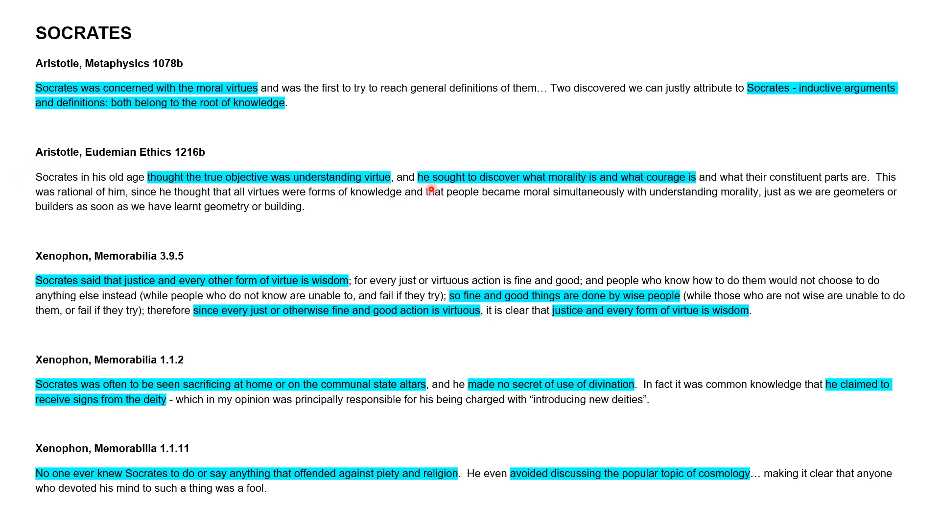
{"action": "mouse_move", "coordinate": [609, 196]}
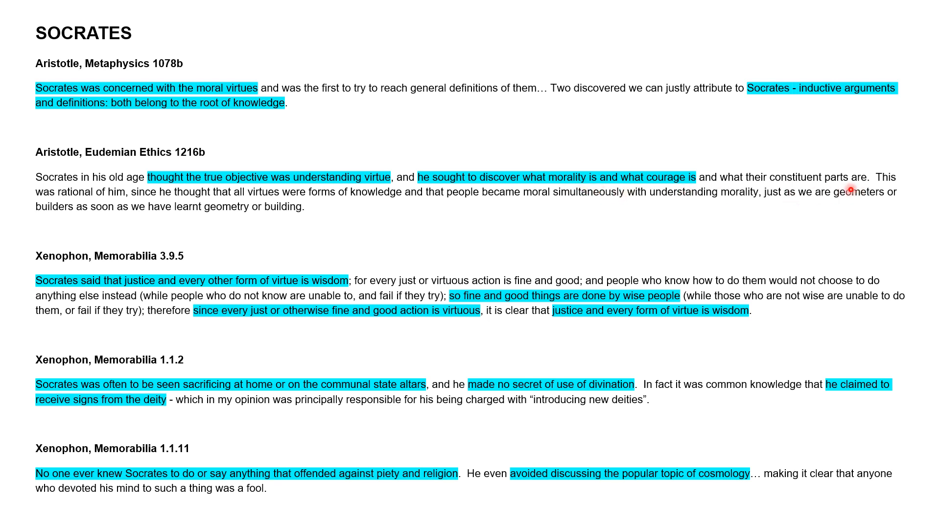
{"action": "mouse_move", "coordinate": [820, 187]}
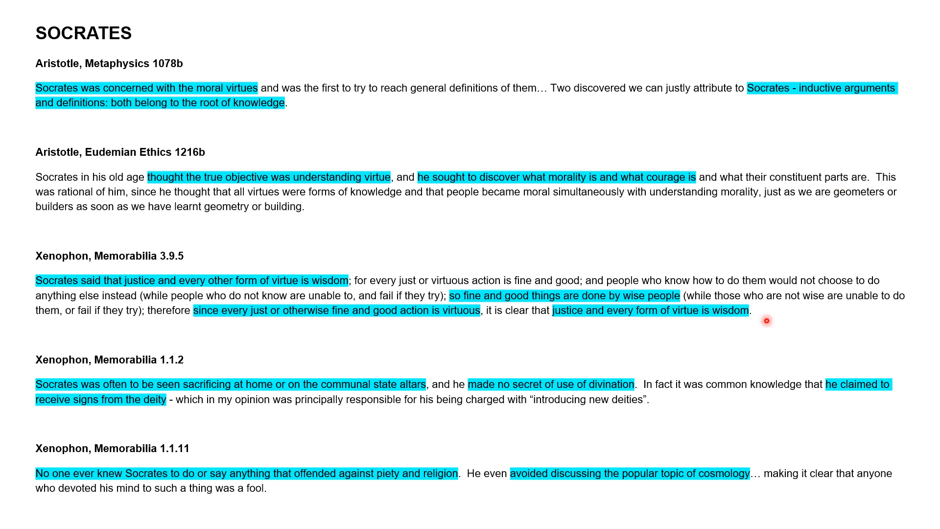
{"action": "mouse_move", "coordinate": [748, 232]}
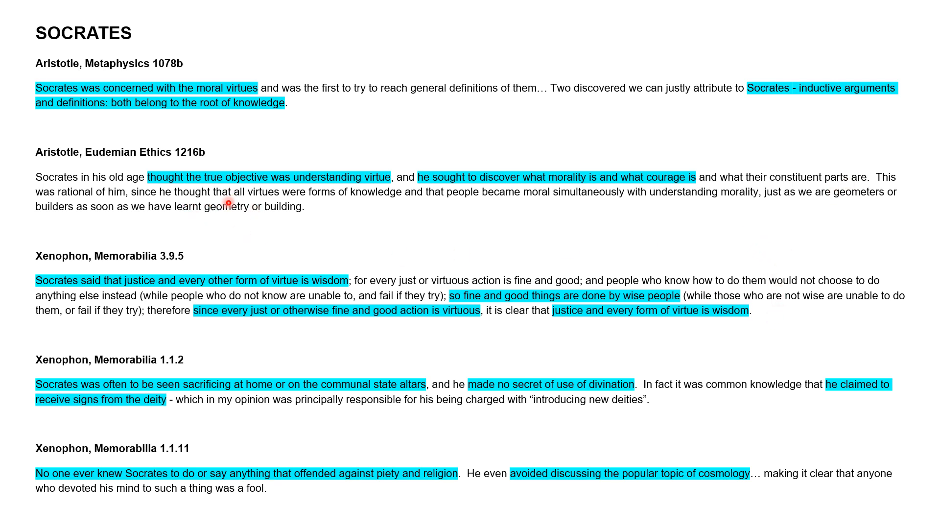
{"action": "mouse_move", "coordinate": [423, 217]}
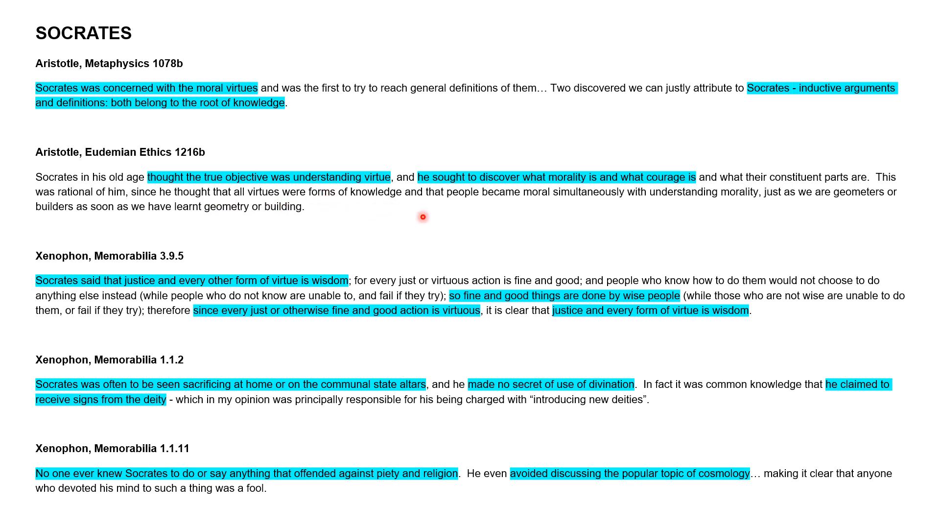
{"action": "mouse_move", "coordinate": [433, 203]}
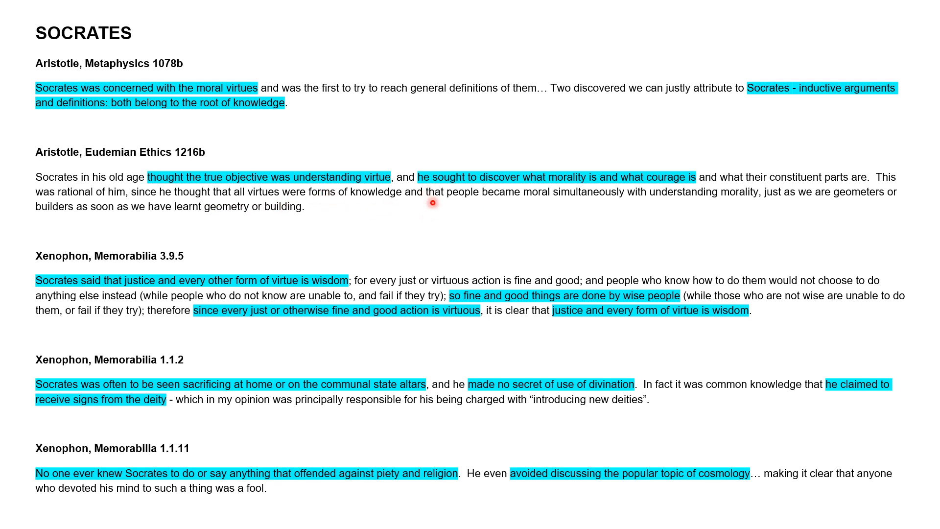
{"action": "mouse_move", "coordinate": [429, 230]}
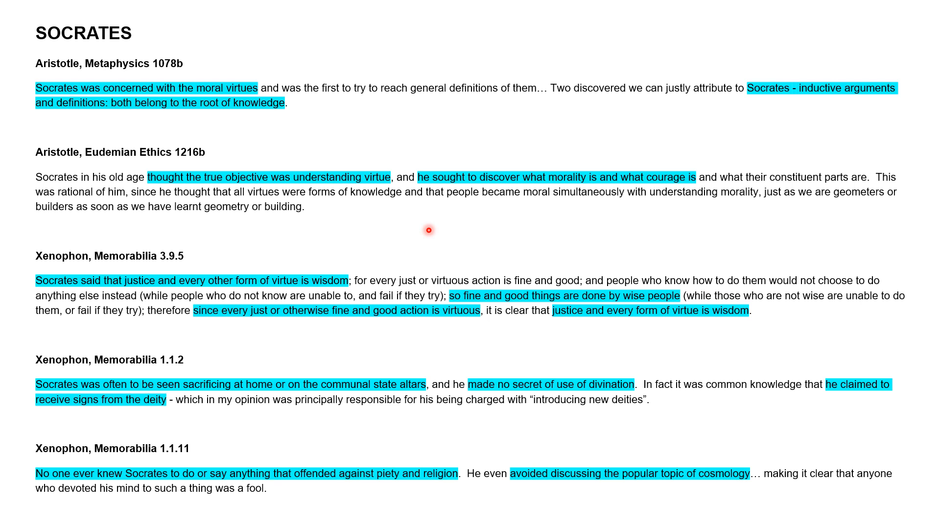
{"action": "mouse_move", "coordinate": [53, 272]}
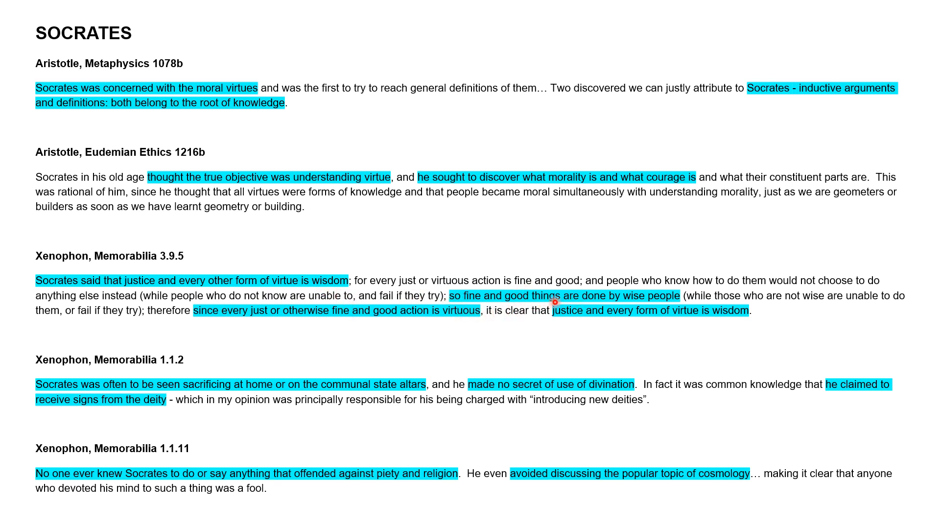
{"action": "mouse_move", "coordinate": [264, 324]}
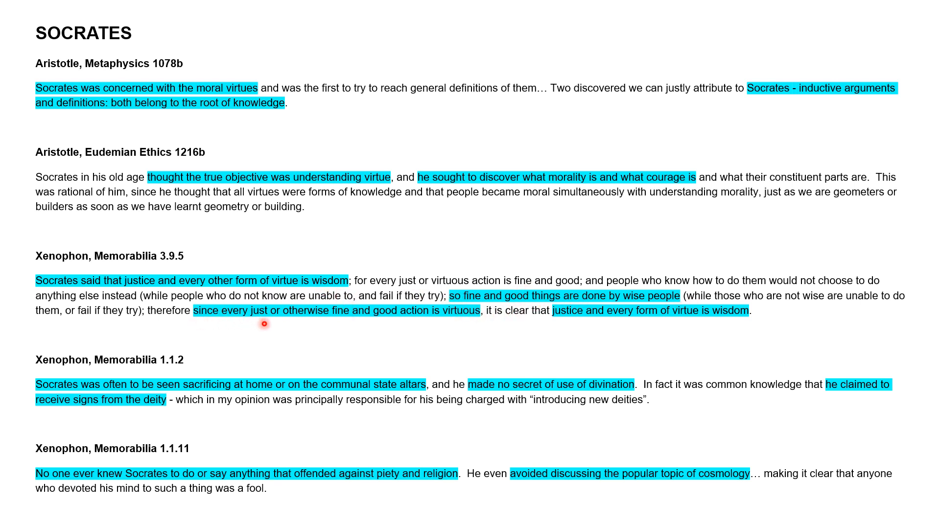
{"action": "mouse_move", "coordinate": [386, 330]}
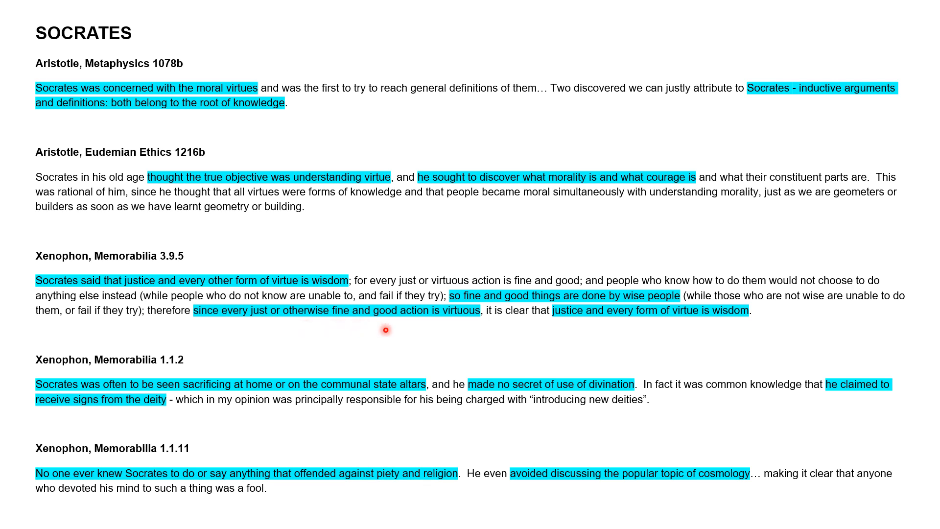
{"action": "mouse_move", "coordinate": [643, 325]}
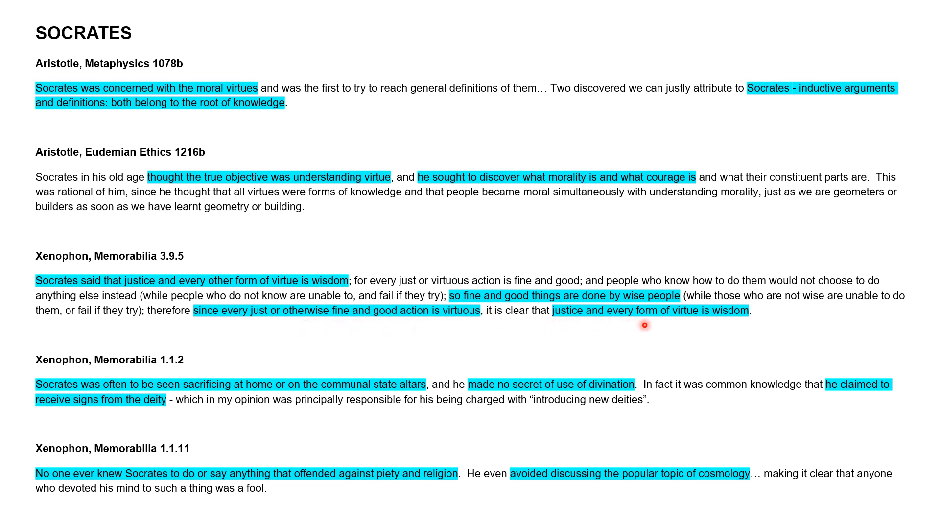
{"action": "mouse_move", "coordinate": [749, 331]}
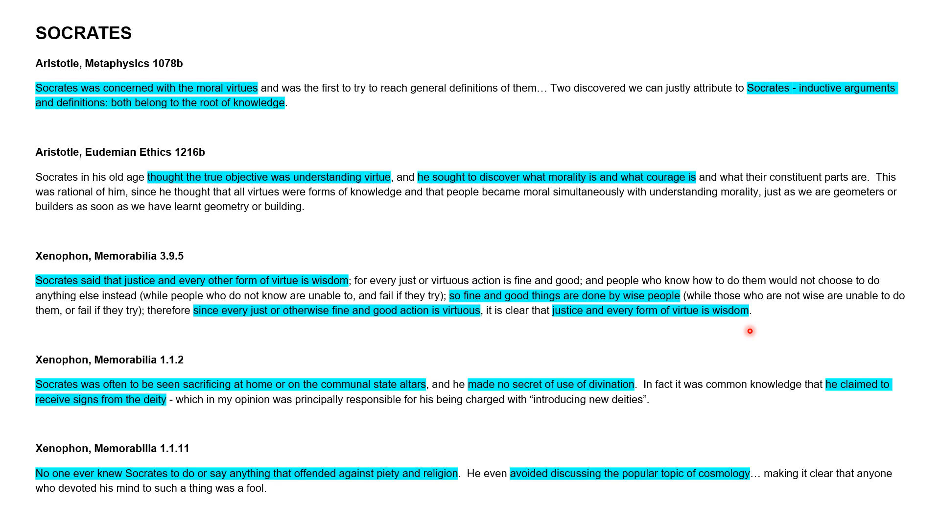
{"action": "mouse_move", "coordinate": [715, 385]}
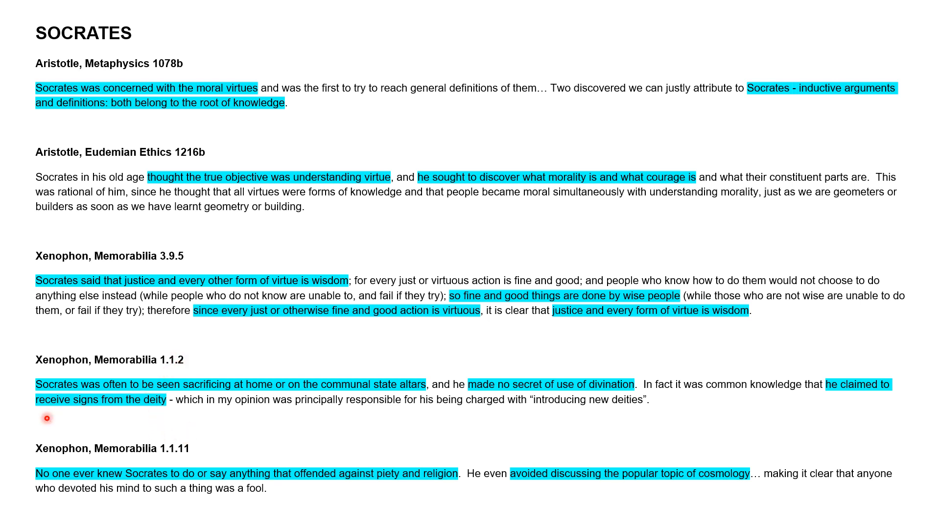
{"action": "mouse_move", "coordinate": [60, 389]}
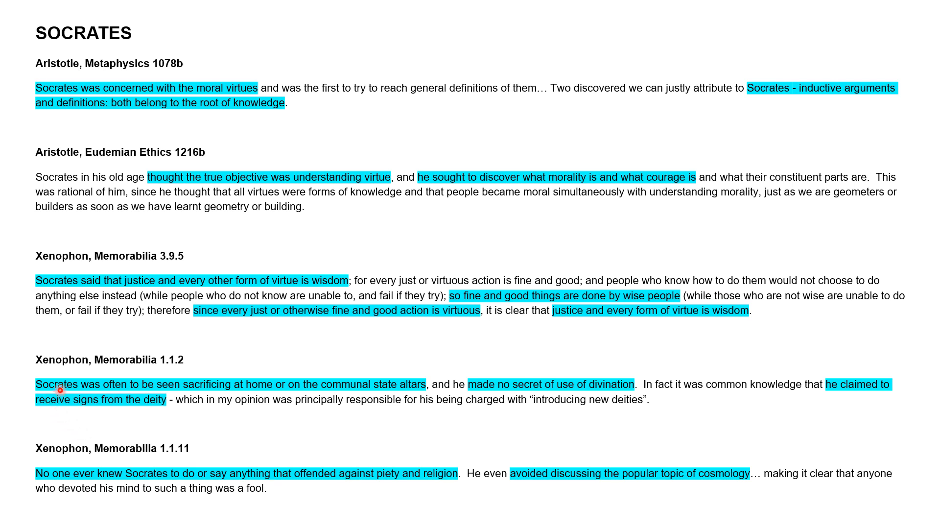
{"action": "mouse_move", "coordinate": [83, 384]}
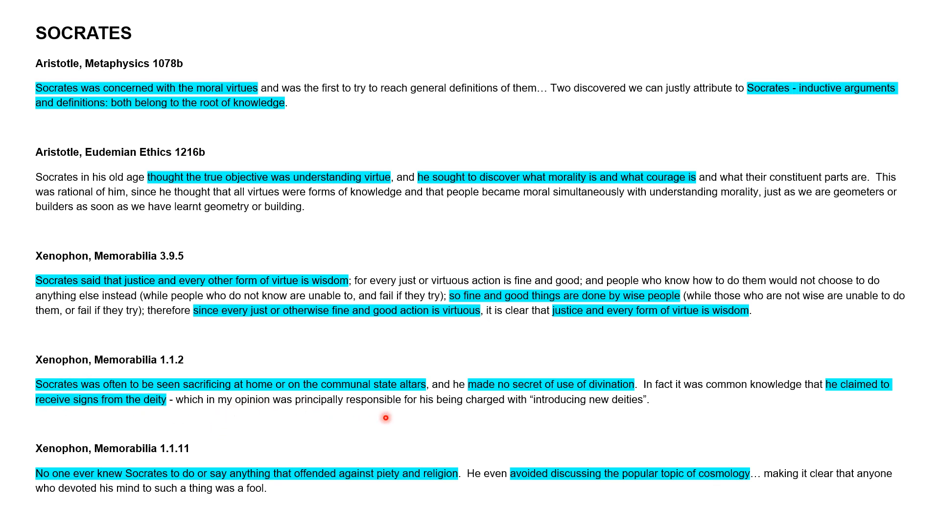
{"action": "mouse_move", "coordinate": [429, 417]}
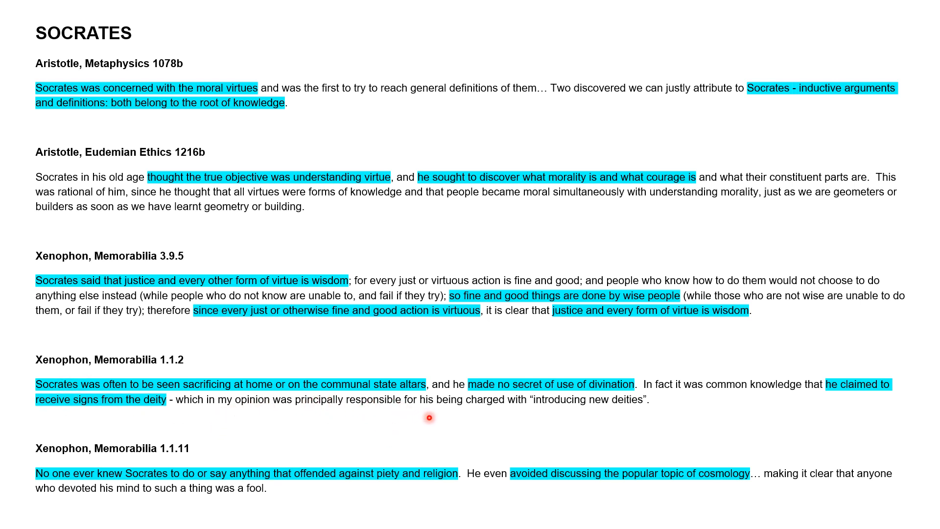
{"action": "mouse_move", "coordinate": [645, 430]}
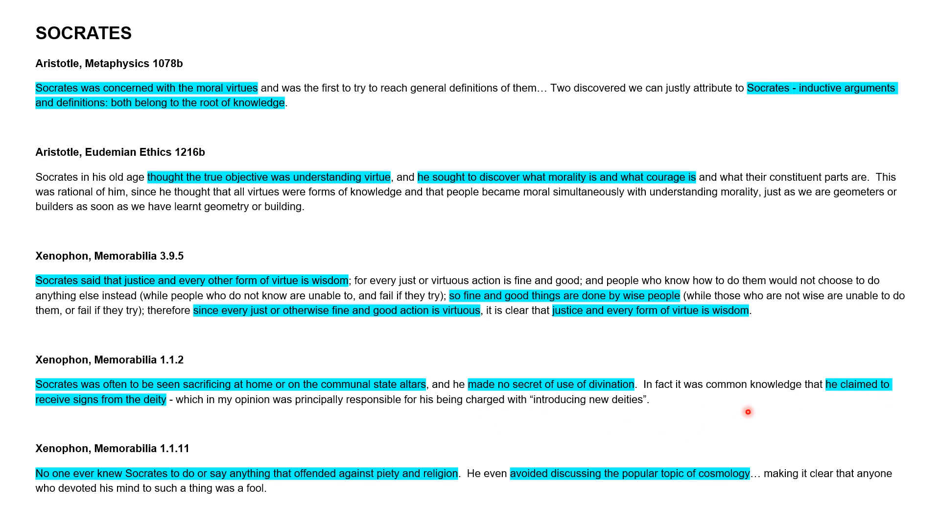
{"action": "mouse_move", "coordinate": [250, 416]}
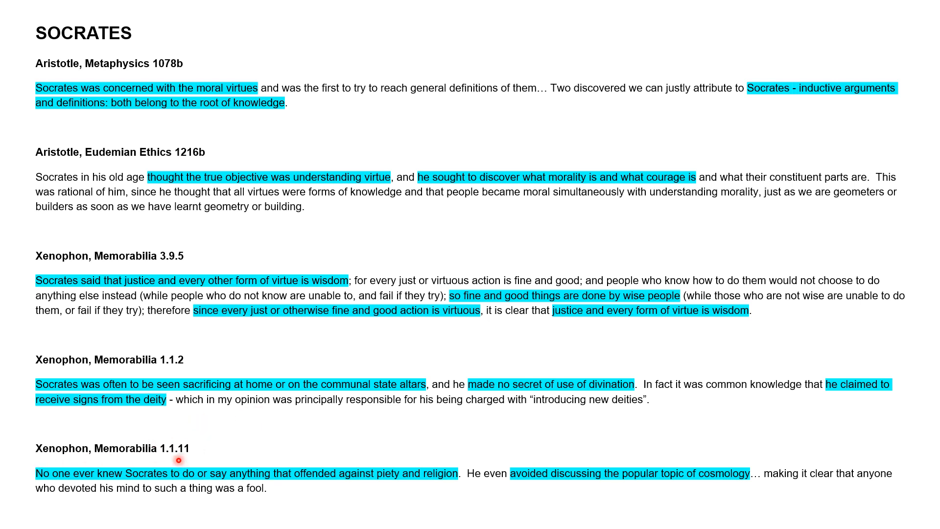
{"action": "mouse_move", "coordinate": [120, 496]}
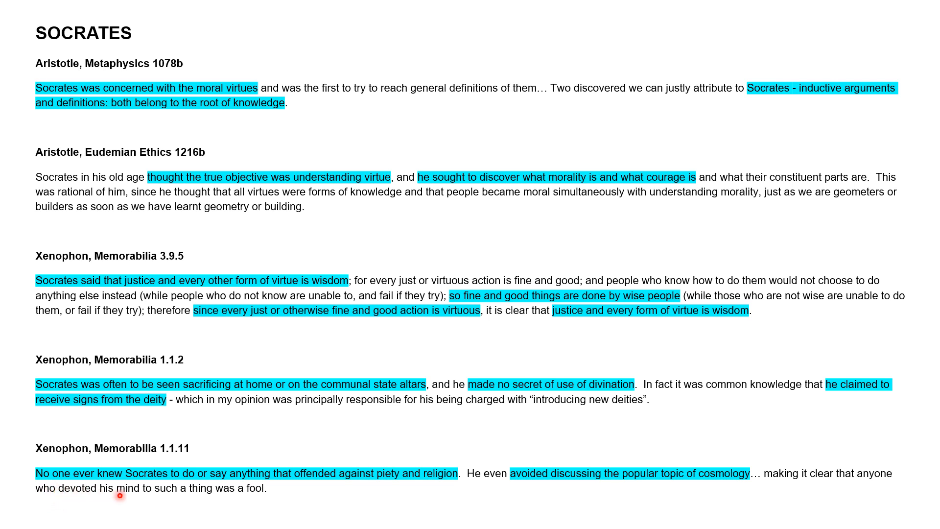
{"action": "mouse_move", "coordinate": [240, 505]}
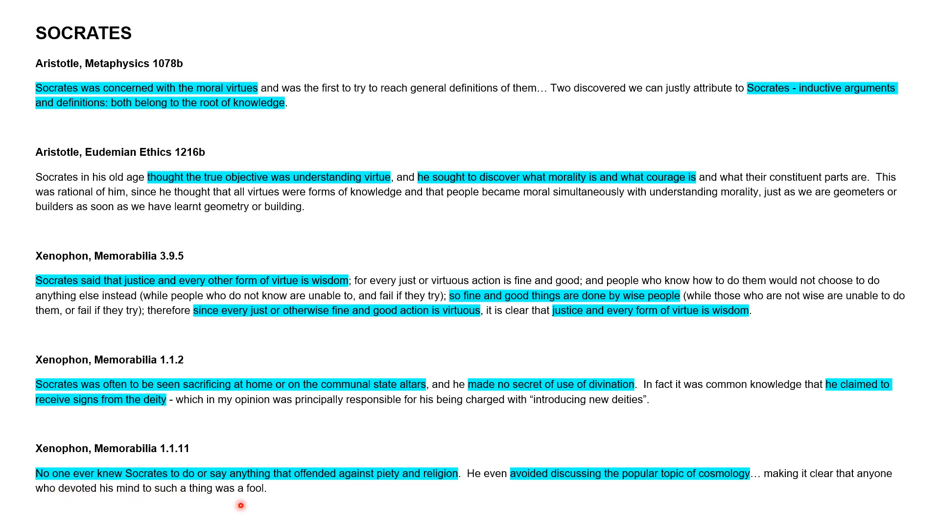
{"action": "mouse_move", "coordinate": [444, 488]}
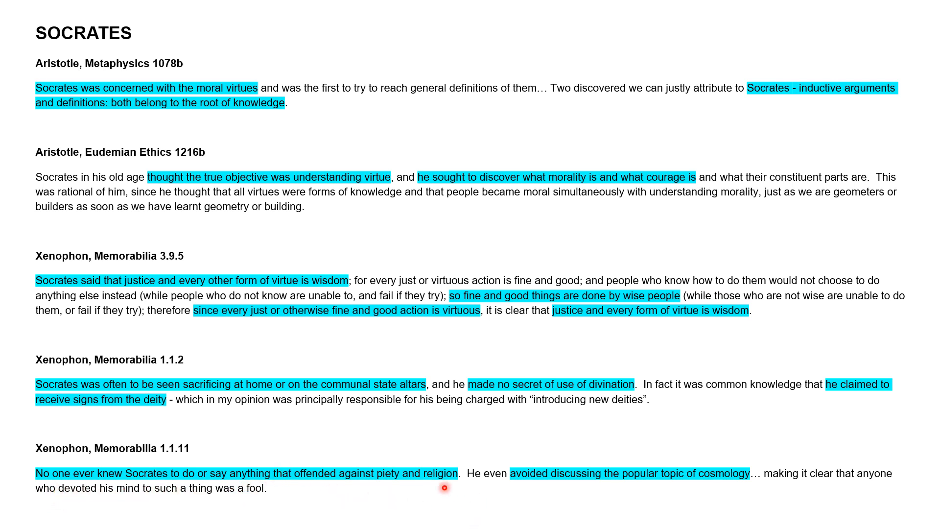
{"action": "mouse_move", "coordinate": [496, 488]}
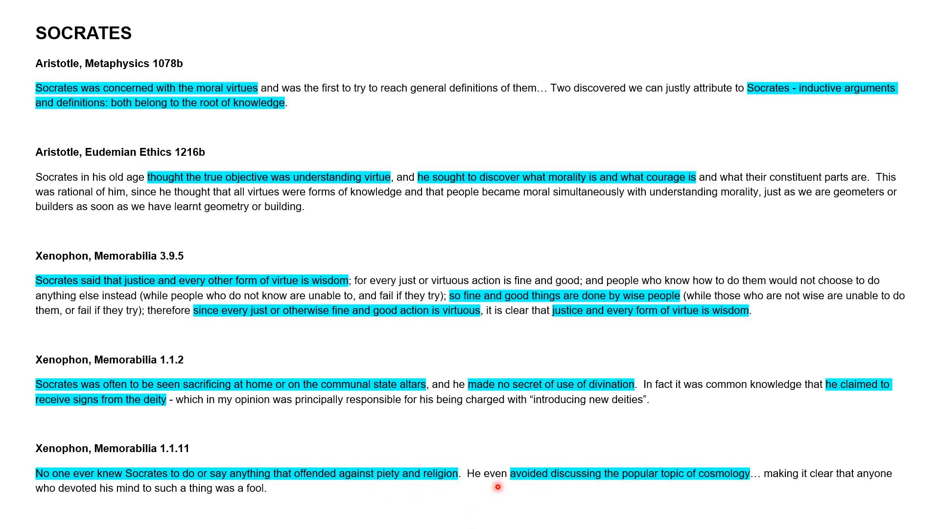
{"action": "mouse_move", "coordinate": [770, 500]}
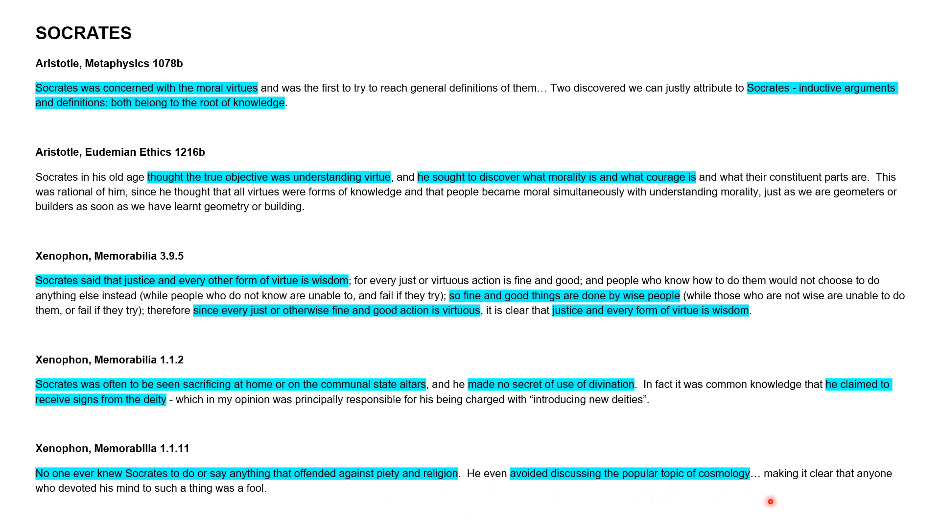
{"action": "mouse_move", "coordinate": [764, 499]}
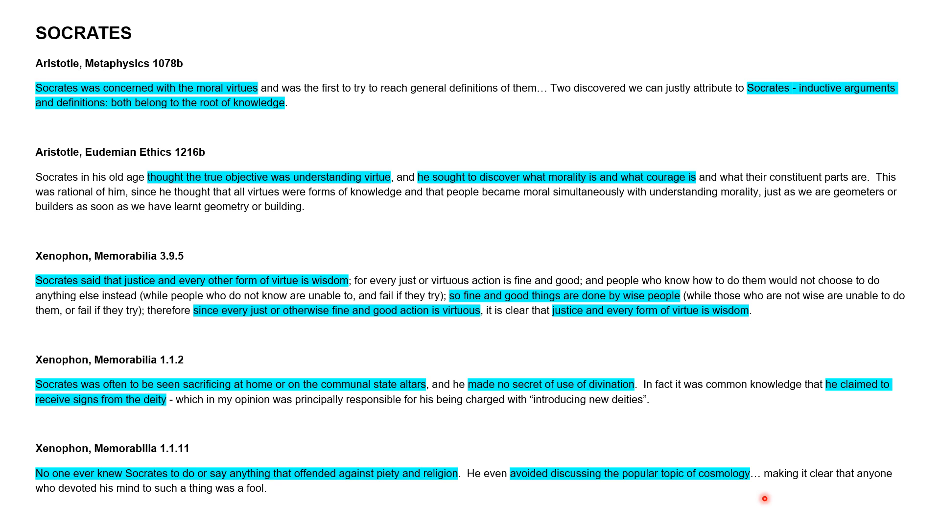
{"action": "mouse_move", "coordinate": [774, 510]}
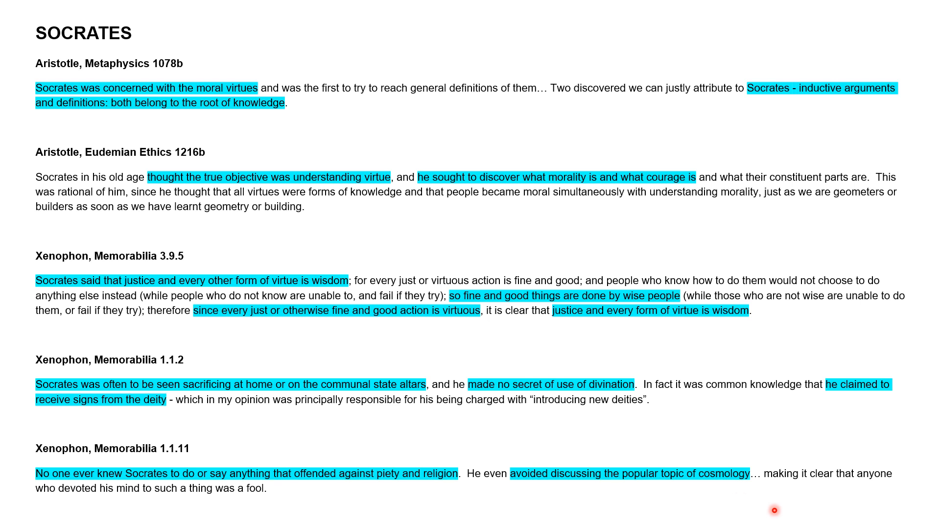